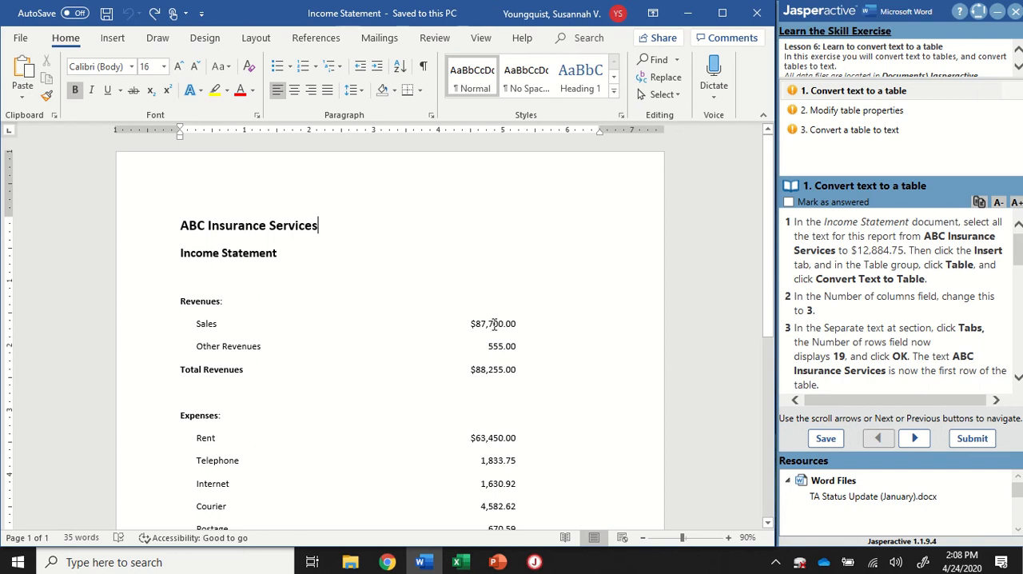
mouse_move(408, 310)
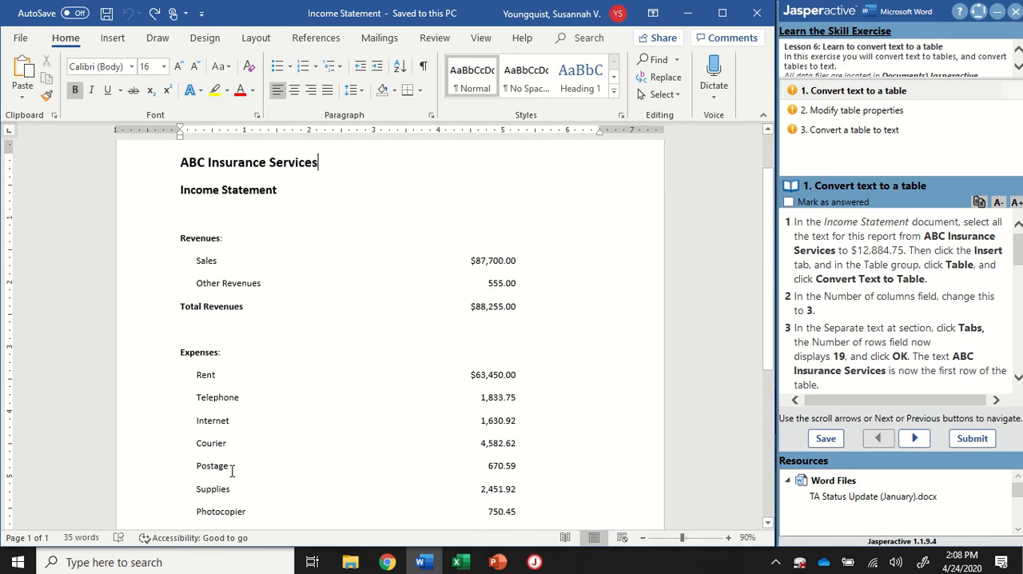
Step: Select the income statement text from ABC Insurance Services through $12,884.75 and start Convert Text to Table
scroll("down", 3)
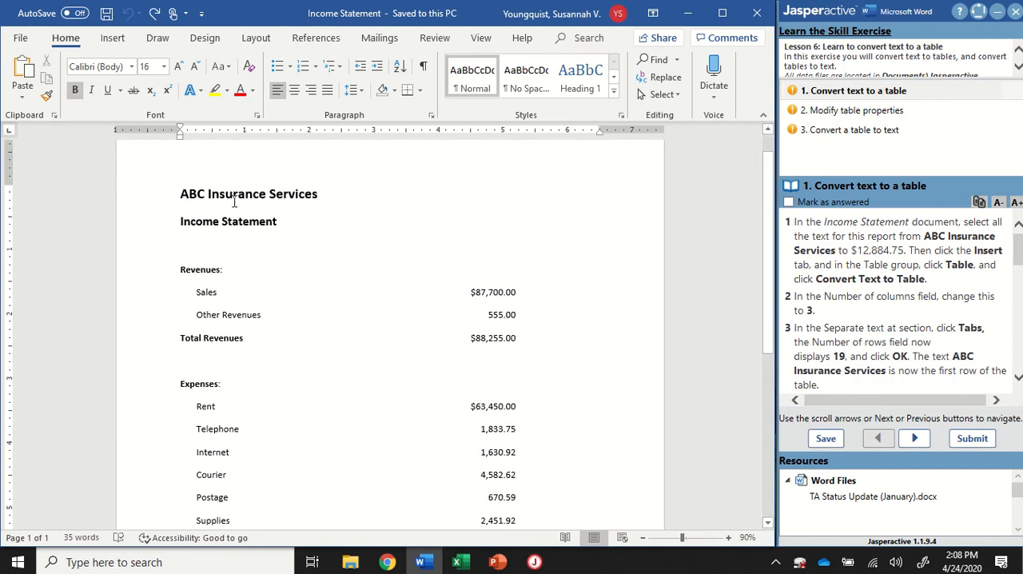
left_click(180, 195)
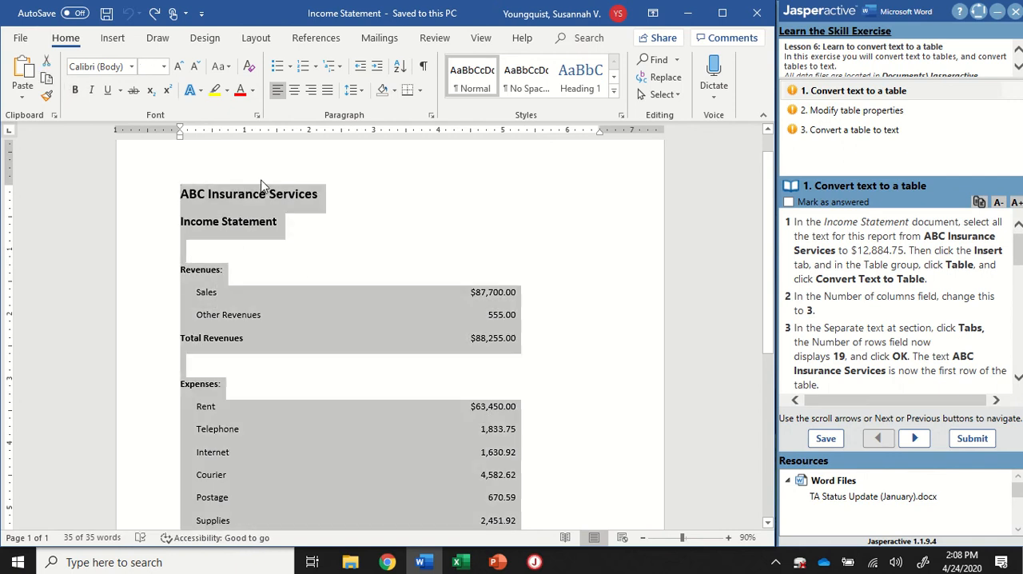
mouse_move(336, 217)
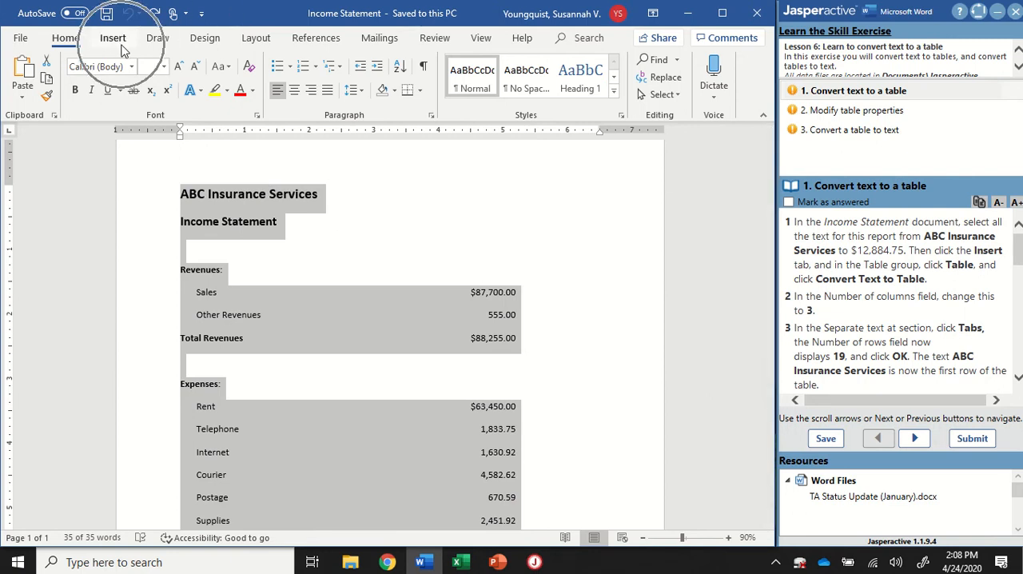
left_click(112, 39)
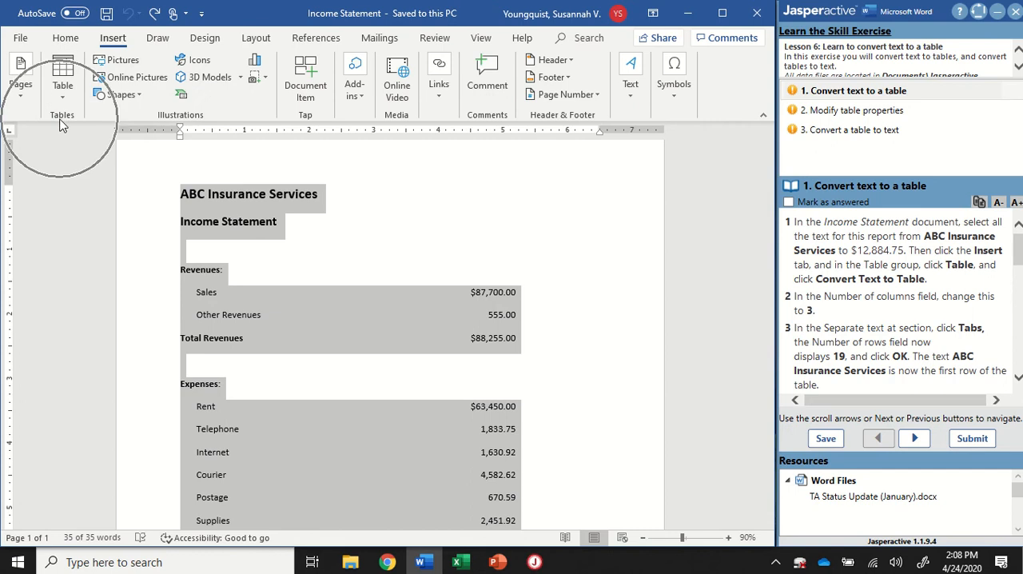
mouse_move(63, 77)
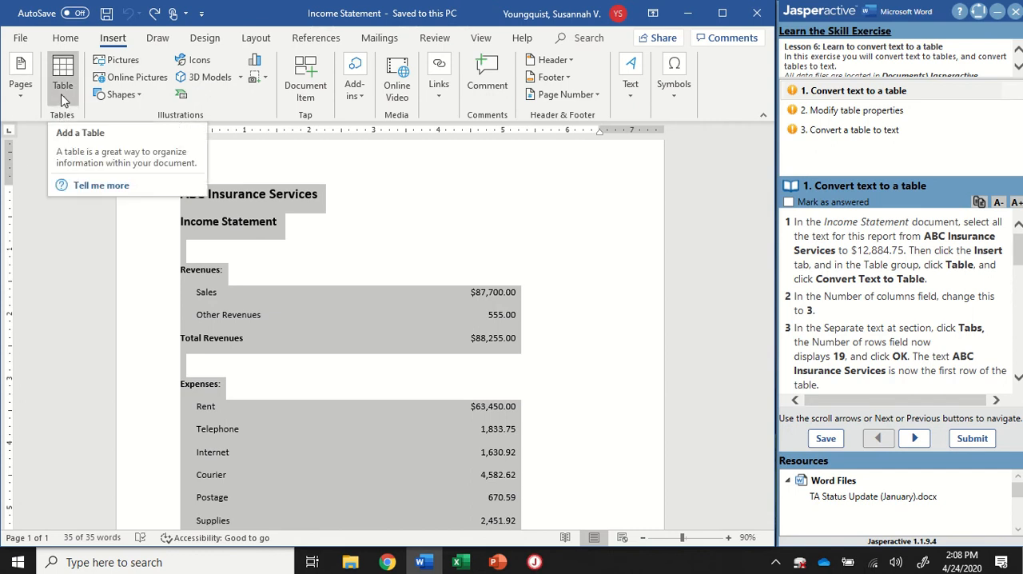
left_click(63, 77)
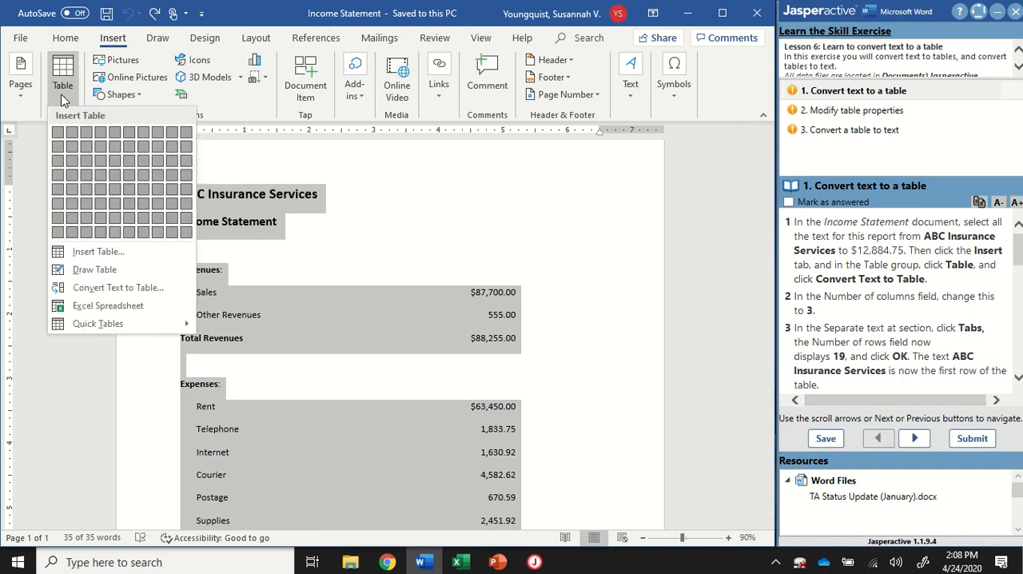
mouse_move(86, 251)
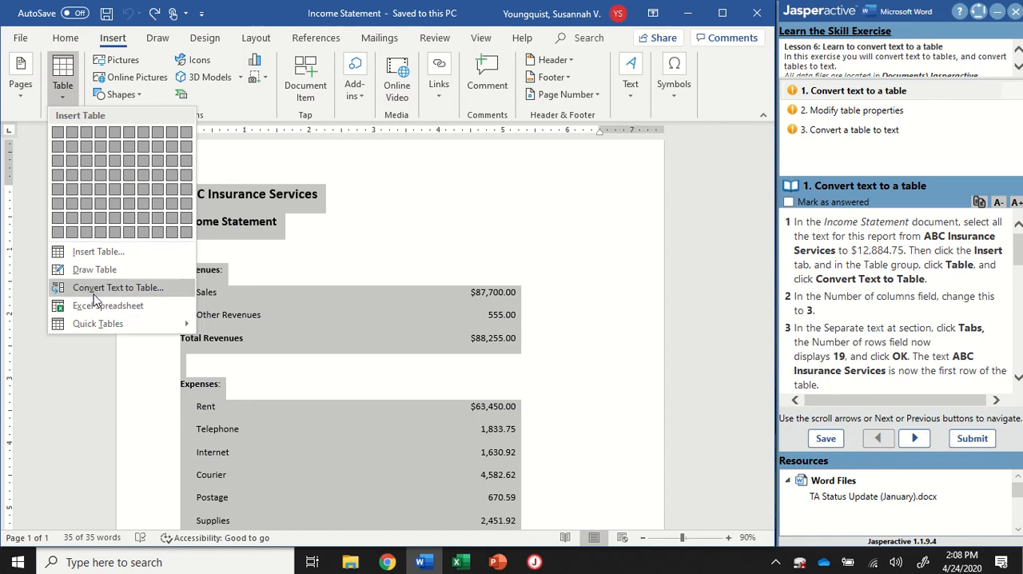
left_click(119, 288)
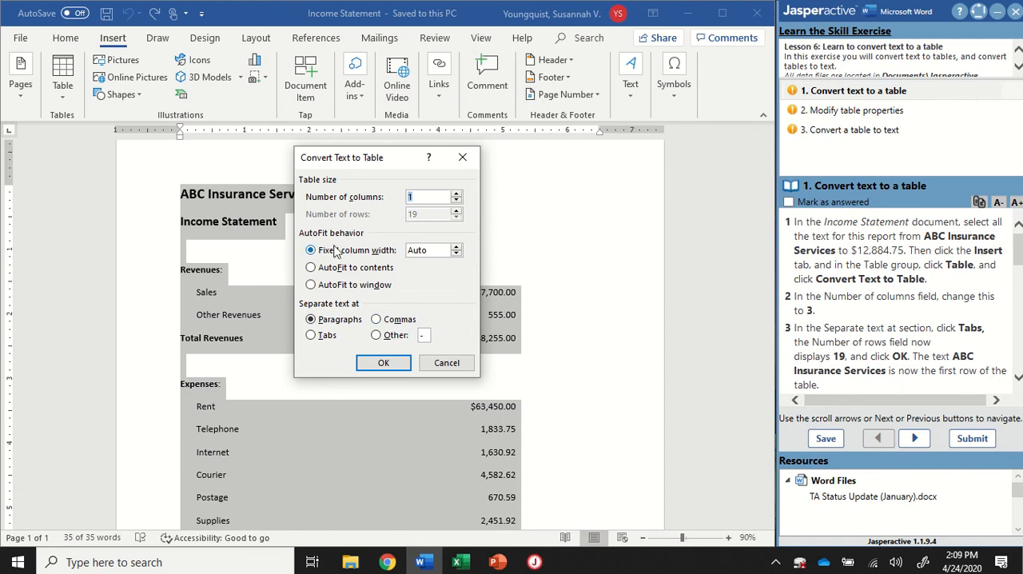
Step: Convert the text to a 3-column, 19-row table separated at tabs
left_click(310, 249)
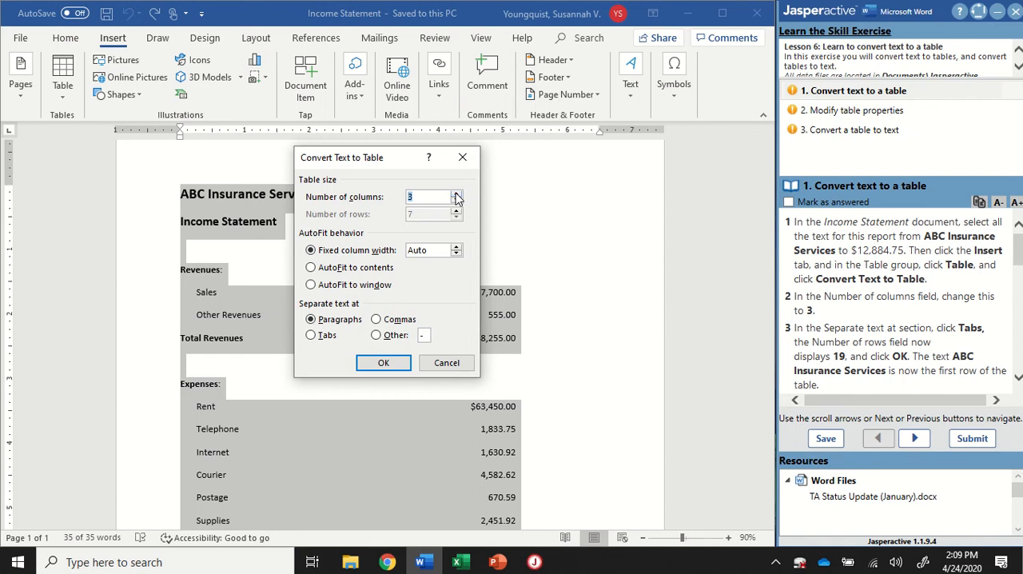
mouse_move(414, 208)
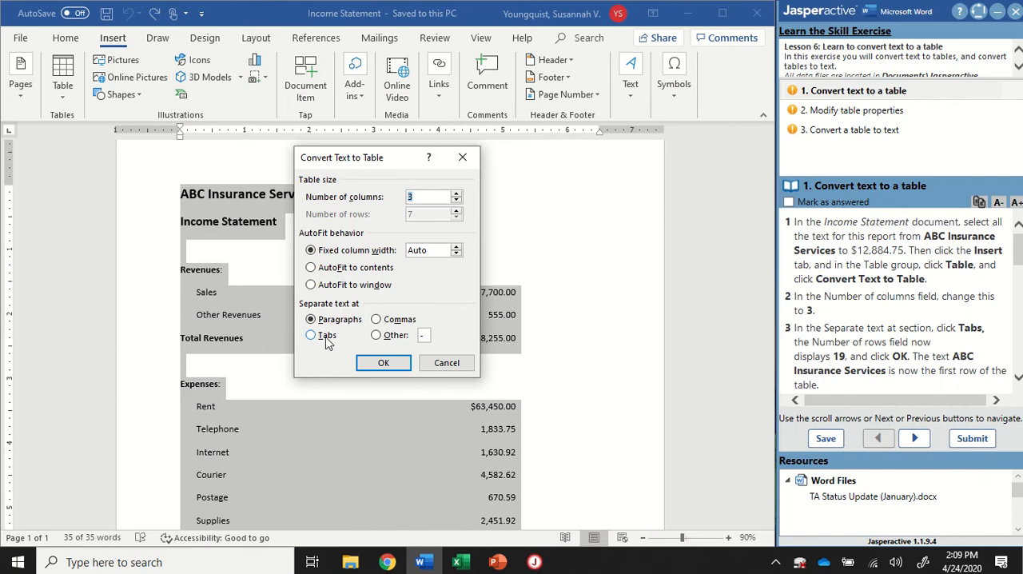
left_click(310, 334)
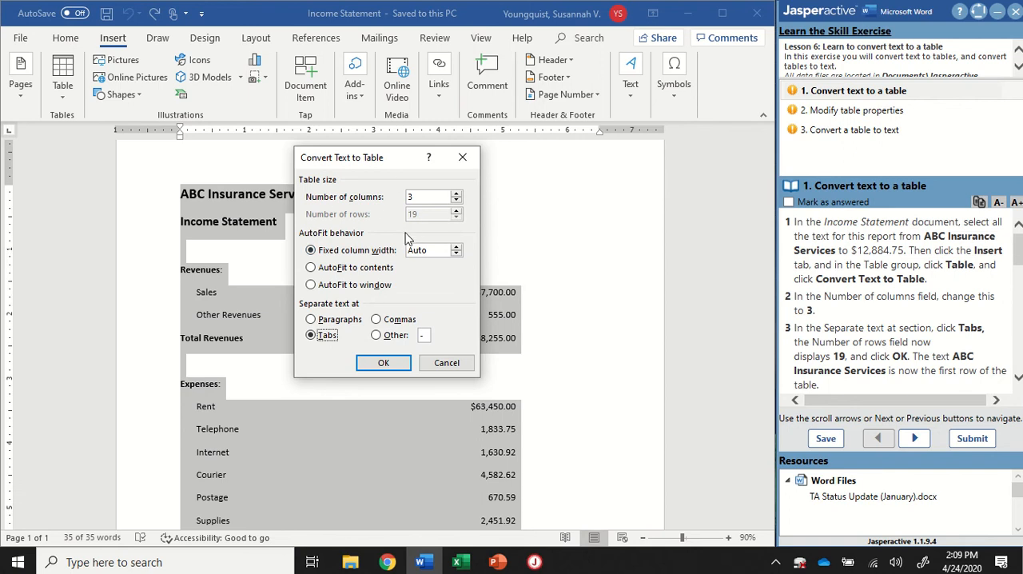
mouse_move(428, 233)
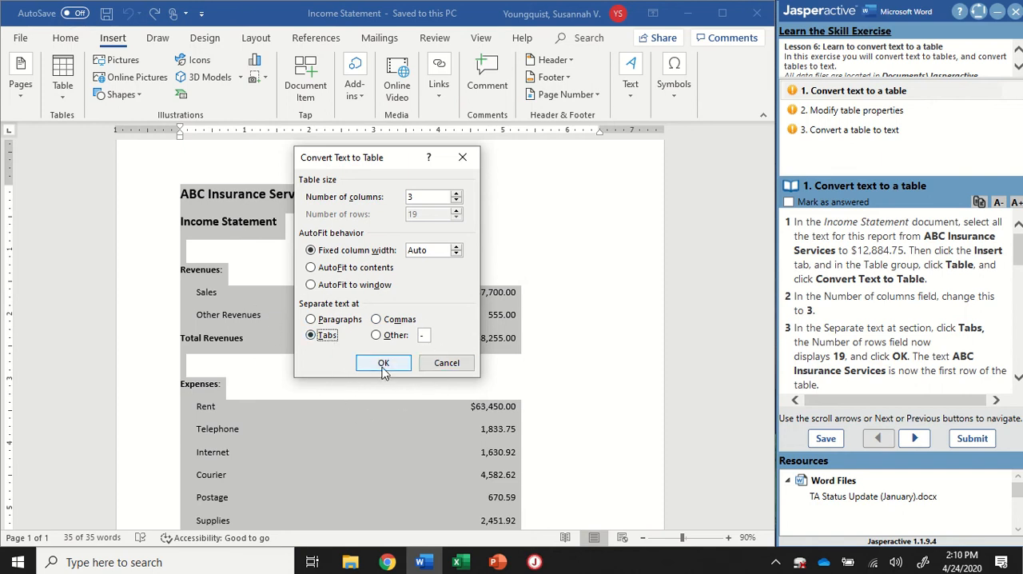
left_click(384, 361)
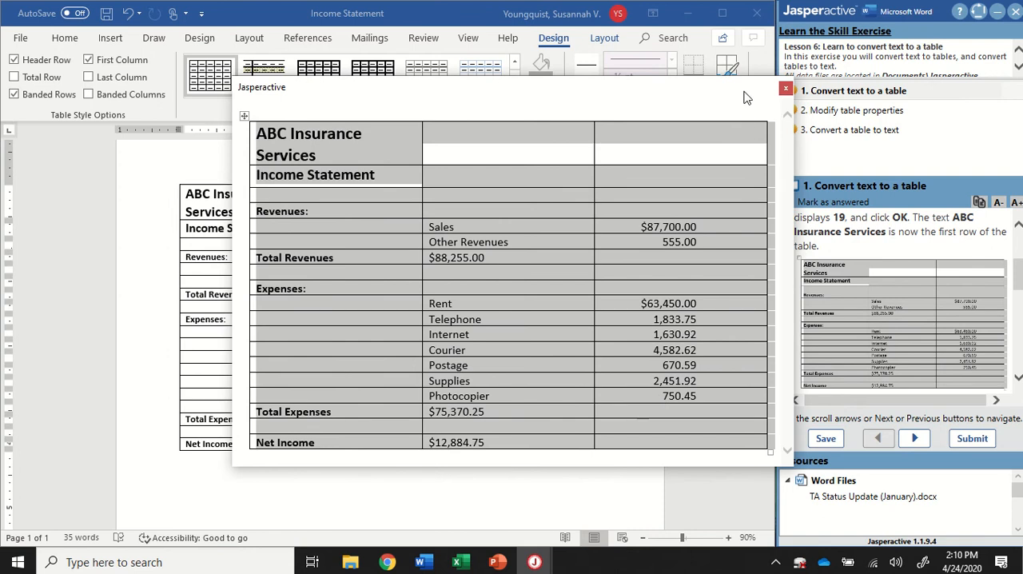
Step: Close the expected-result preview and move the instruction pane down to step 4
left_click(785, 88)
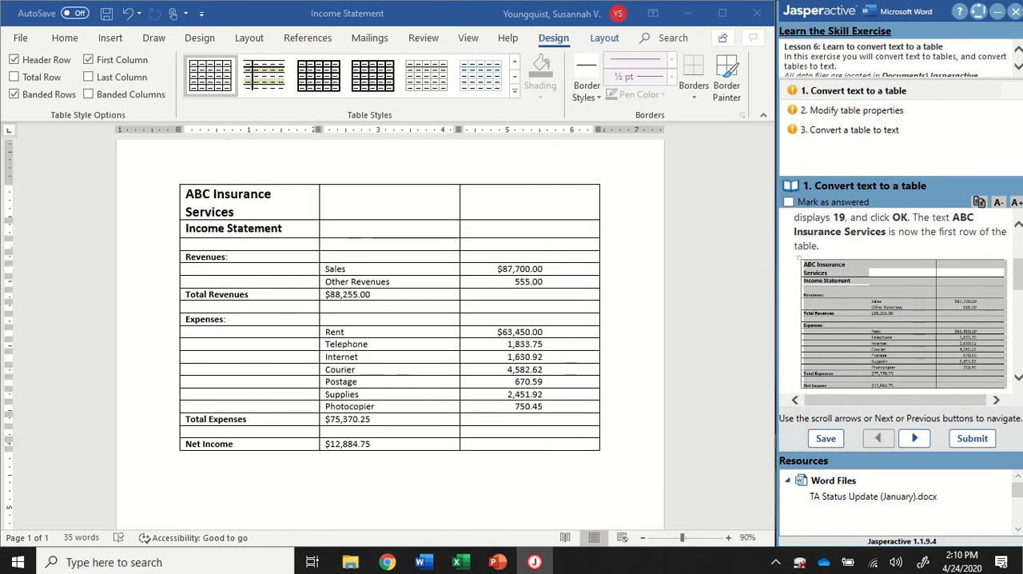
scroll("down", 3)
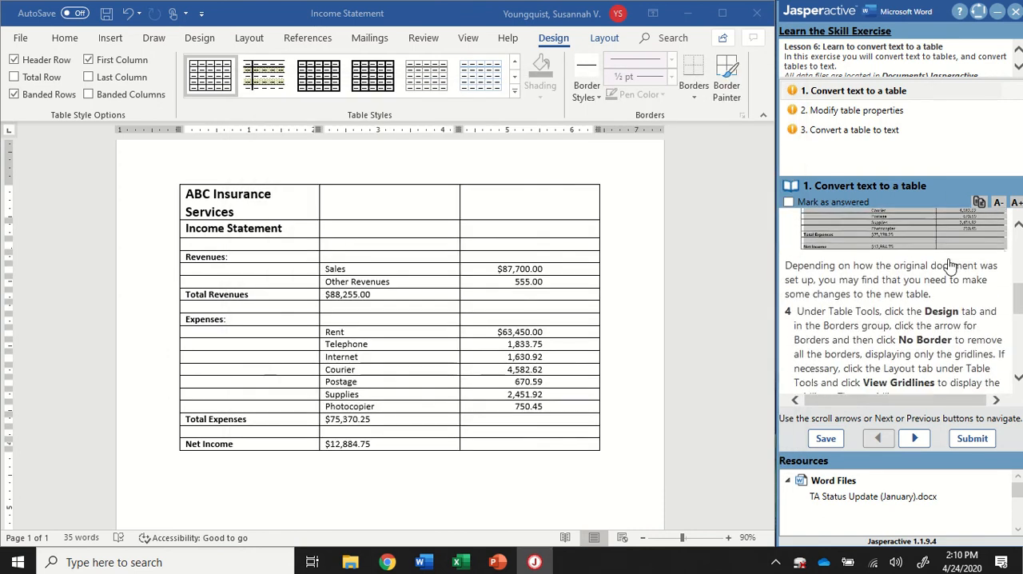
scroll("down", 3)
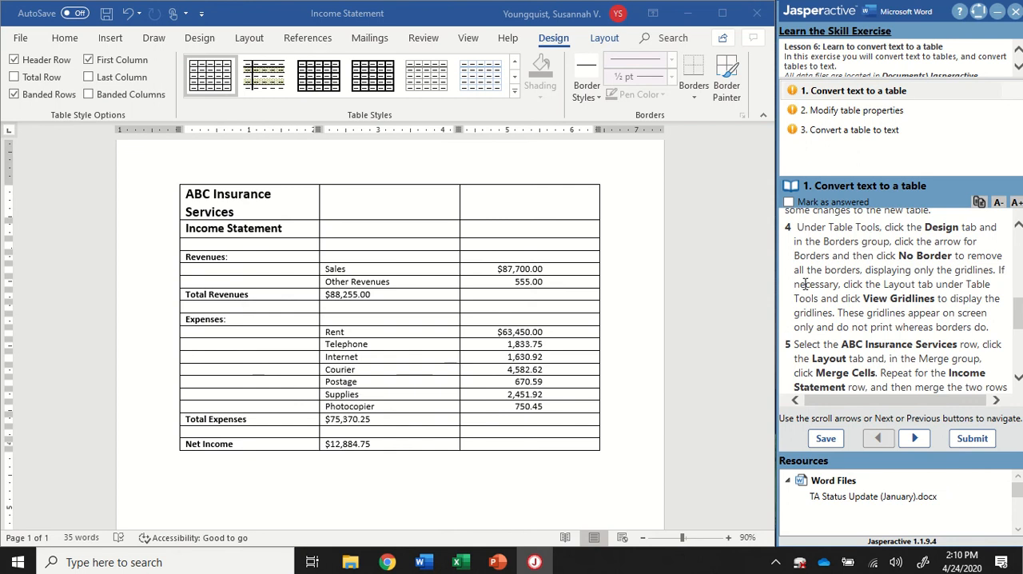
mouse_move(174, 176)
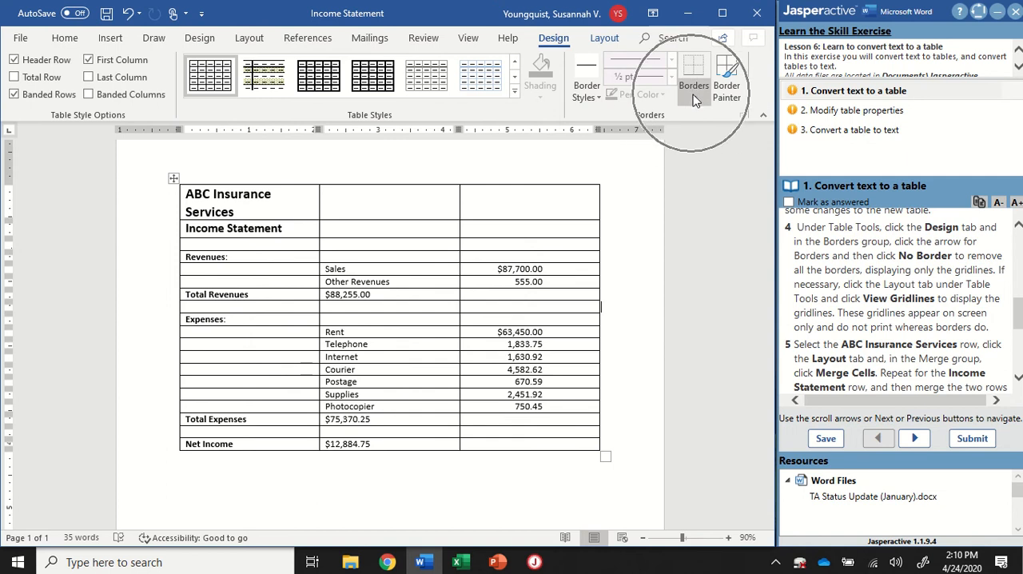
Step: Select the whole income statement table and apply No Border to it
left_click(694, 88)
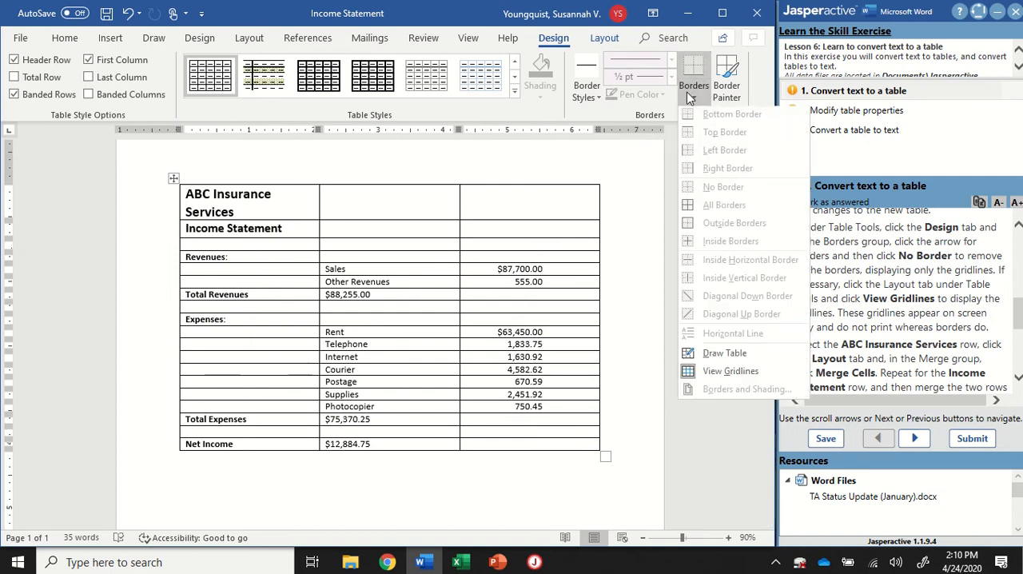
left_click(723, 186)
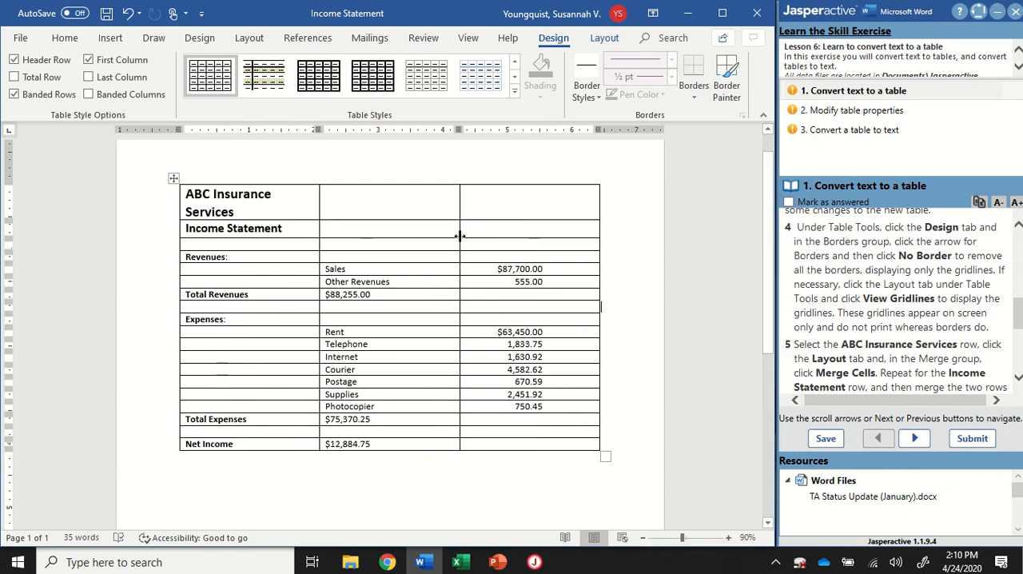
left_click(693, 74)
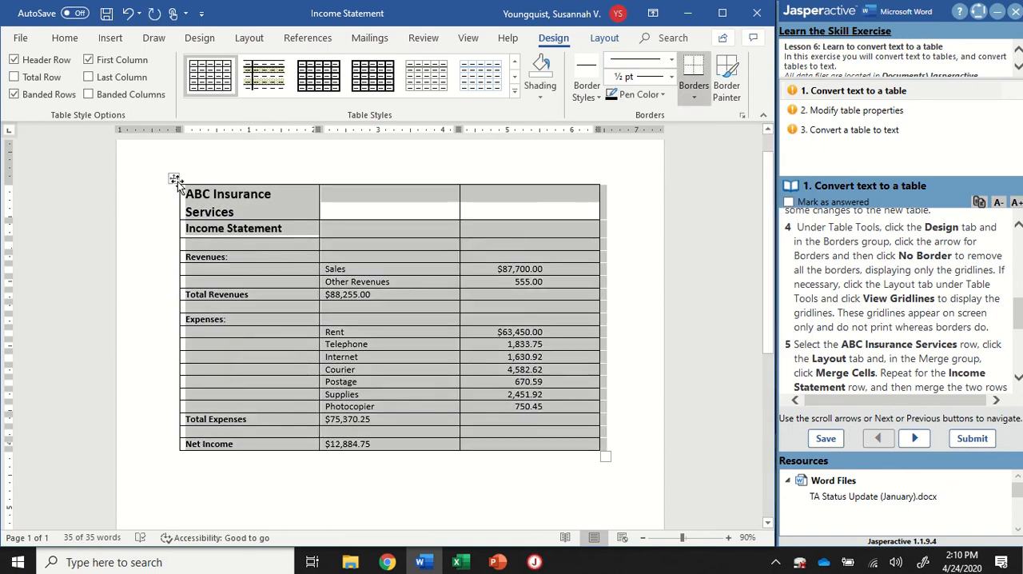
left_click(672, 94)
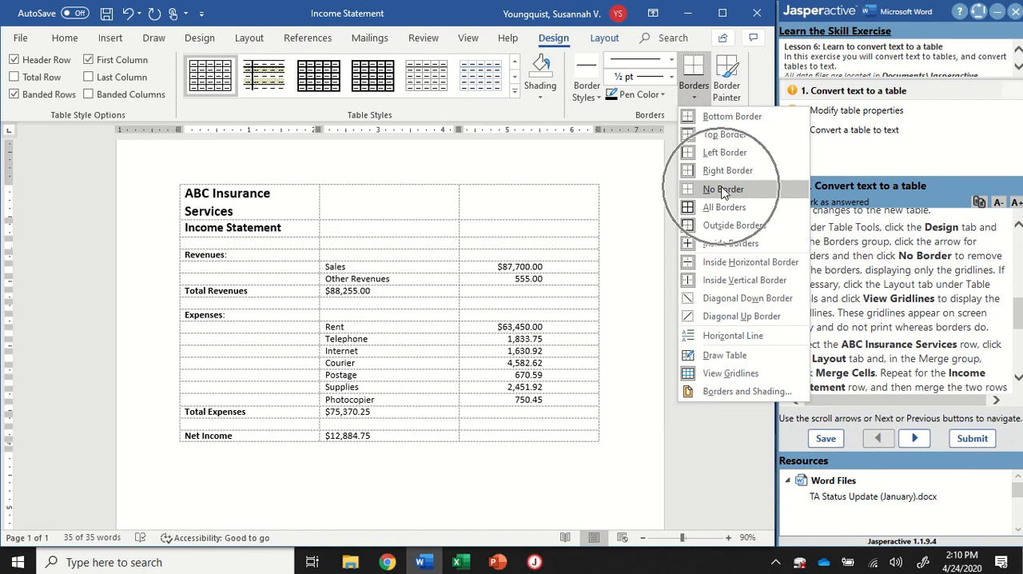
left_click(721, 188)
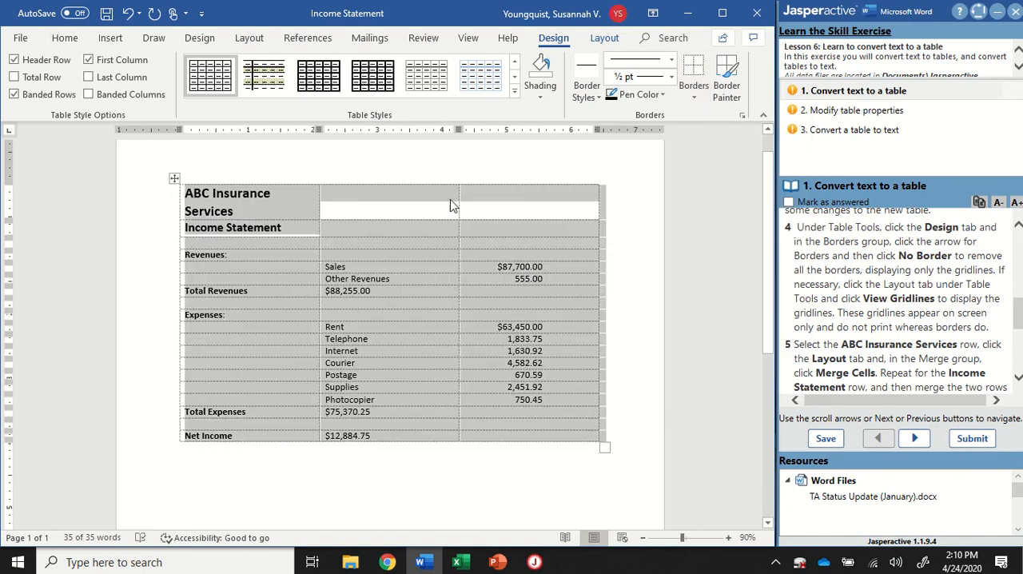
mouse_move(371, 218)
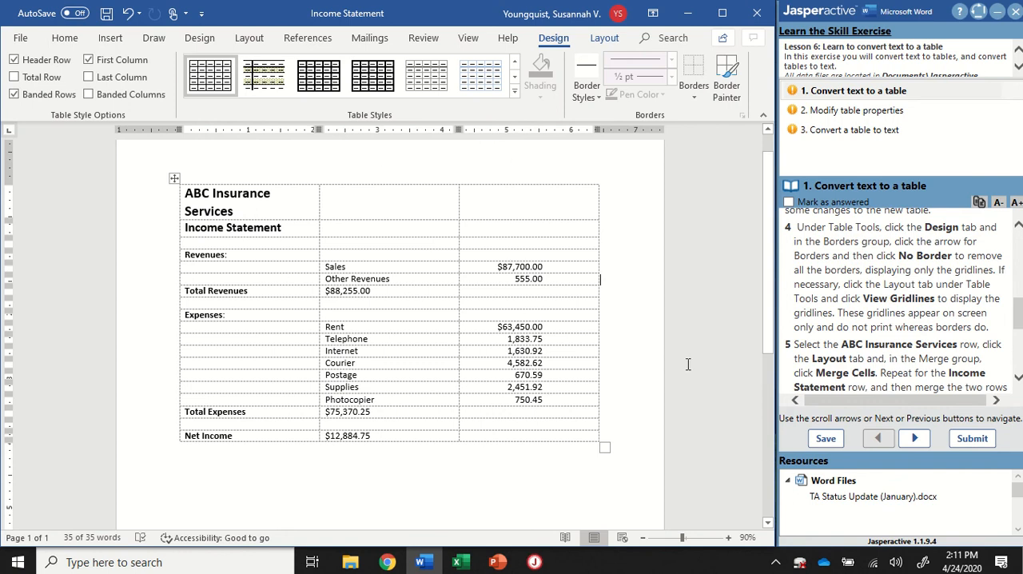
mouse_move(659, 143)
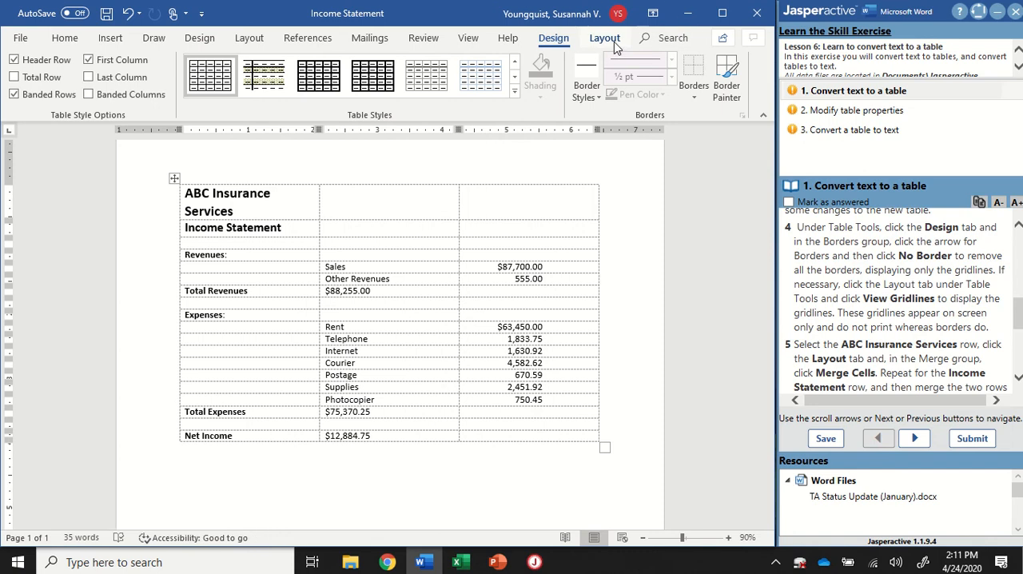
left_click(604, 38)
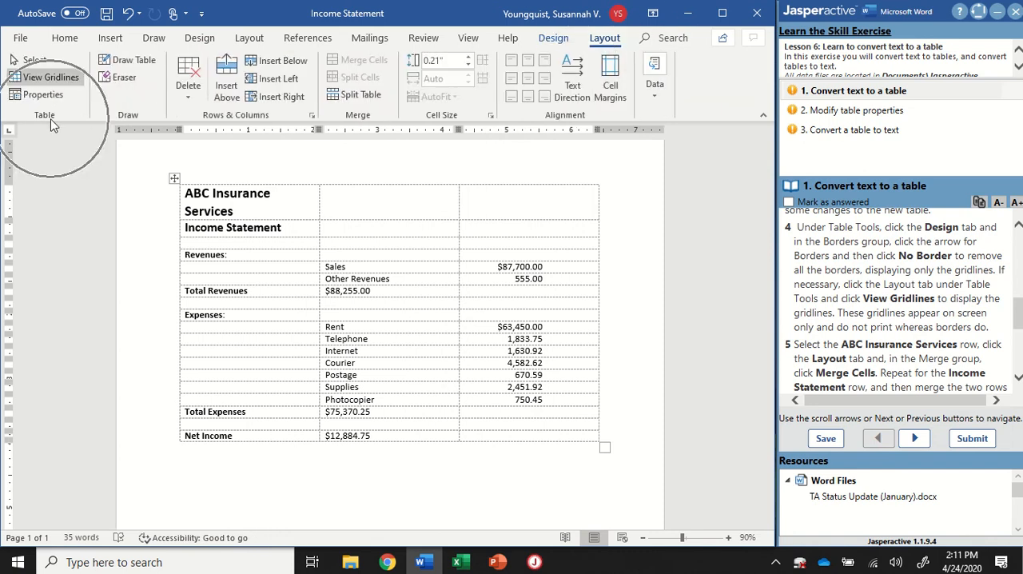
mouse_move(44, 77)
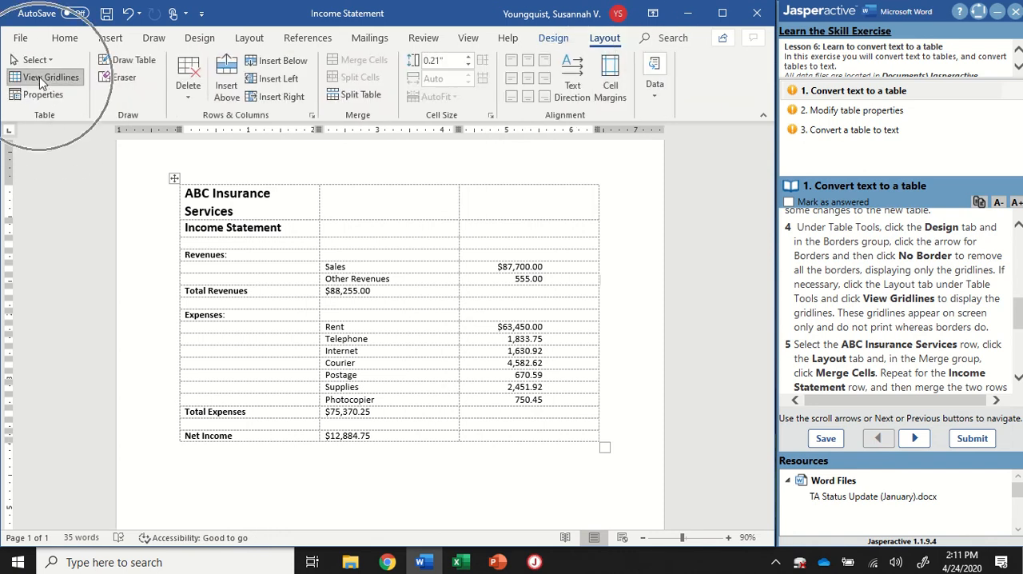
left_click(45, 77)
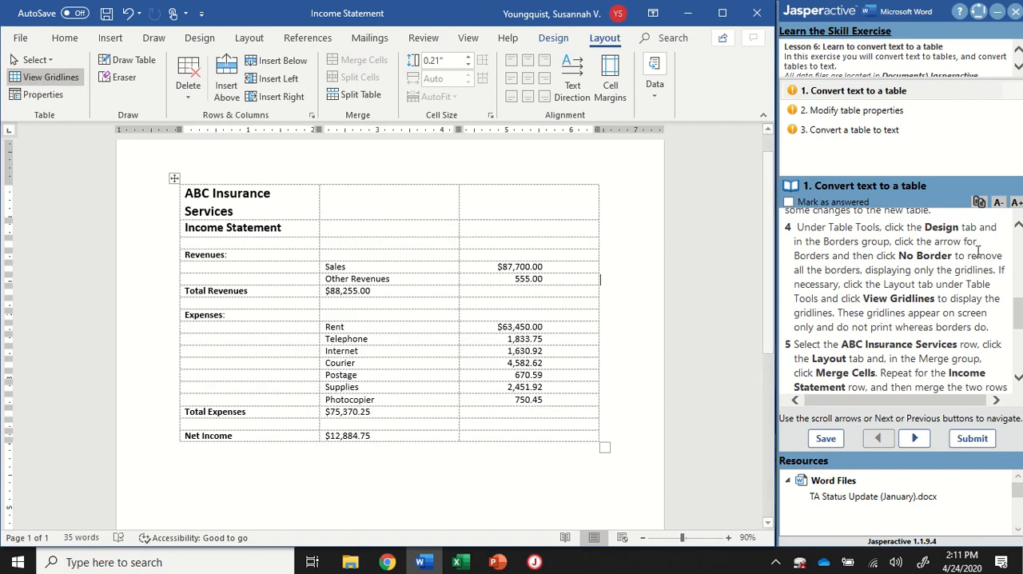
scroll("down", 3)
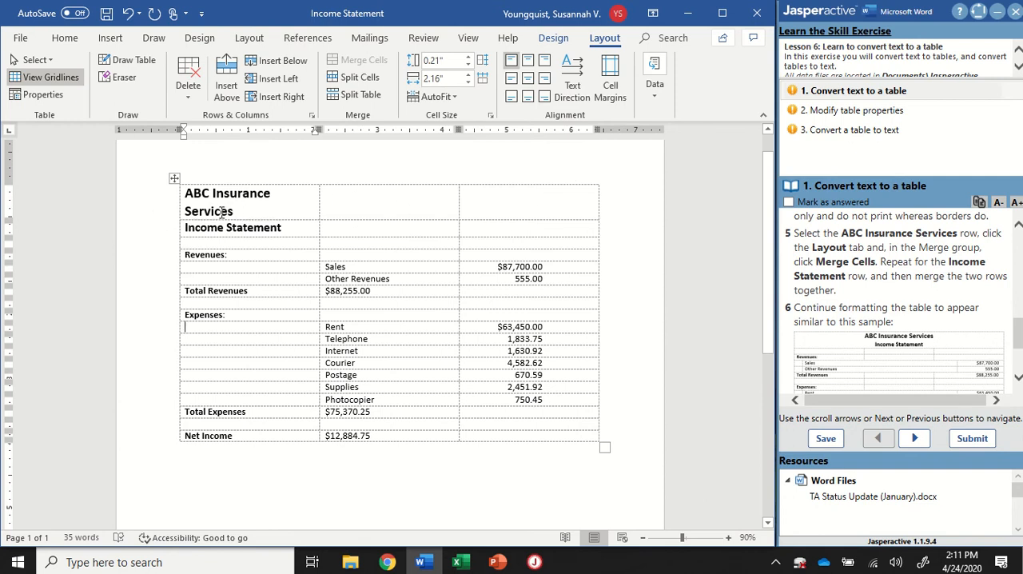
mouse_move(144, 204)
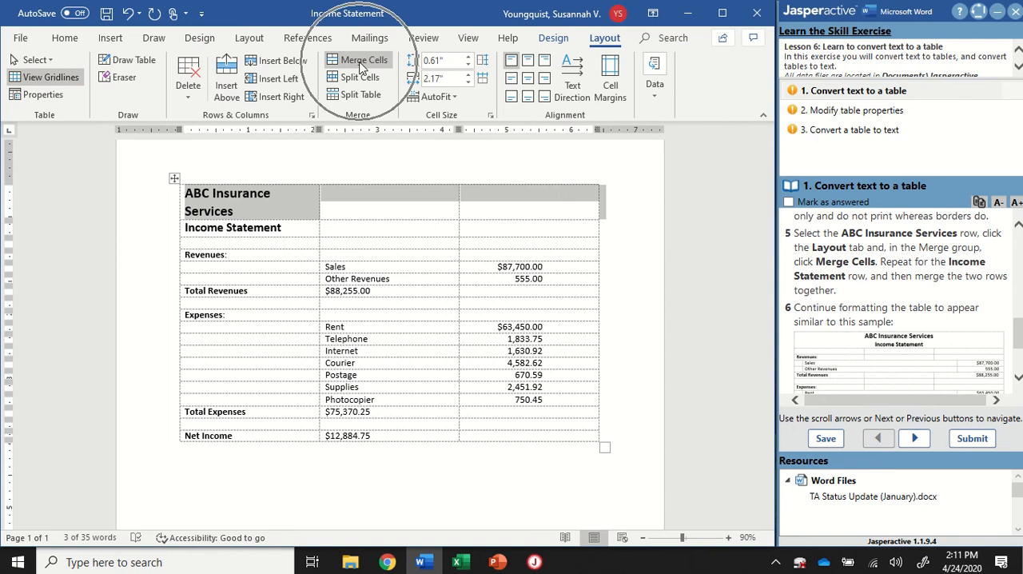
Step: Merge the ABC Insurance Services row into one cell, then the Income Statement row likewise
left_click(358, 59)
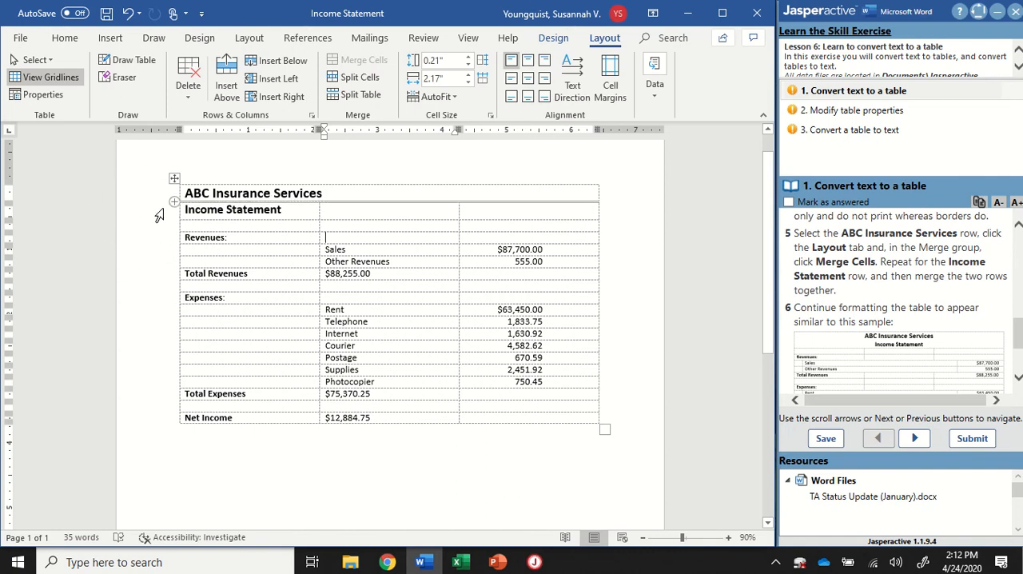
left_click(232, 209)
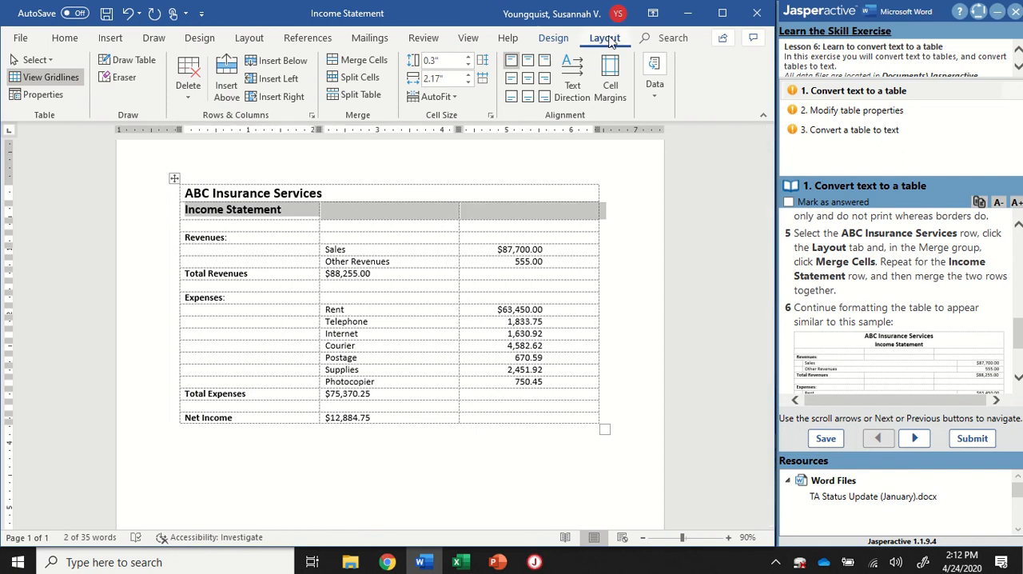
mouse_move(363, 60)
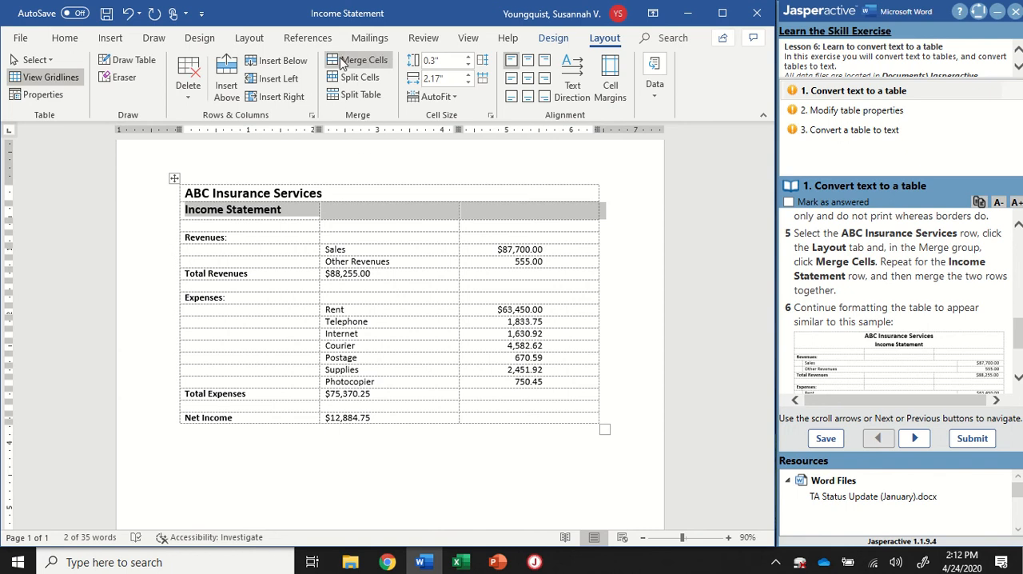
left_click(358, 59)
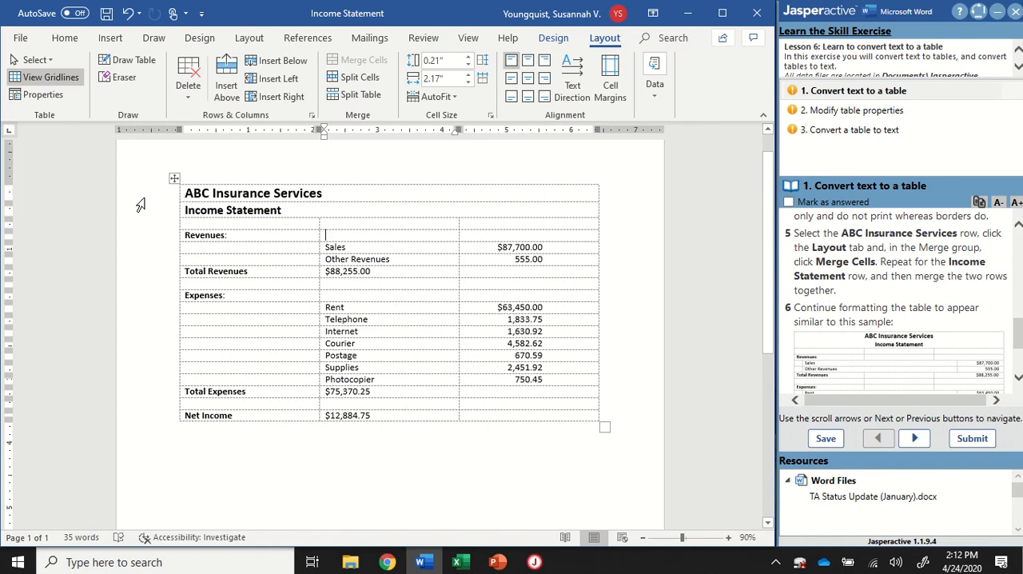
mouse_move(160, 214)
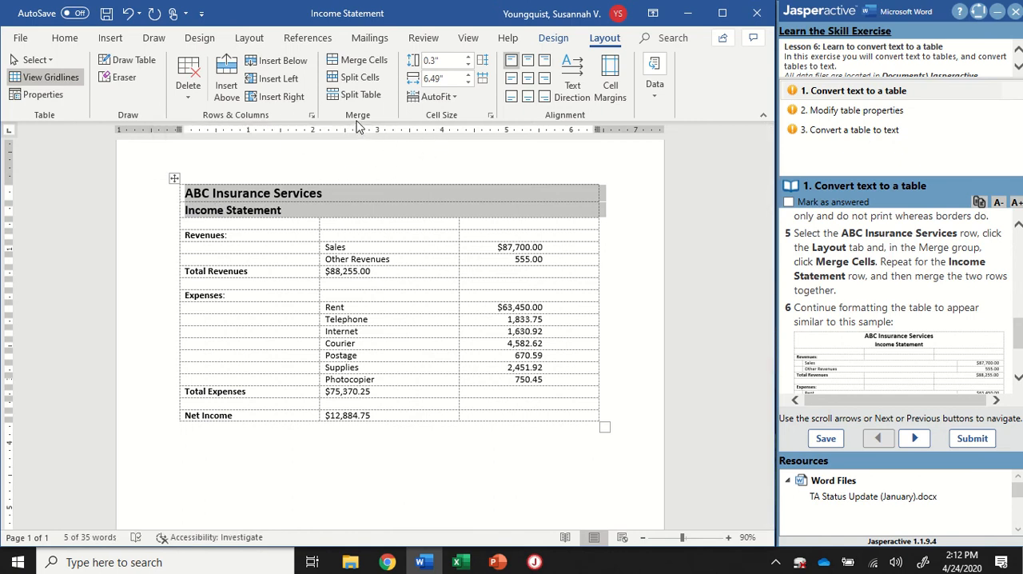
mouse_move(358, 59)
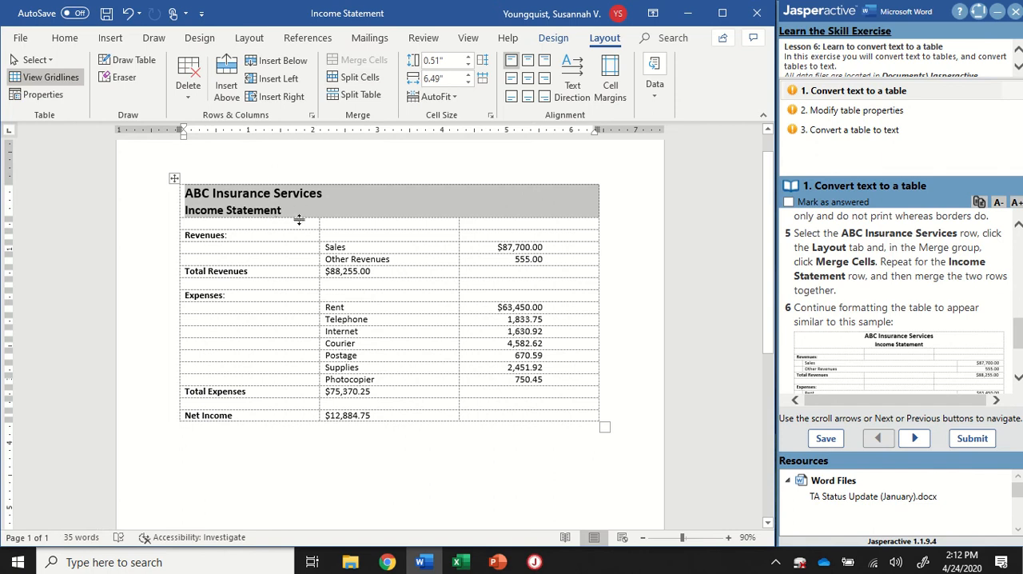
mouse_move(477, 139)
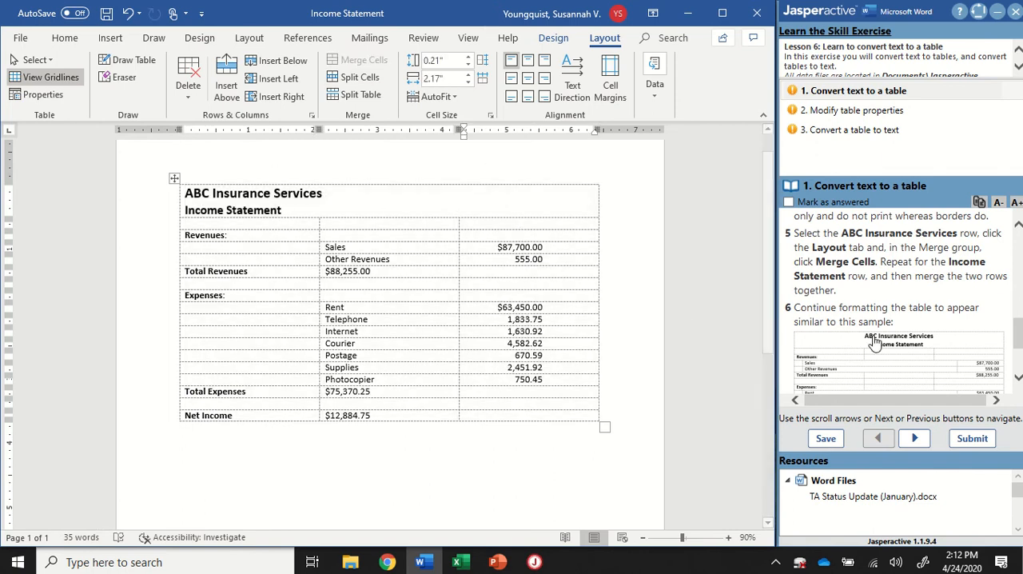
Step: Enlarge the finished-statement sample and drag it aside so the document table stays visible
scroll("down", 3)
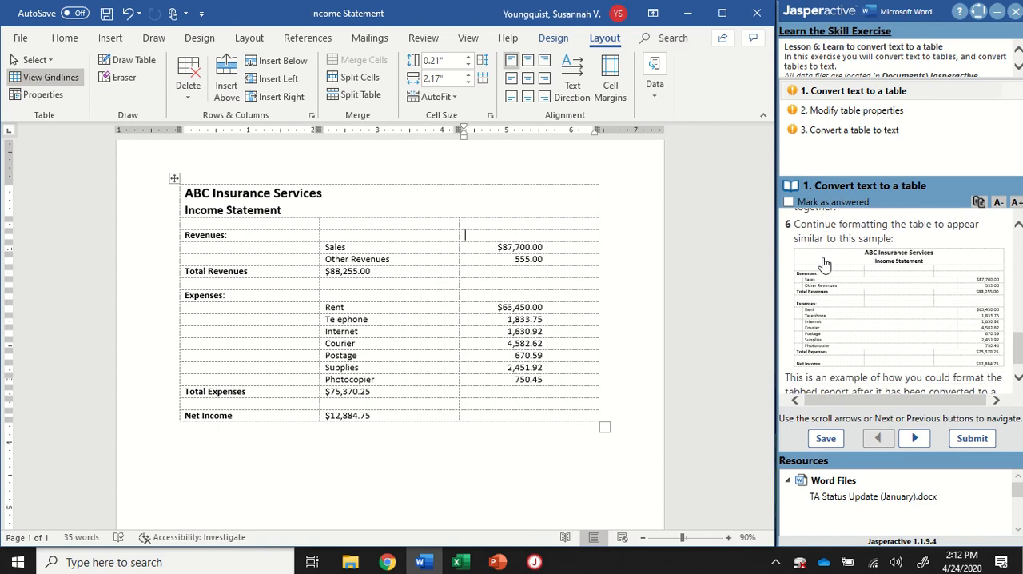
mouse_move(938, 303)
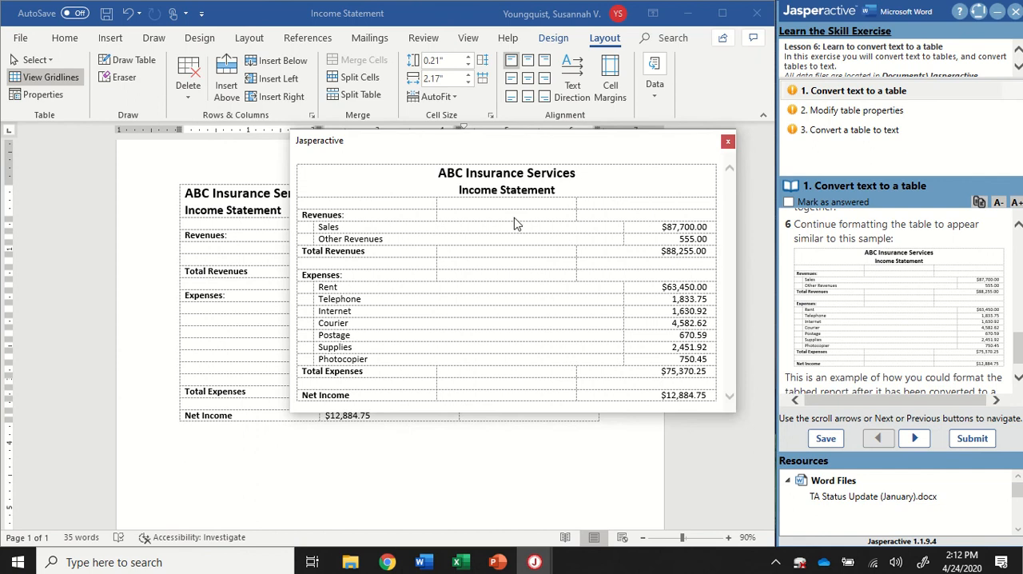
mouse_move(559, 288)
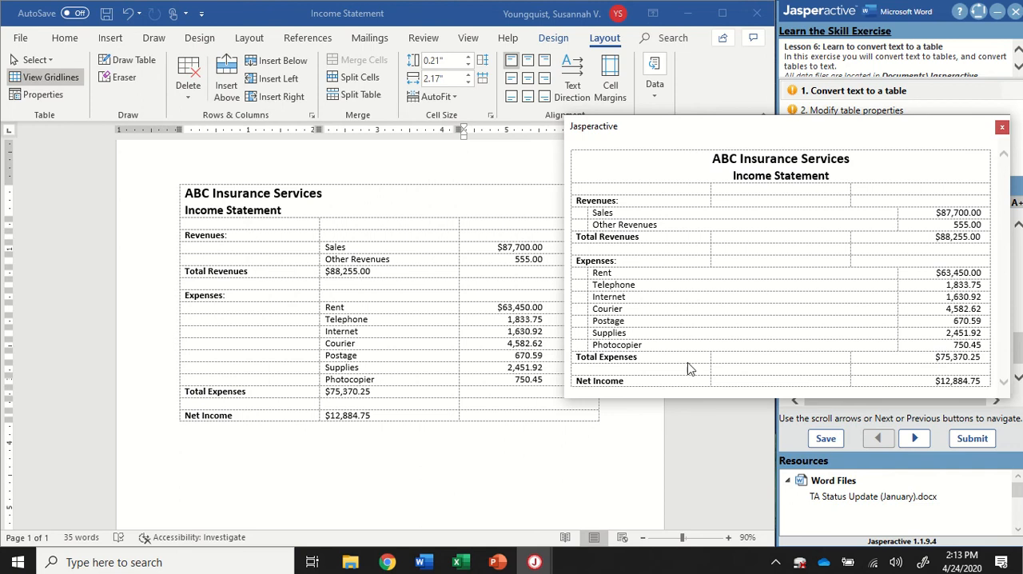
left_click_drag(593, 124, 616, 128)
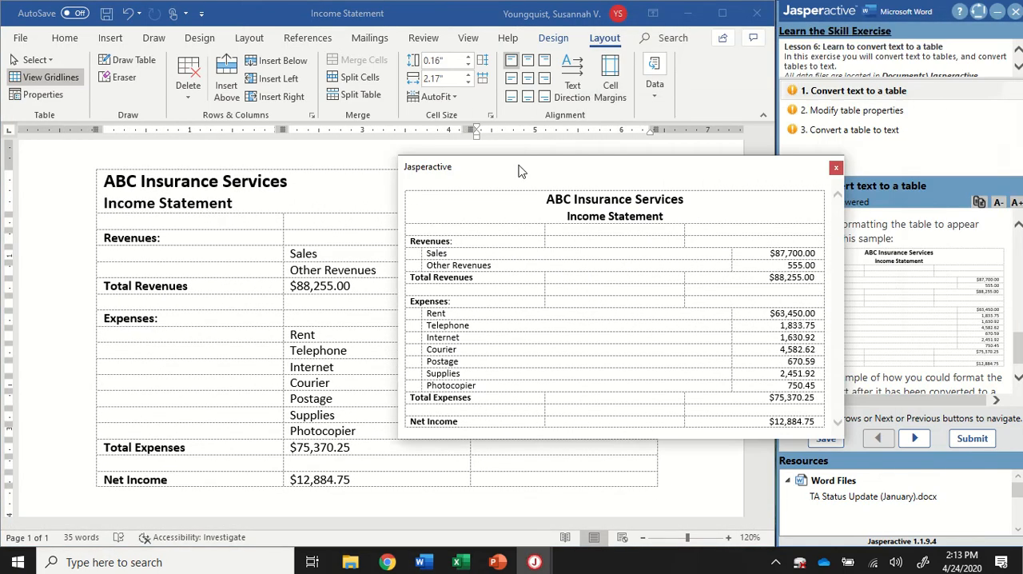
left_click_drag(428, 166, 528, 102)
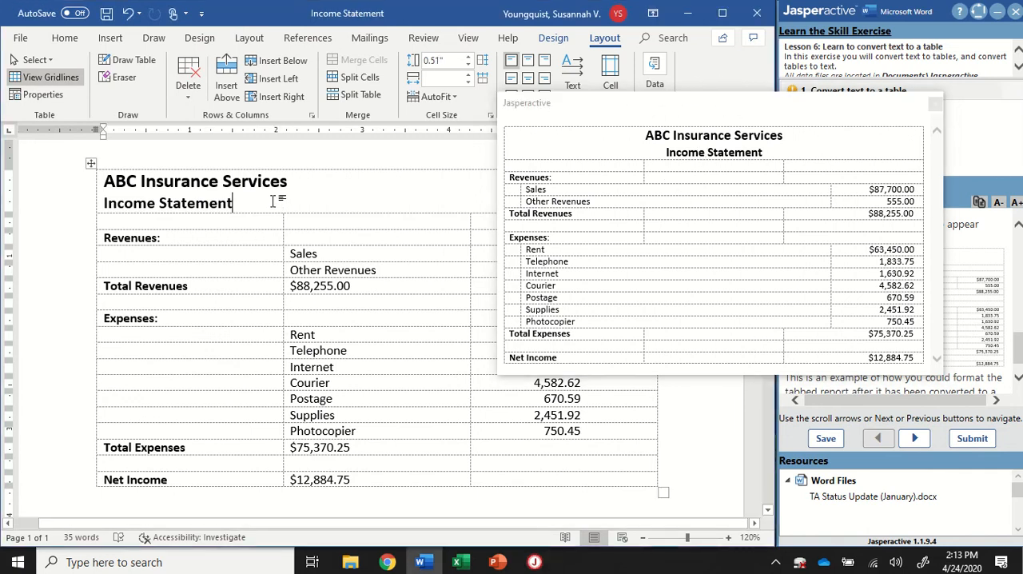
mouse_move(342, 192)
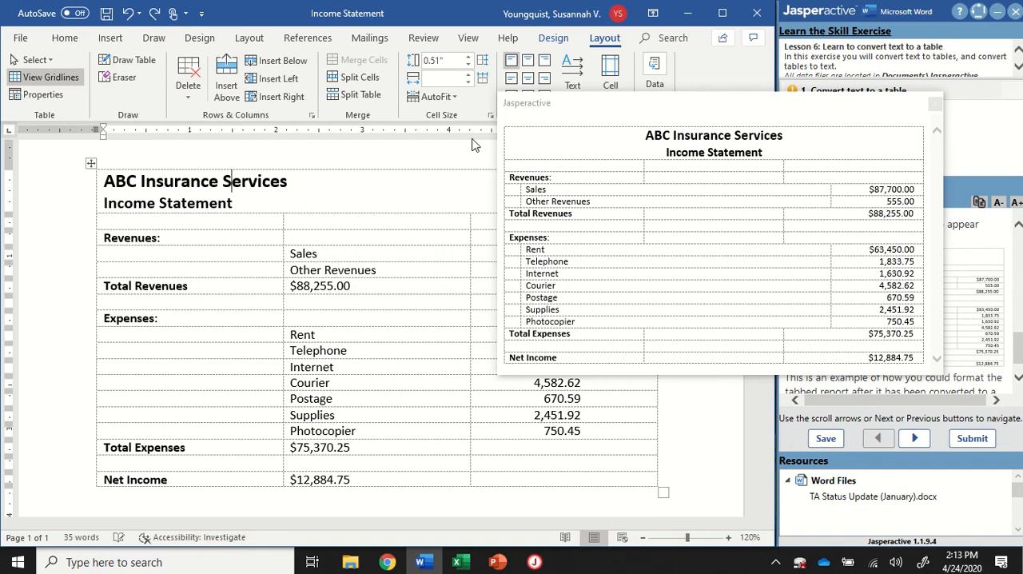
Step: Select the two merged title rows and center them across the table
left_click(195, 190)
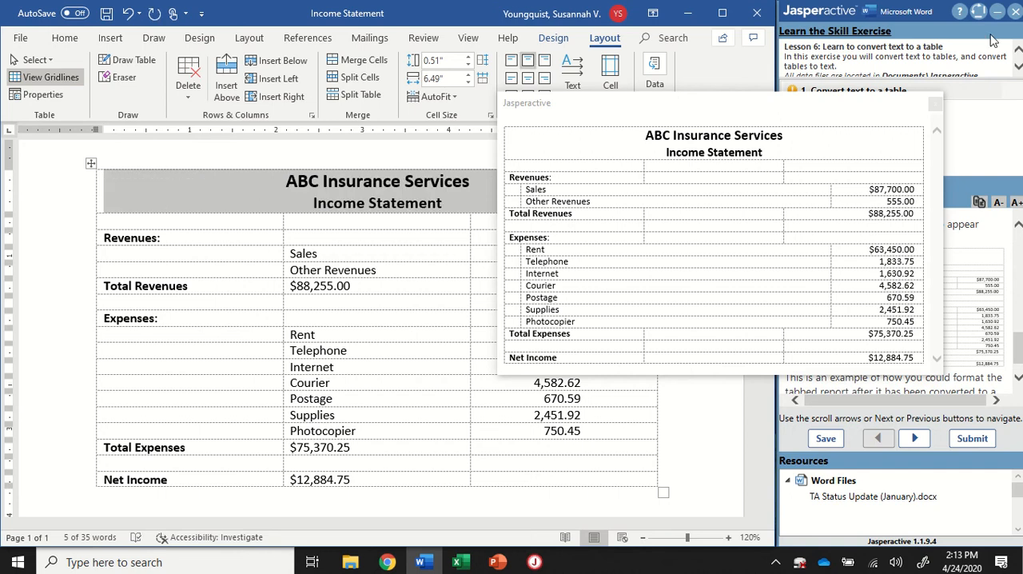
mouse_move(77, 50)
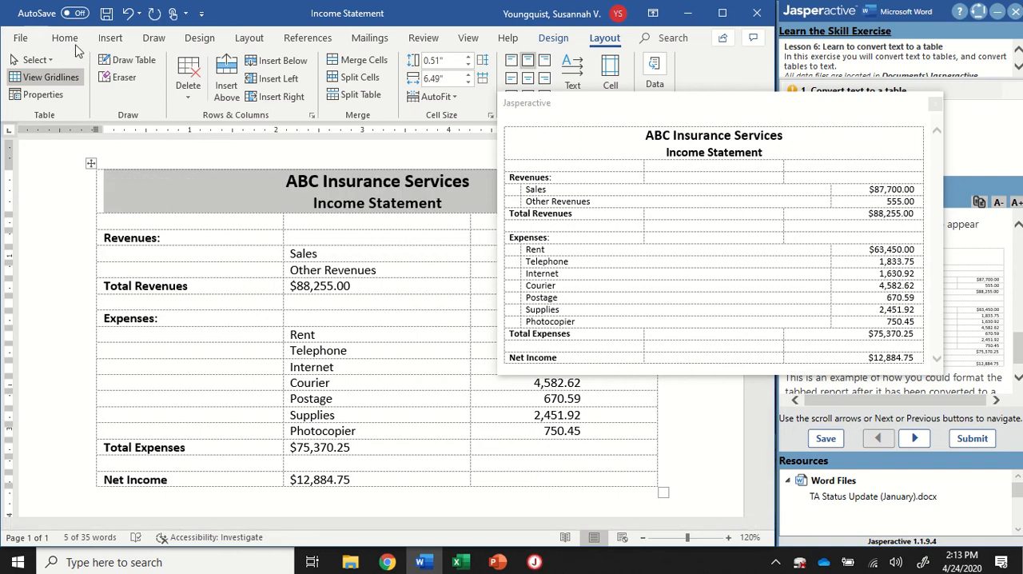
left_click(64, 39)
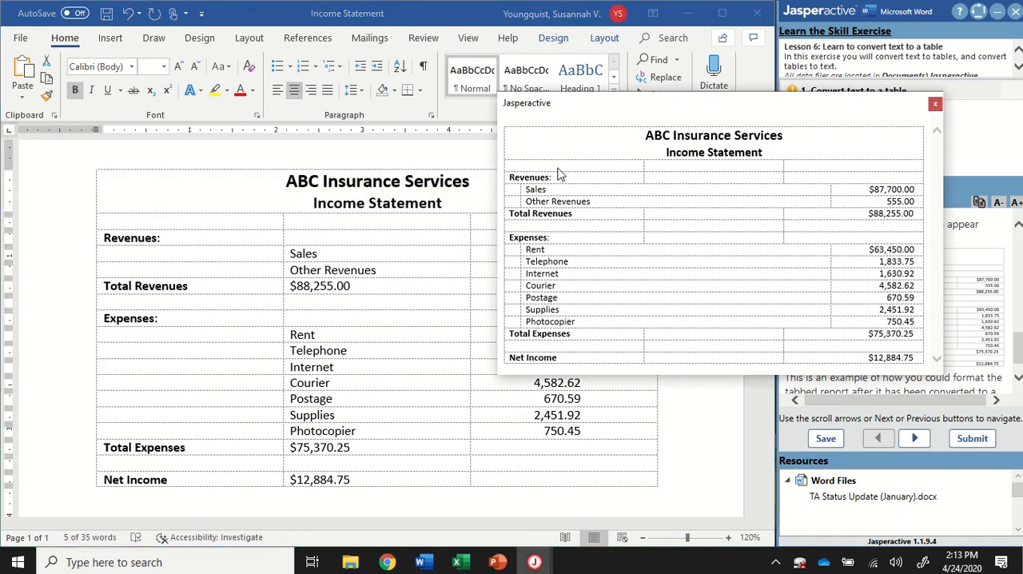
mouse_move(609, 170)
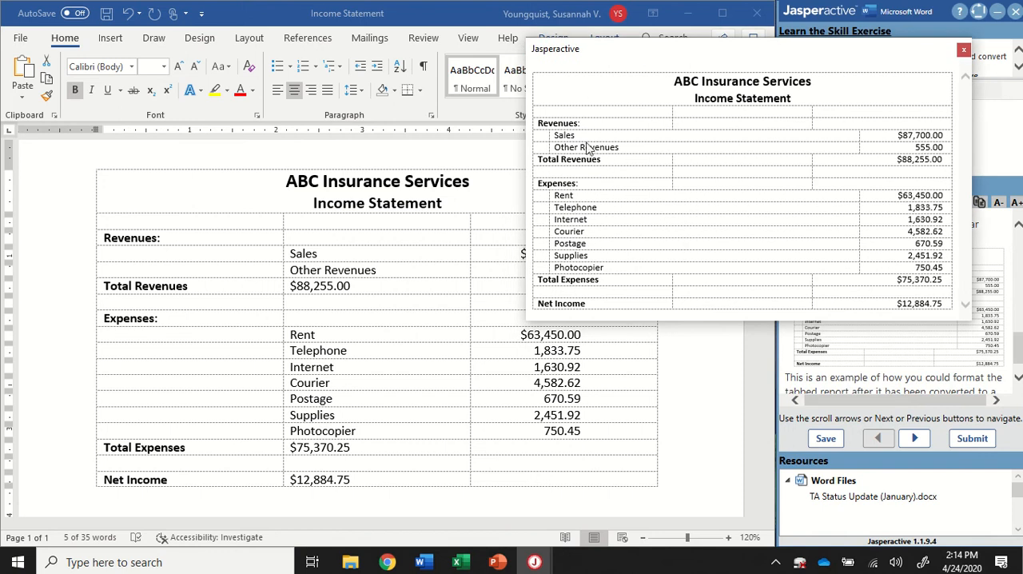
mouse_move(552, 141)
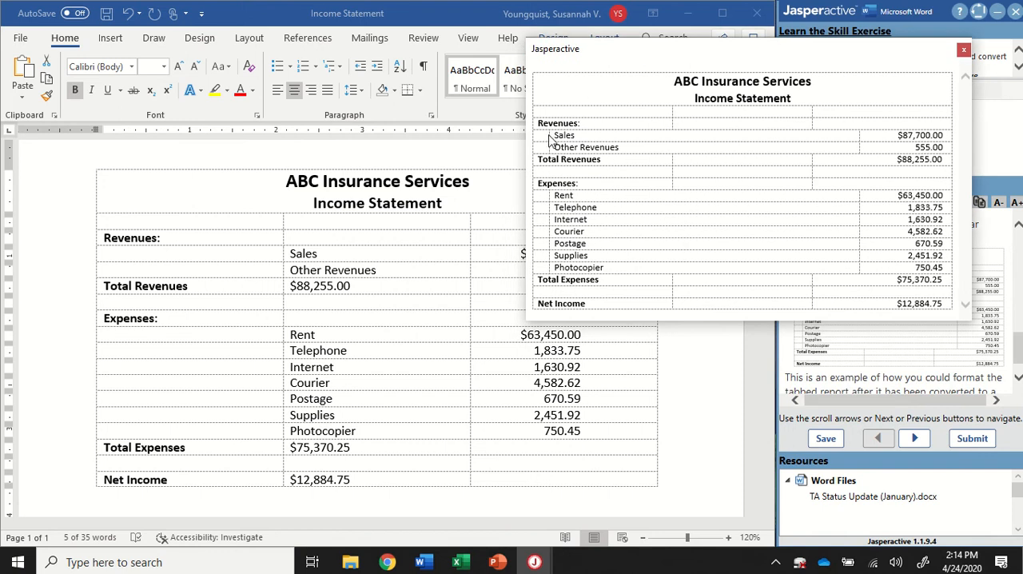
mouse_move(870, 125)
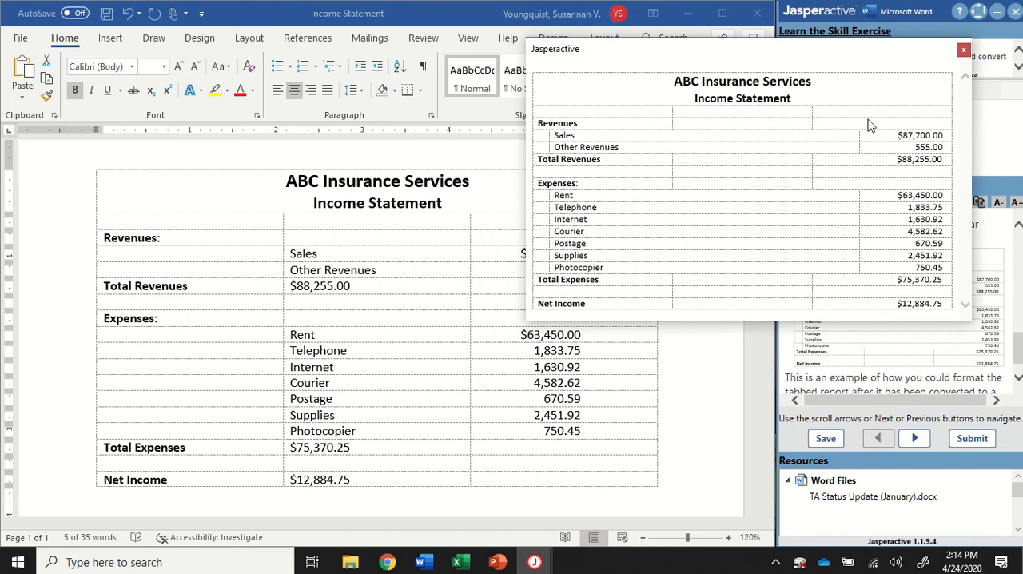
mouse_move(566, 154)
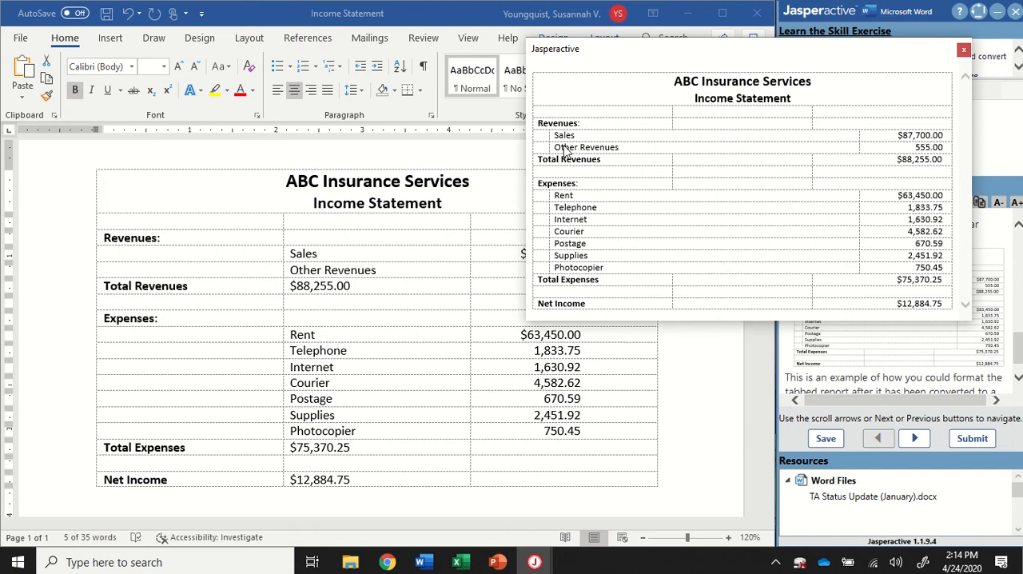
mouse_move(569, 147)
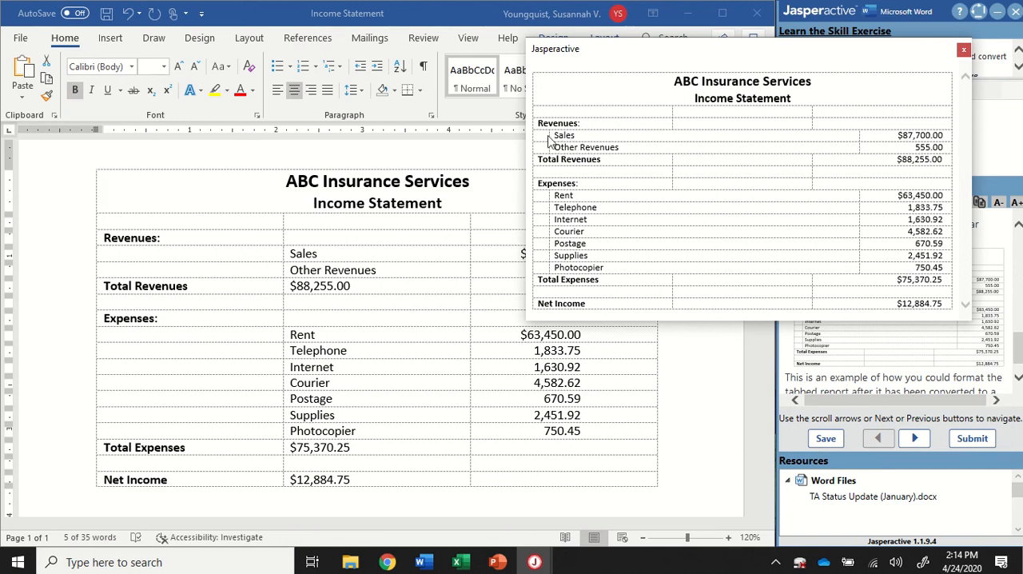
mouse_move(862, 150)
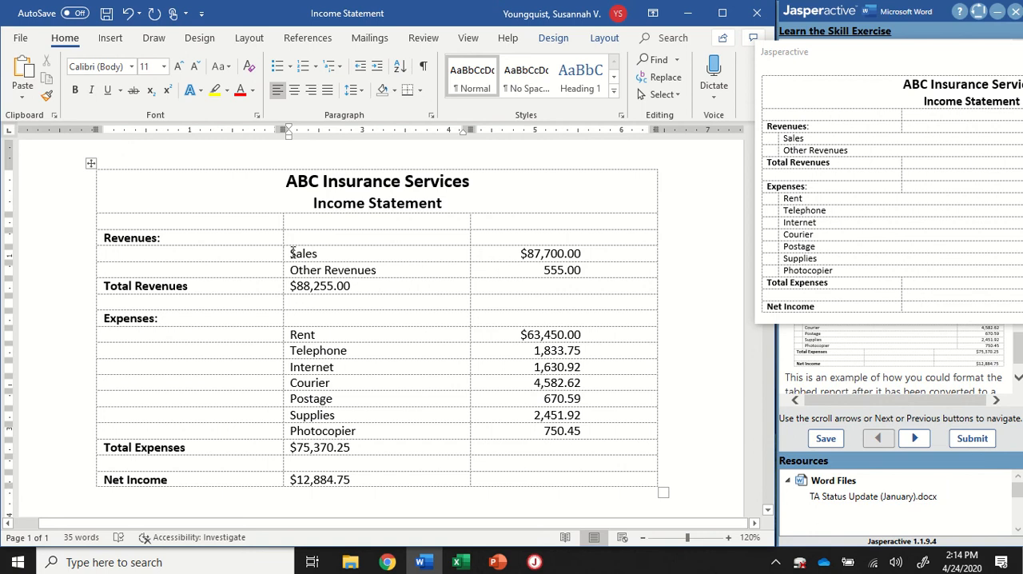
Step: Select the Sales and Other Revenues cells and drag their border so the amounts sit in the last column
left_click(302, 252)
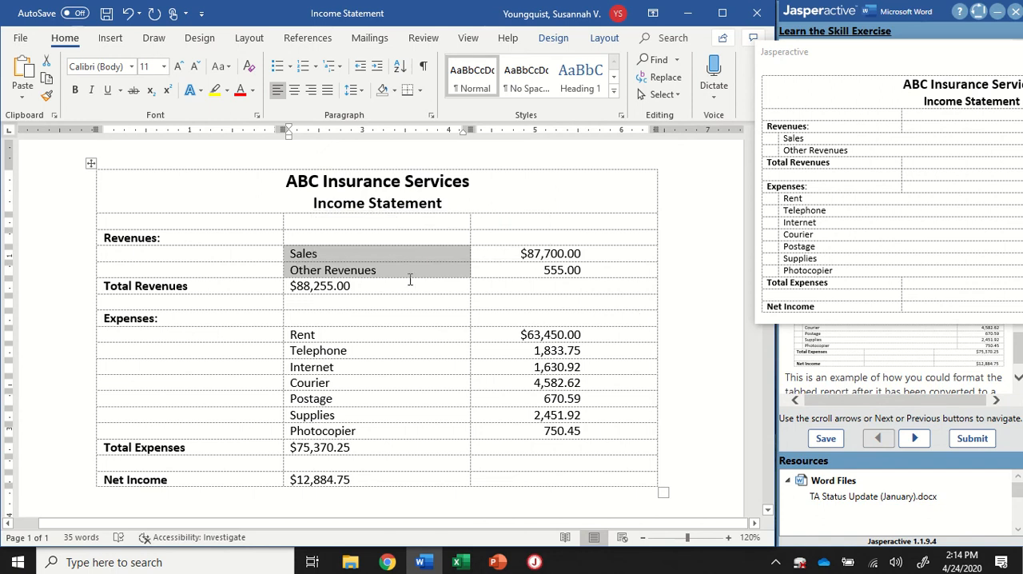
mouse_move(505, 271)
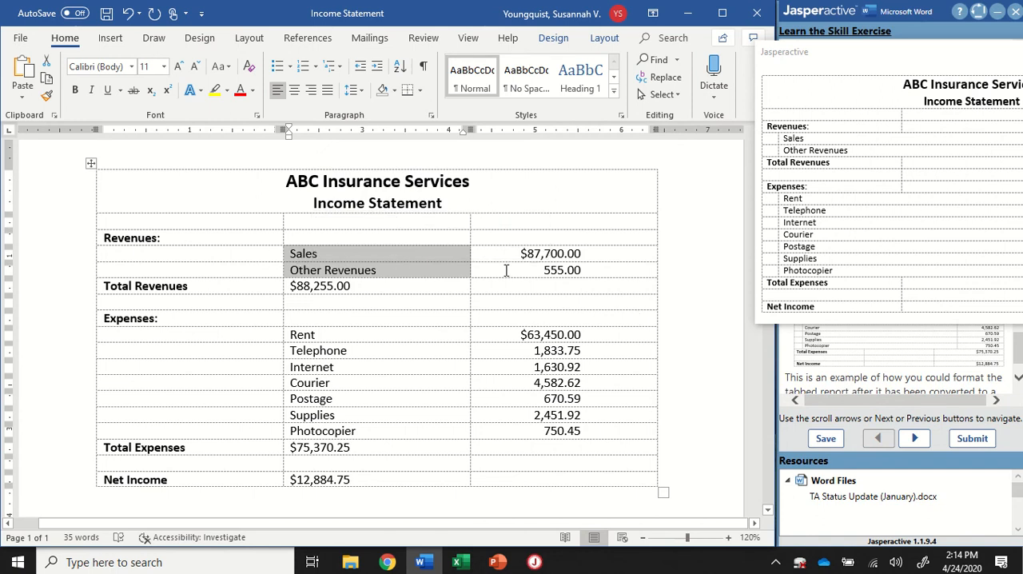
mouse_move(282, 257)
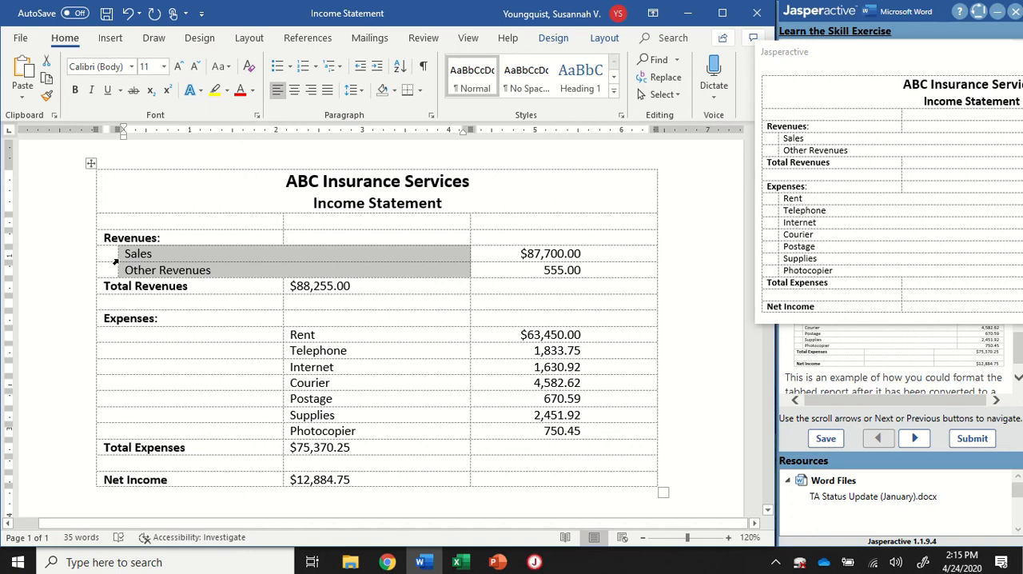
mouse_move(471, 257)
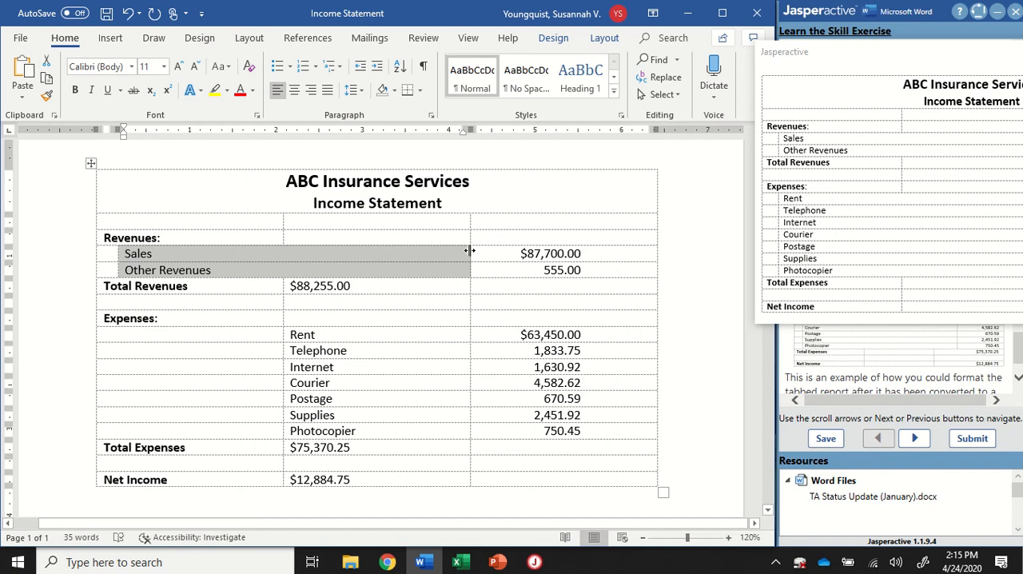
left_click_drag(470, 253, 540, 258)
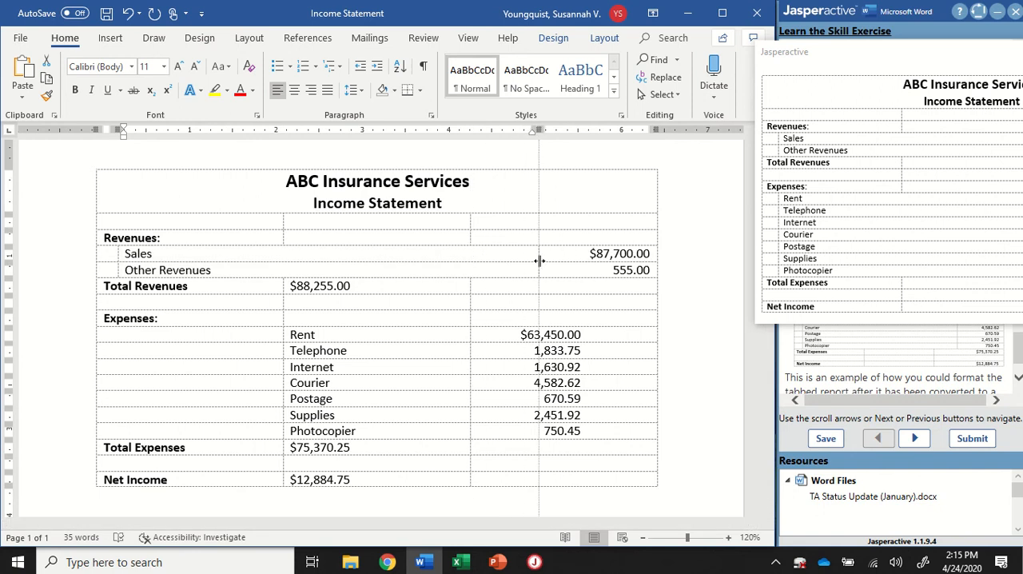
mouse_move(542, 255)
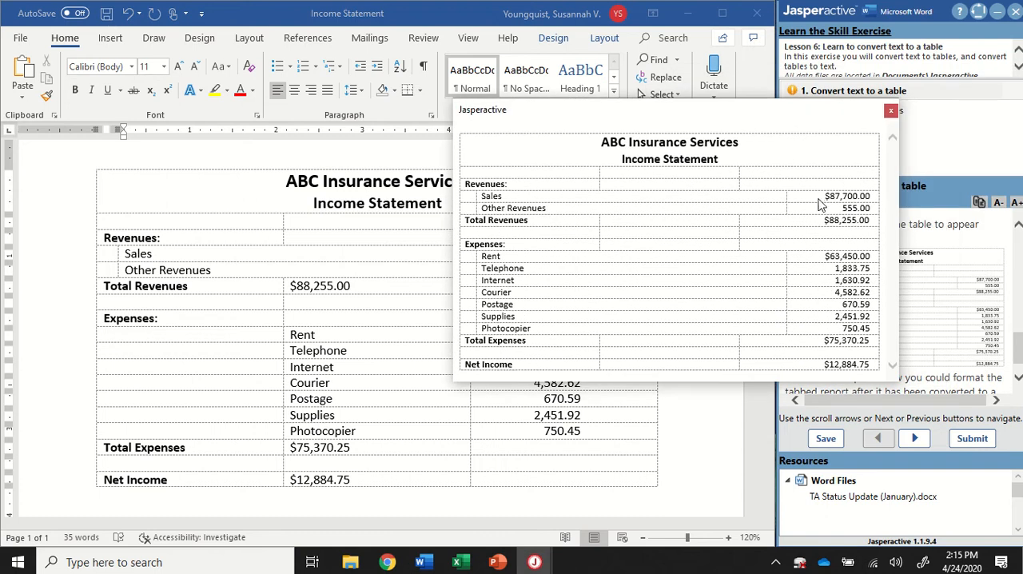
mouse_move(486, 222)
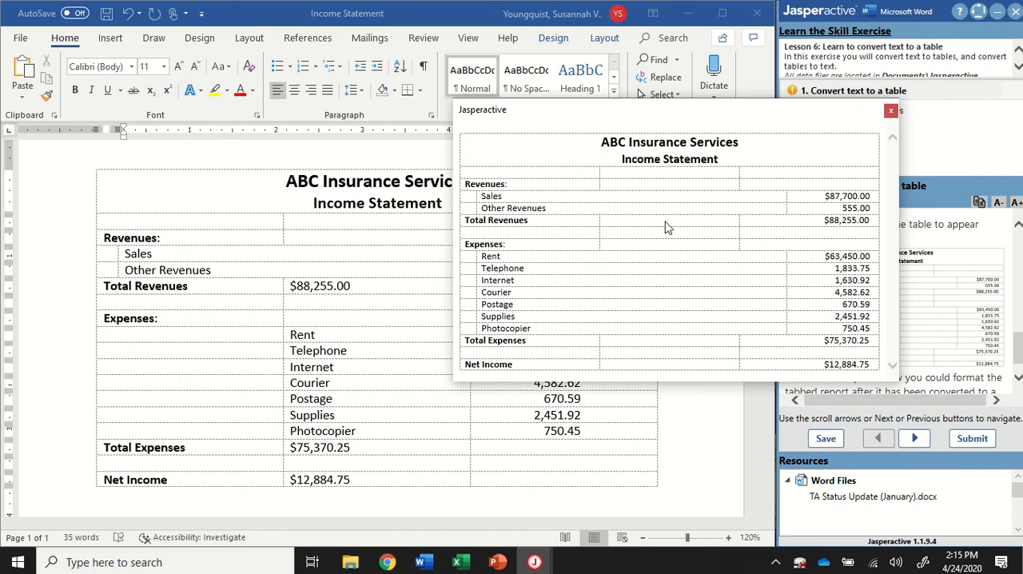
mouse_move(841, 231)
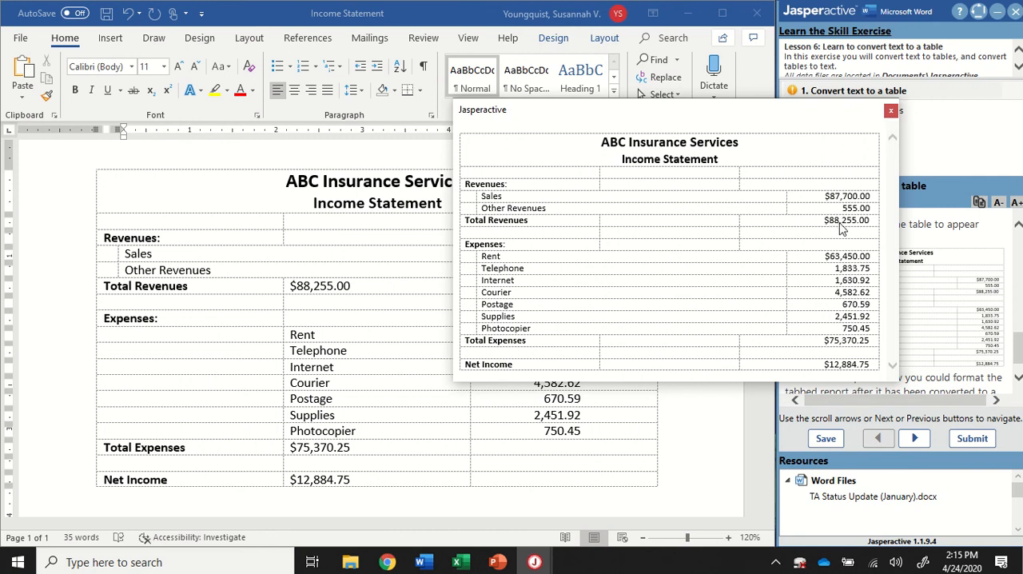
mouse_move(870, 231)
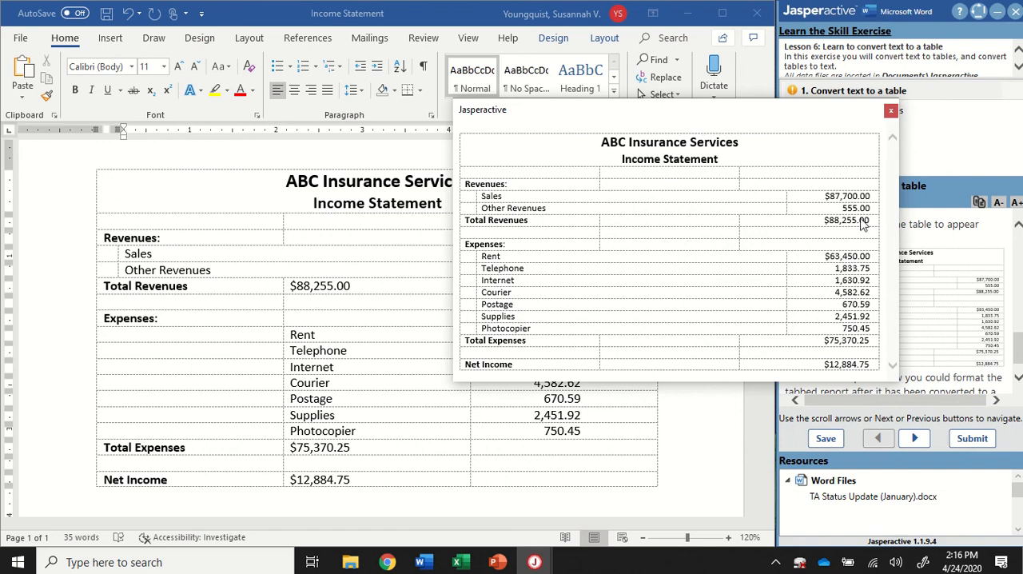
mouse_move(796, 131)
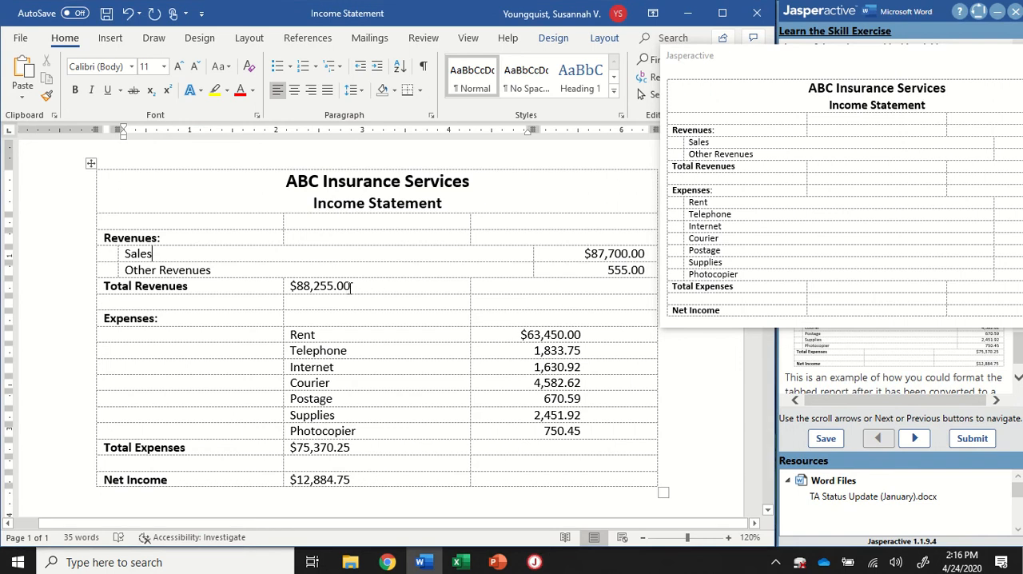
Step: Move $88,255.00 from the middle column to the rightmost Total Revenues cell, choosing a paste formatting option
double_click(319, 284)
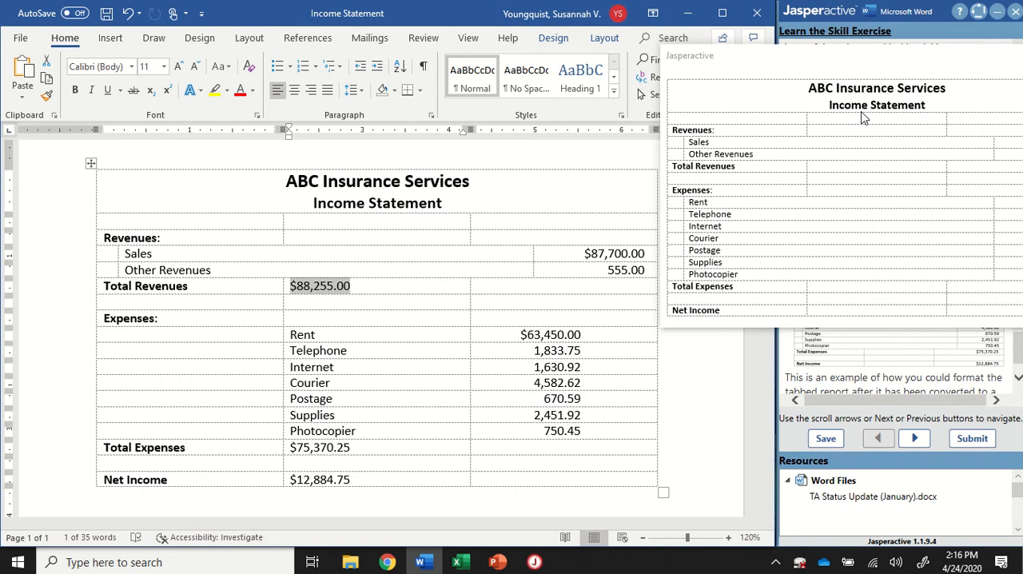
key("Delete")
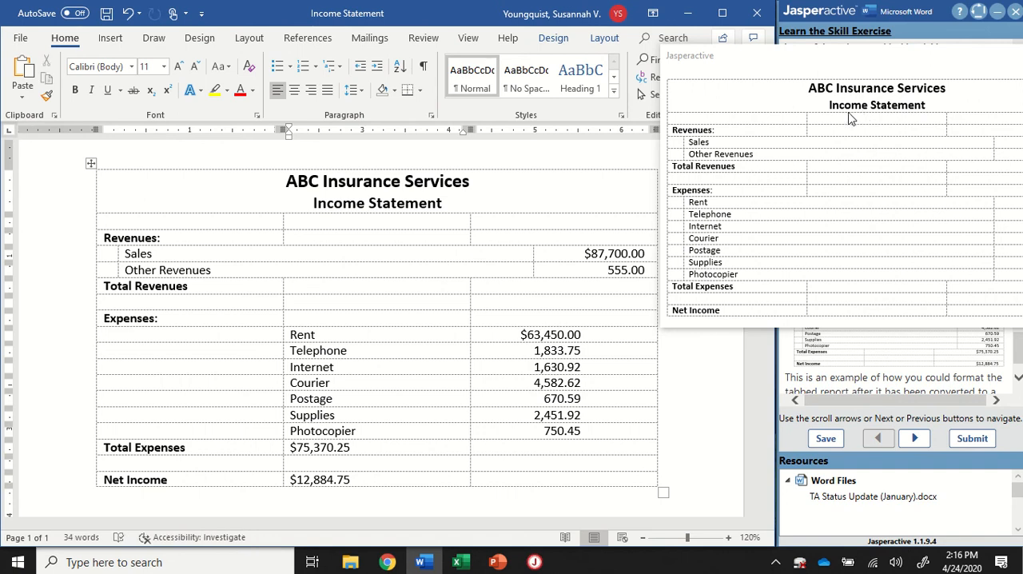
left_click(488, 286)
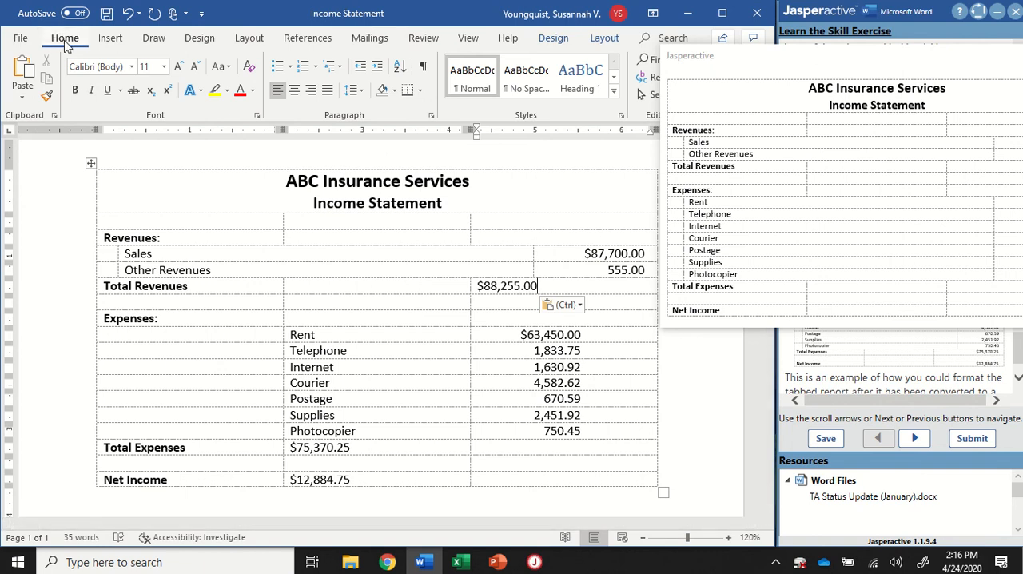
left_click(562, 303)
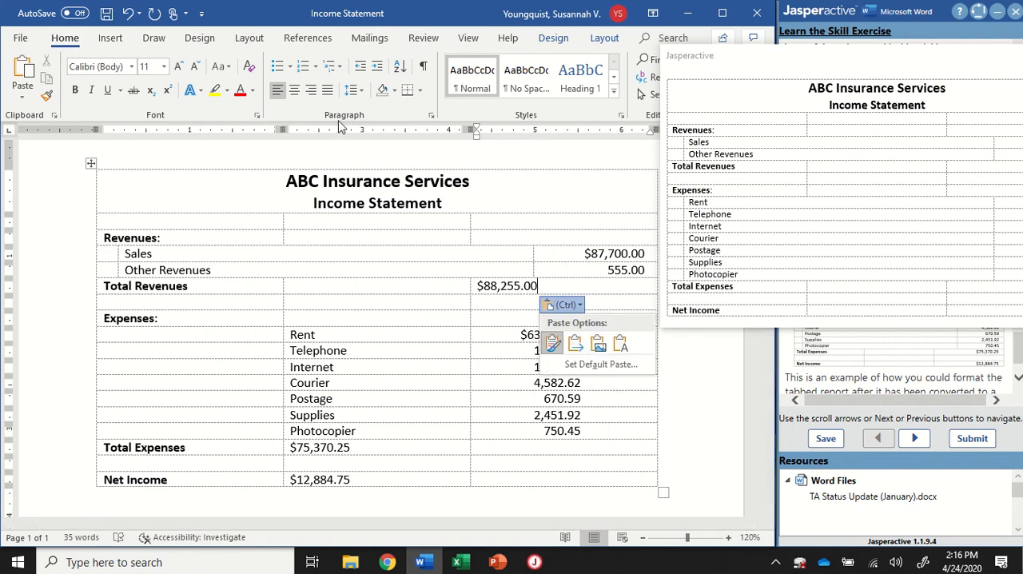
left_click(311, 89)
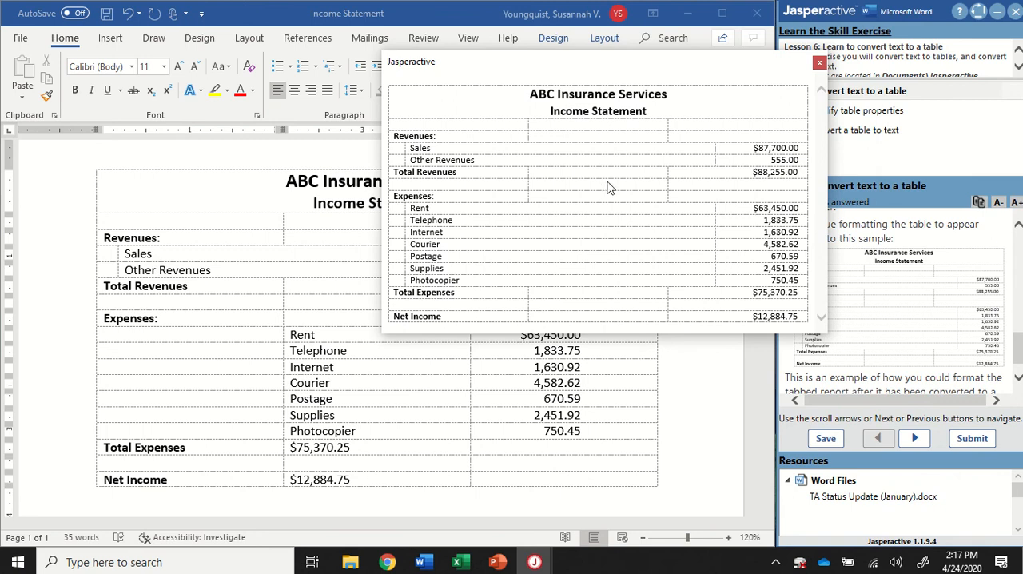
mouse_move(483, 195)
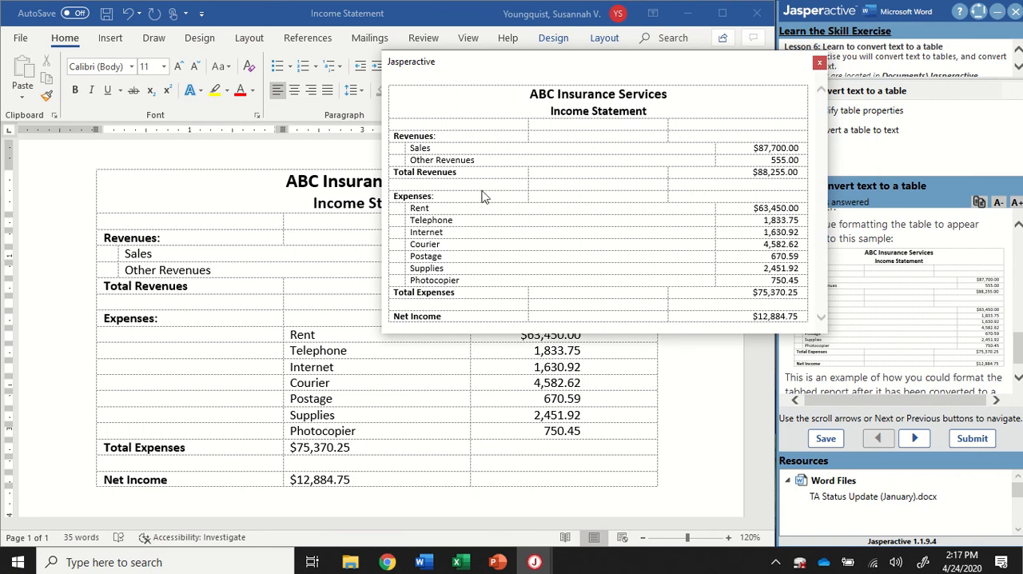
mouse_move(438, 198)
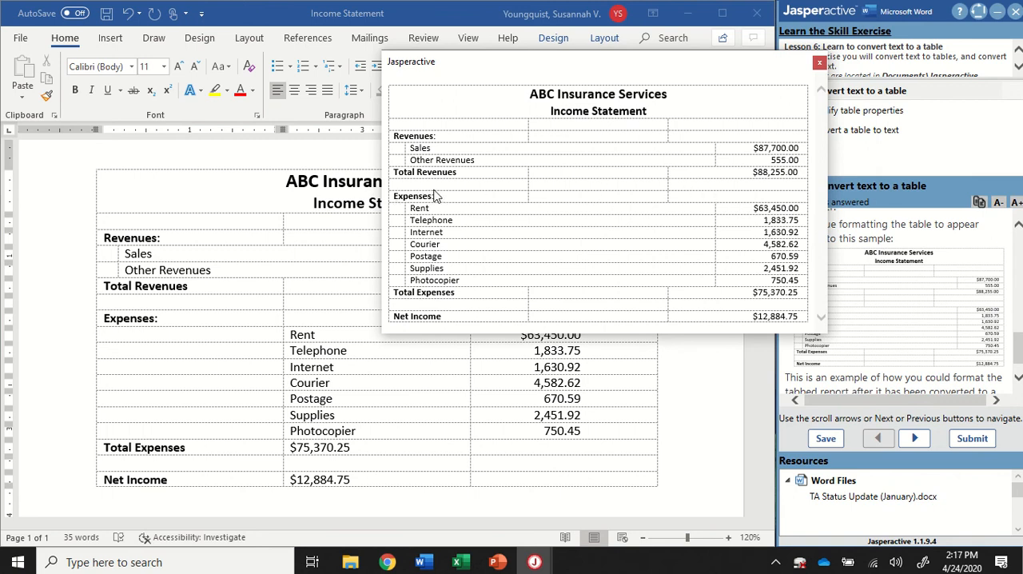
mouse_move(442, 239)
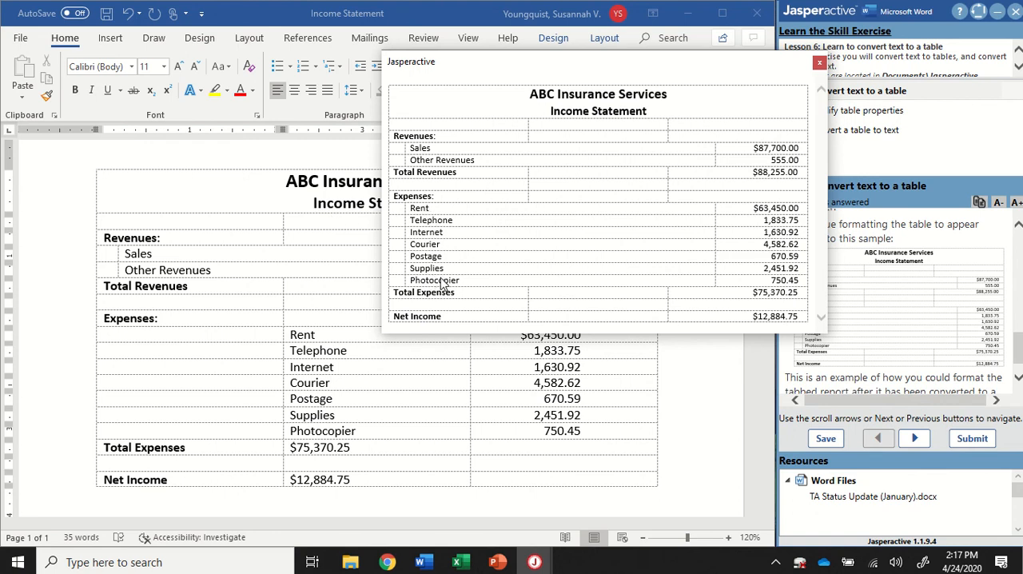
mouse_move(425, 147)
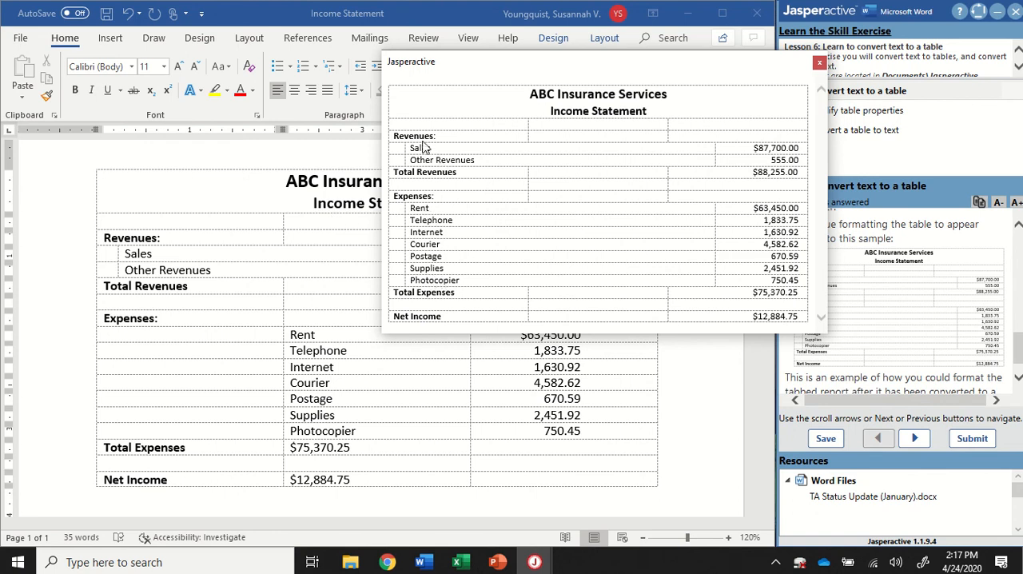
mouse_move(419, 211)
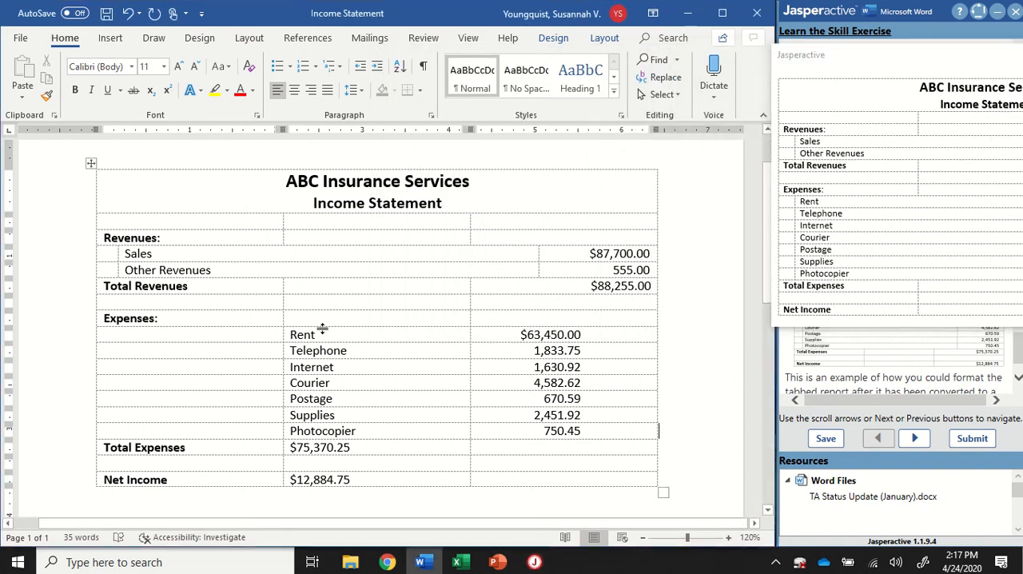
Step: Drag the Rent–Photocopier cell border left so the expense names sit in the first column
left_click_drag(302, 334, 316, 351)
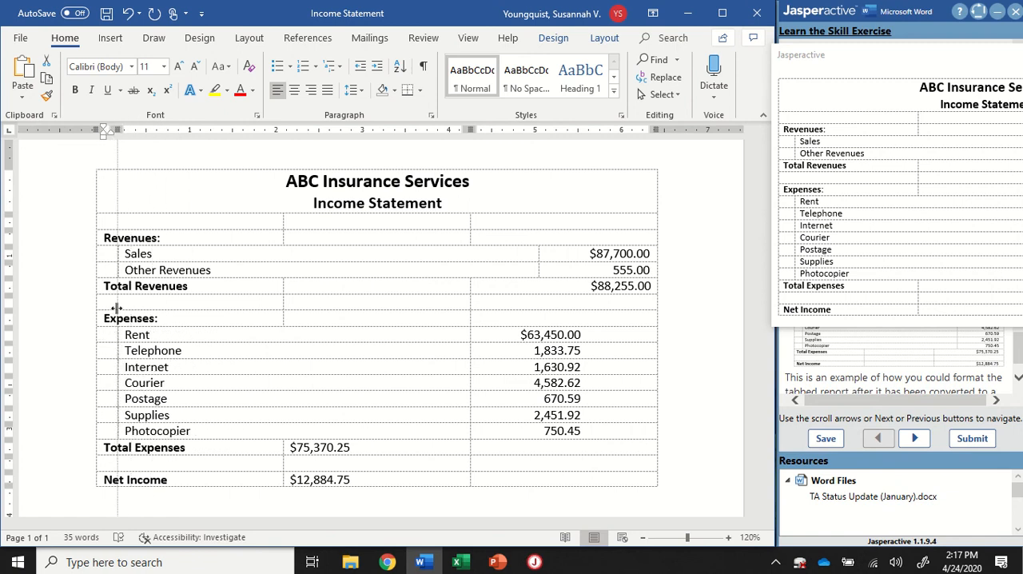
mouse_move(117, 239)
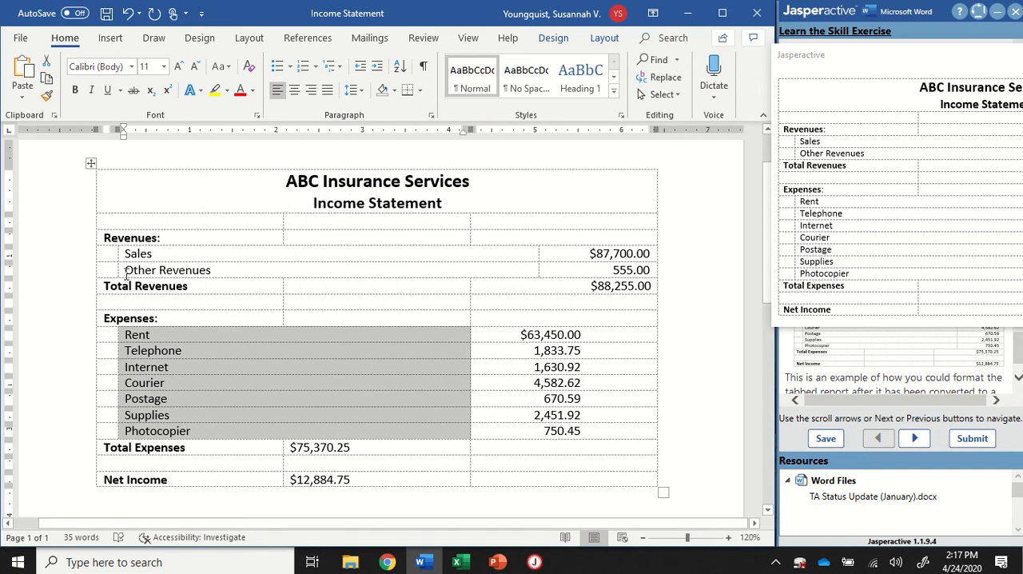
mouse_move(215, 335)
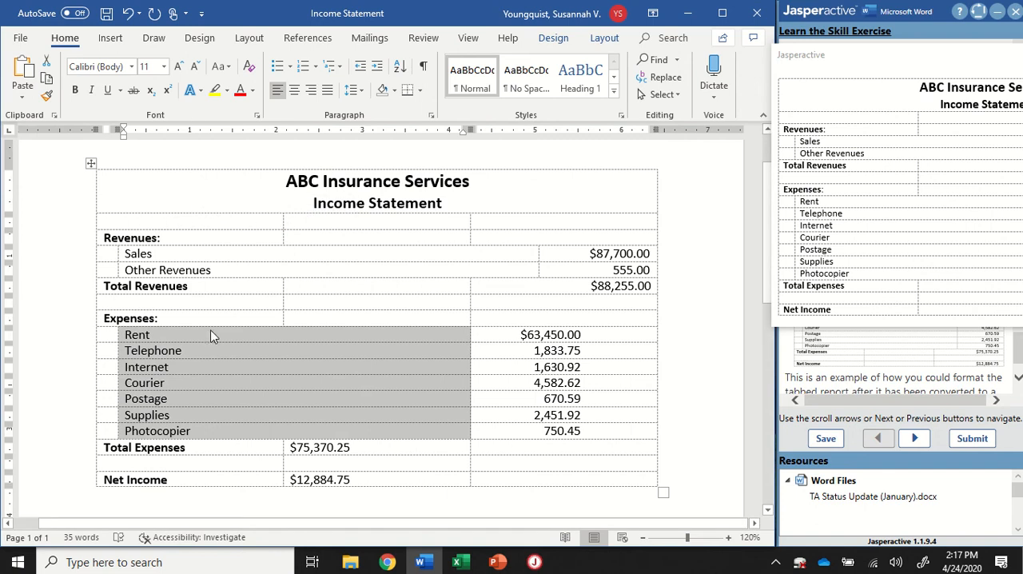
mouse_move(498, 334)
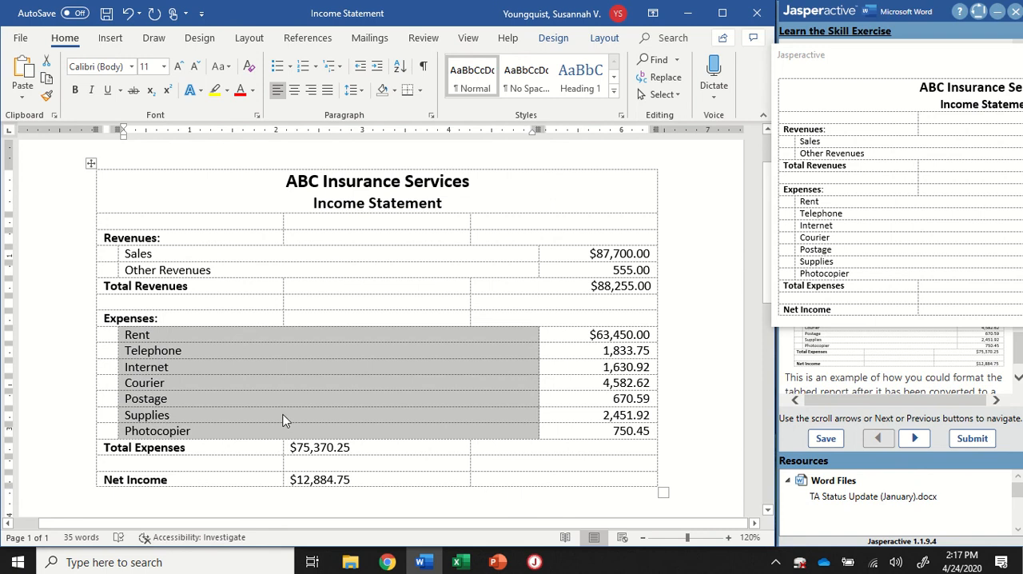
mouse_move(384, 359)
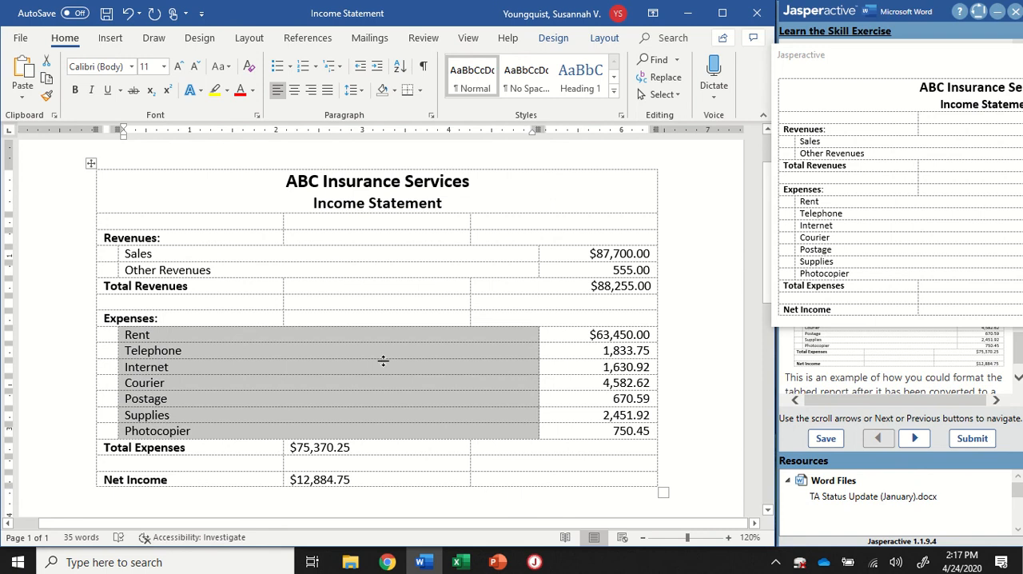
mouse_move(520, 312)
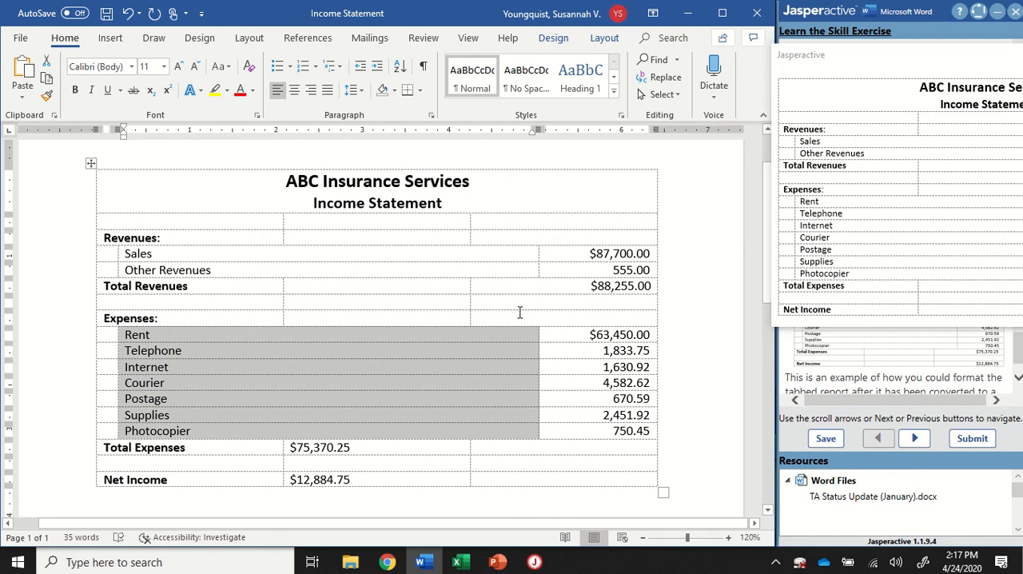
mouse_move(546, 230)
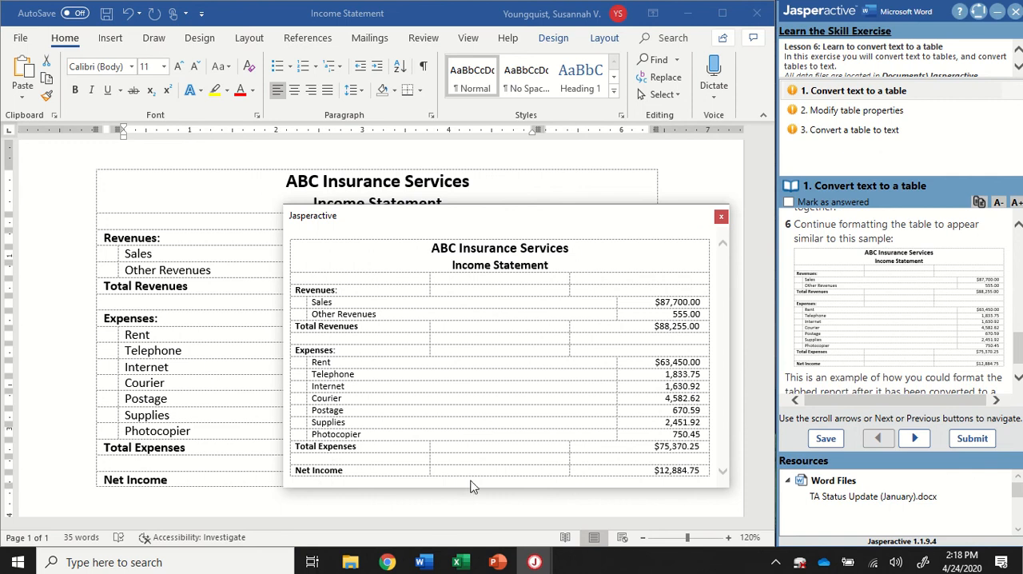
mouse_move(517, 483)
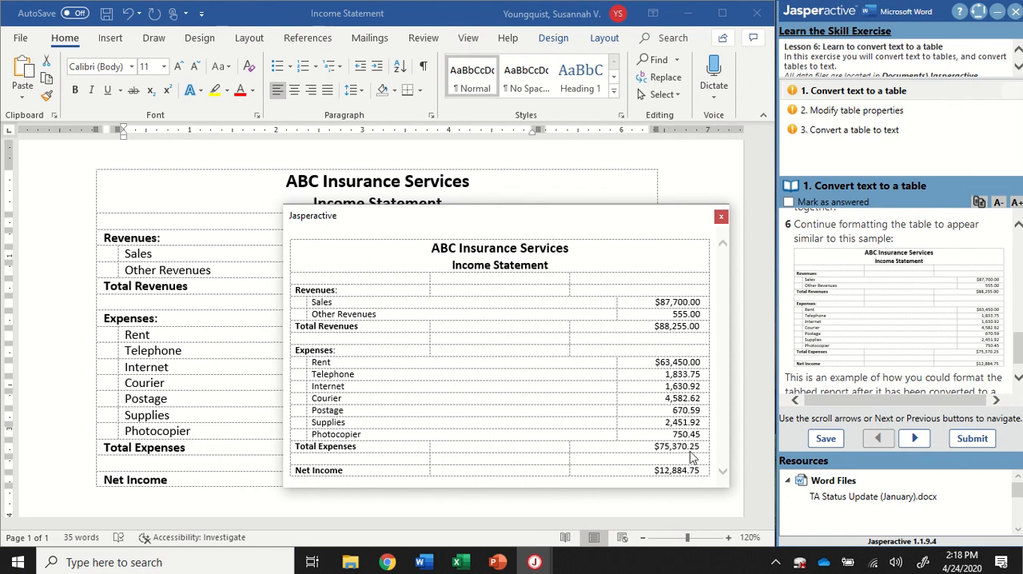
mouse_move(520, 225)
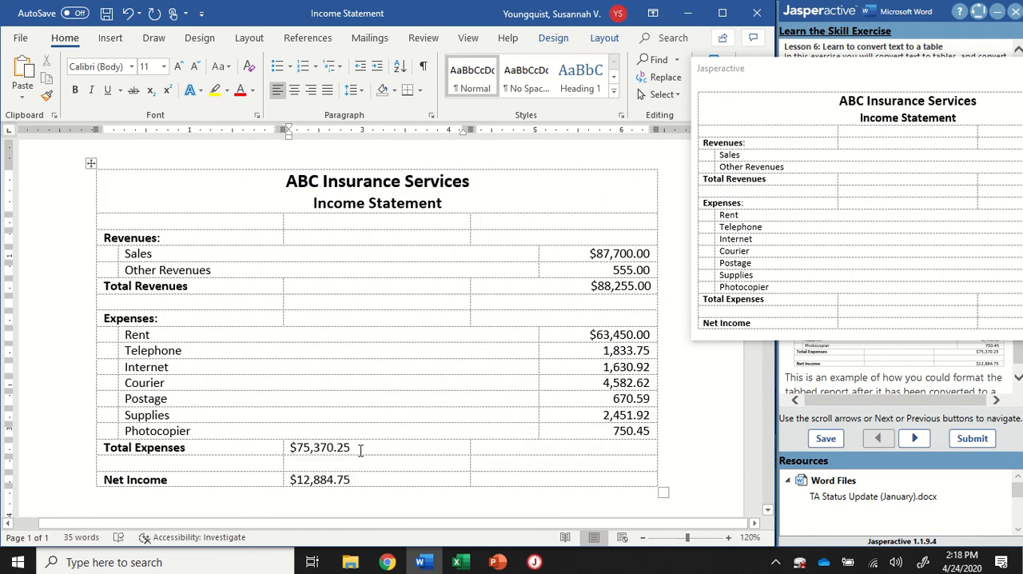
Step: Paste Total Expenses $75,370.25 and Net Income $12,884.75 into the table and right-align them
left_click(320, 447)
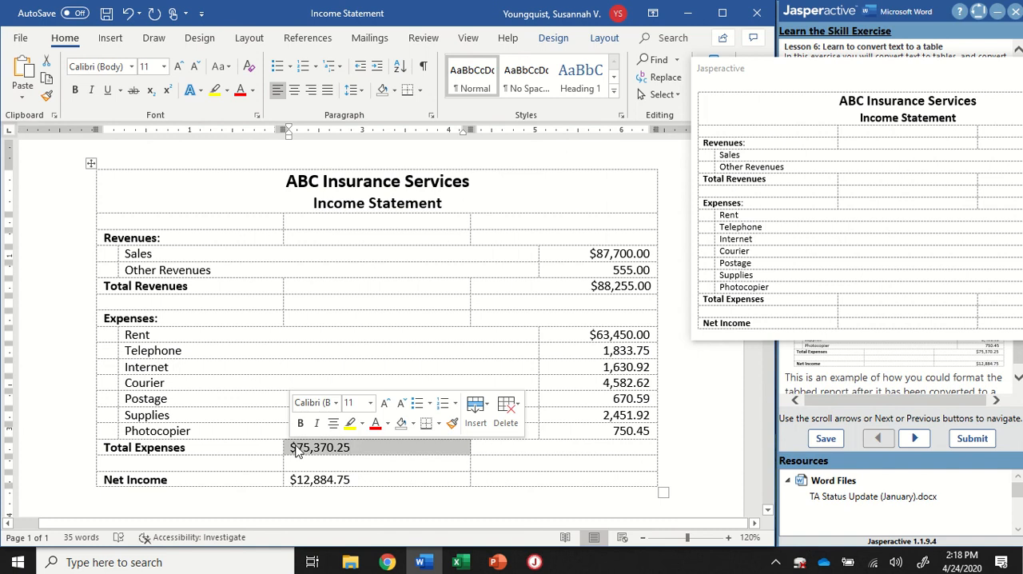
left_click(320, 447)
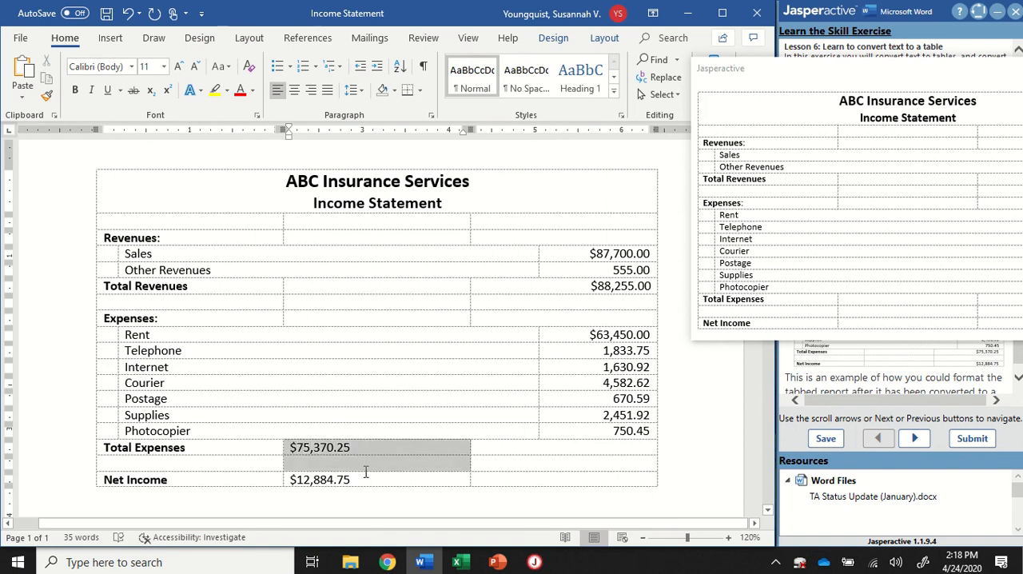
right_click(346, 455)
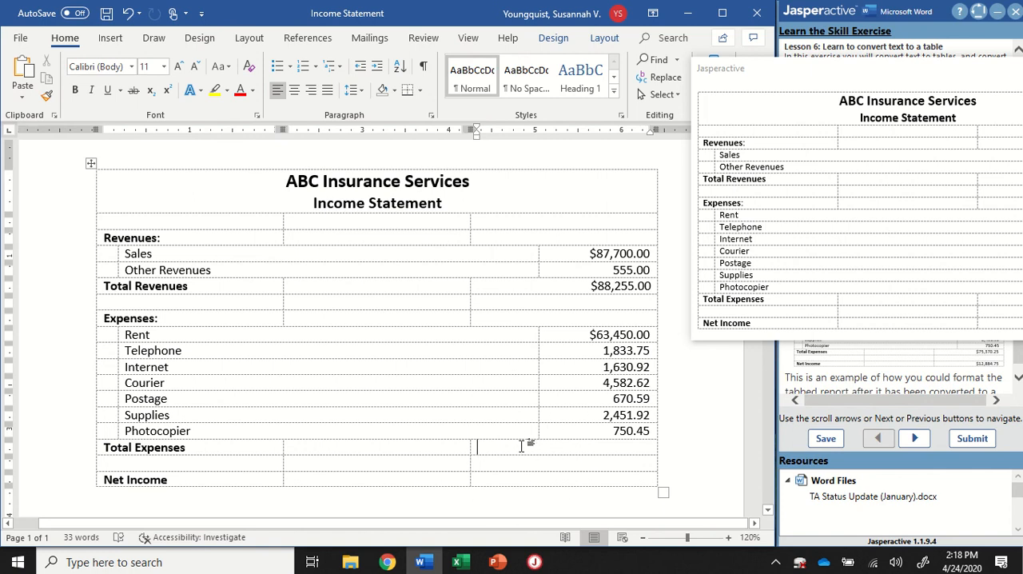
key("ctrl+v")
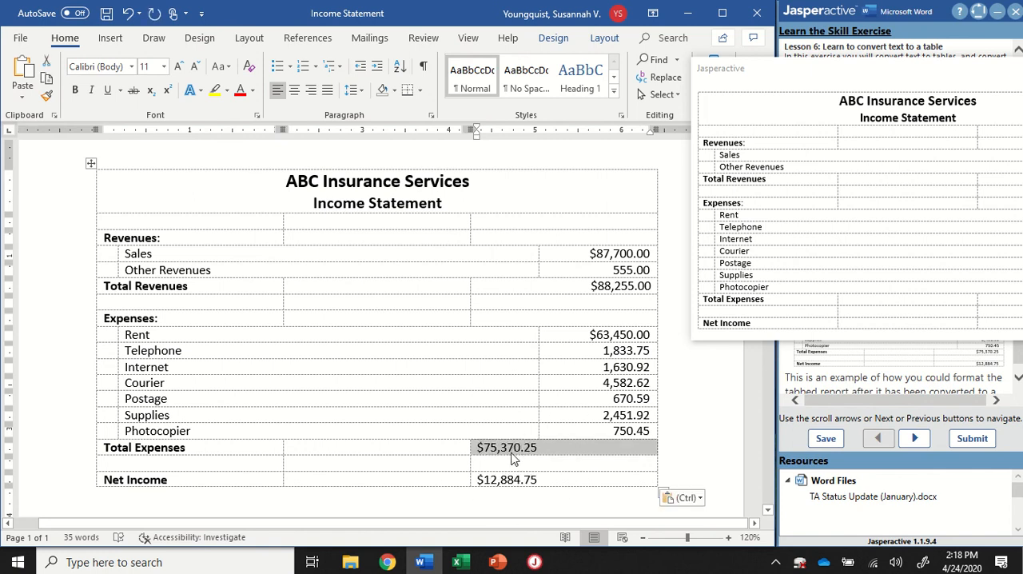
left_click(550, 479)
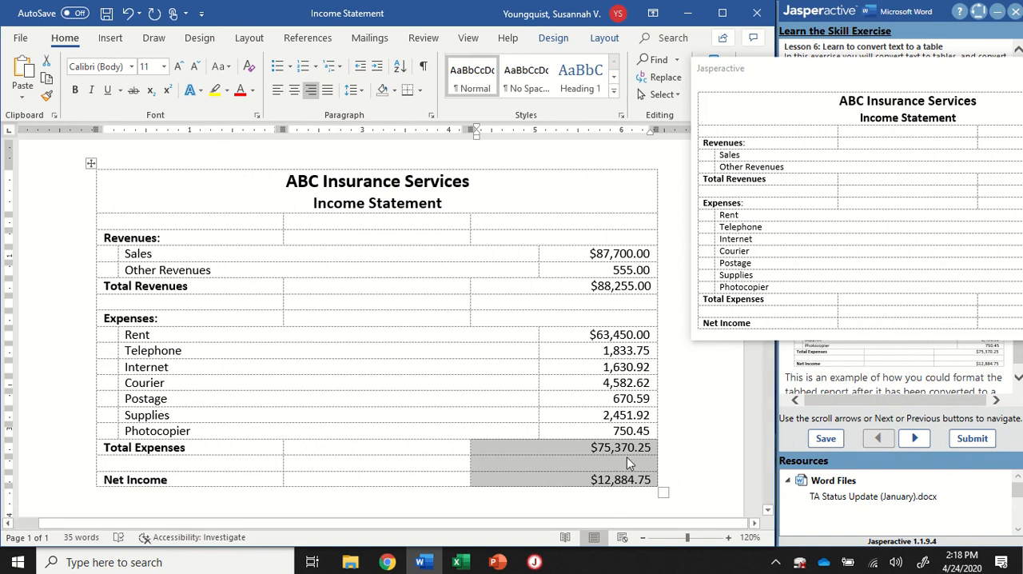
mouse_move(310, 89)
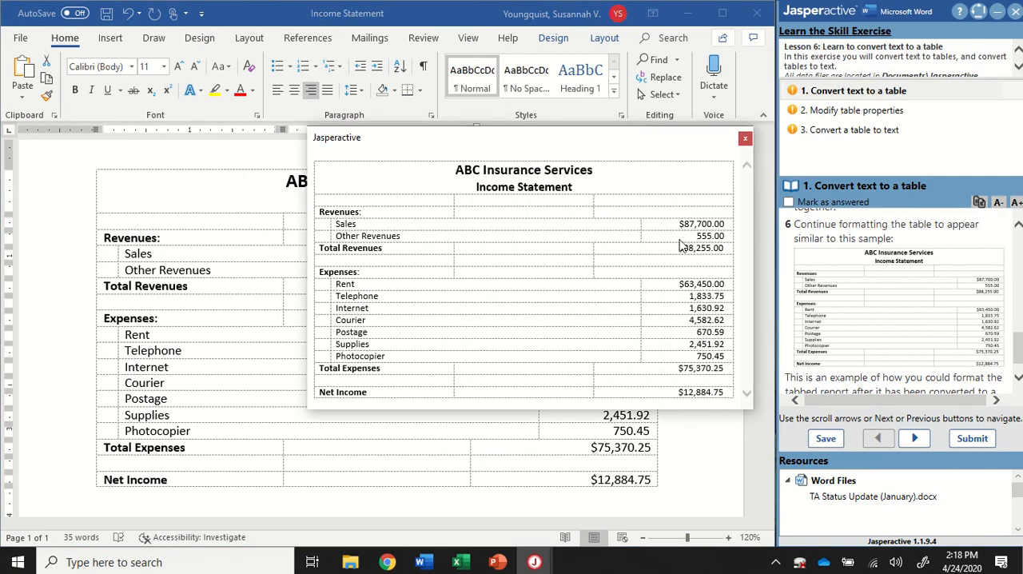
mouse_move(573, 283)
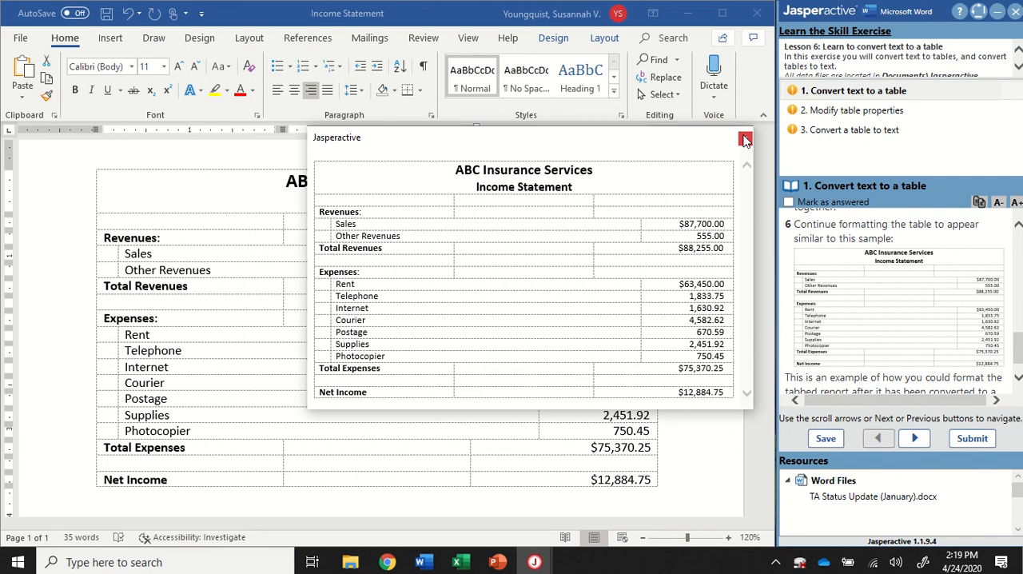
Step: Close the sample preview, mark task 1 answered, and select task 2 Modify table properties
left_click(745, 137)
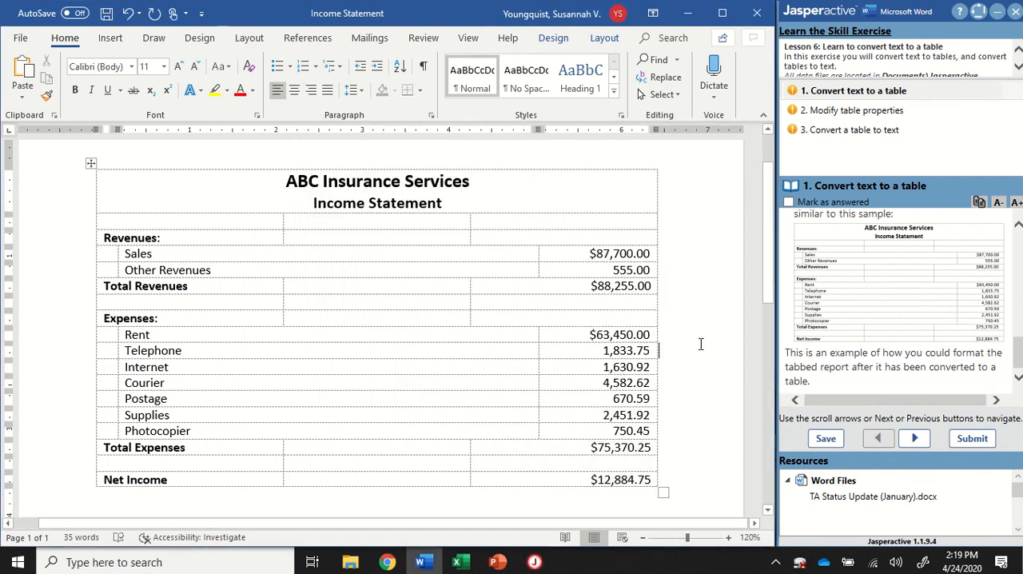
left_click(788, 201)
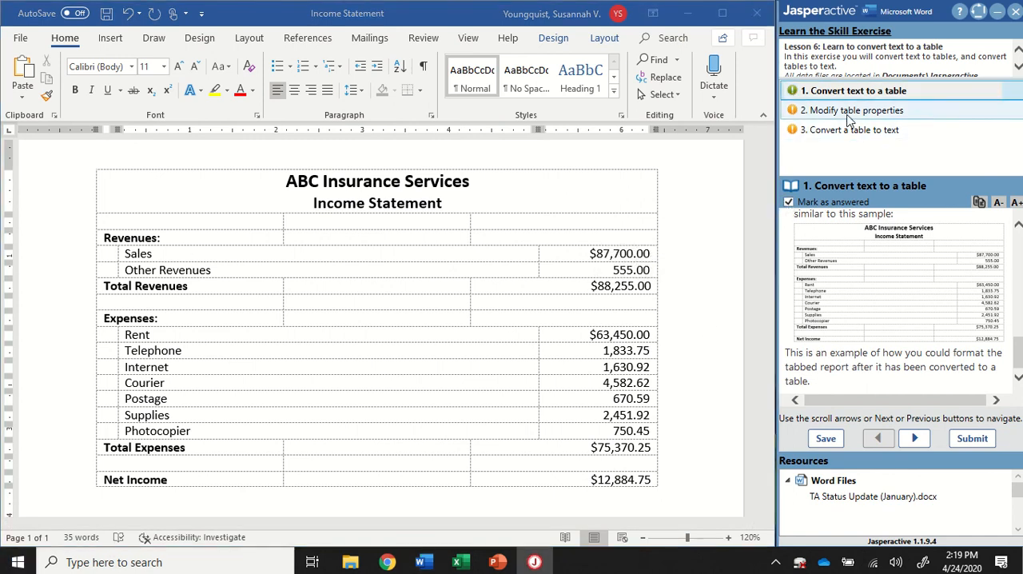
left_click(852, 108)
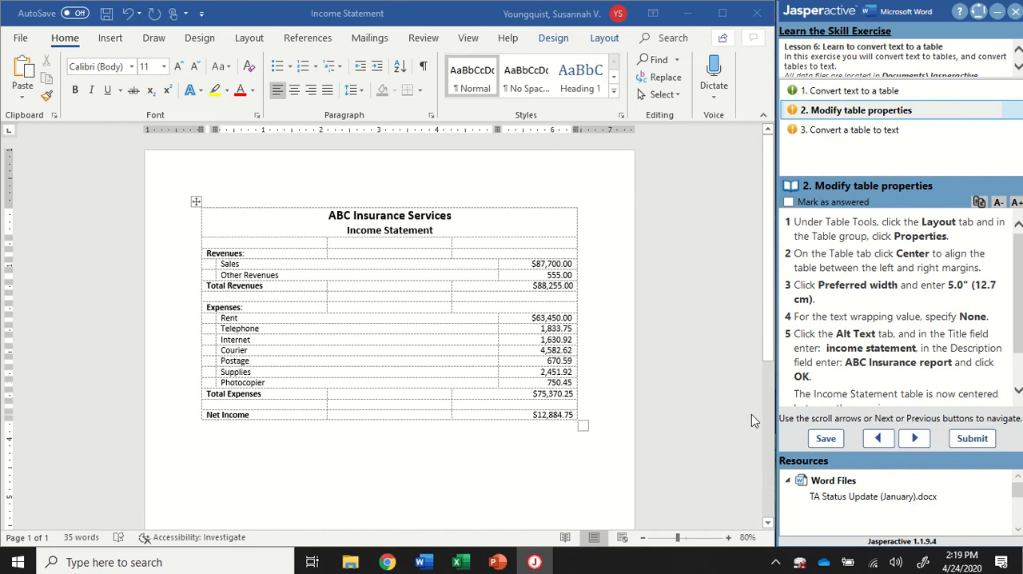
mouse_move(161, 278)
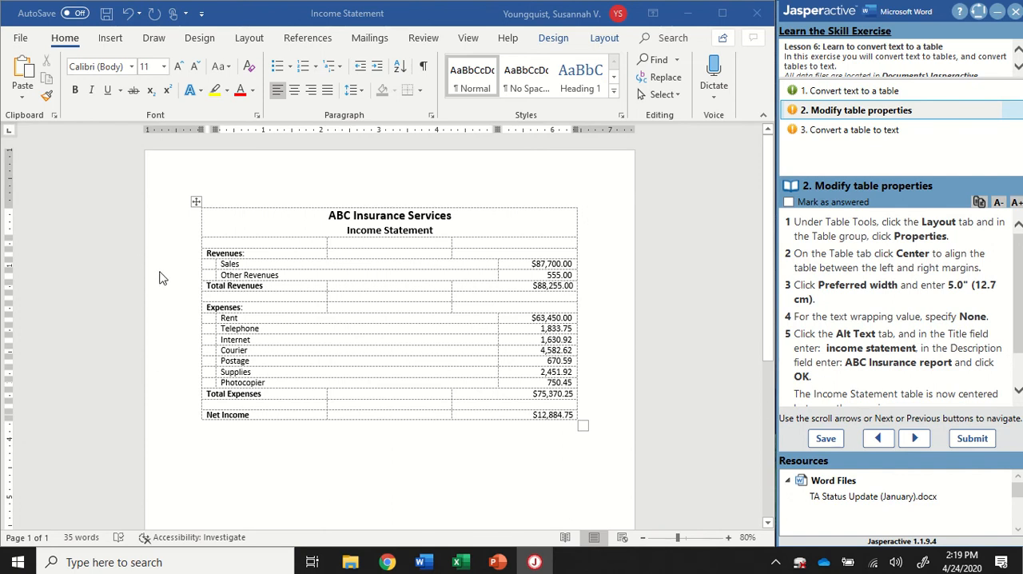
mouse_move(428, 286)
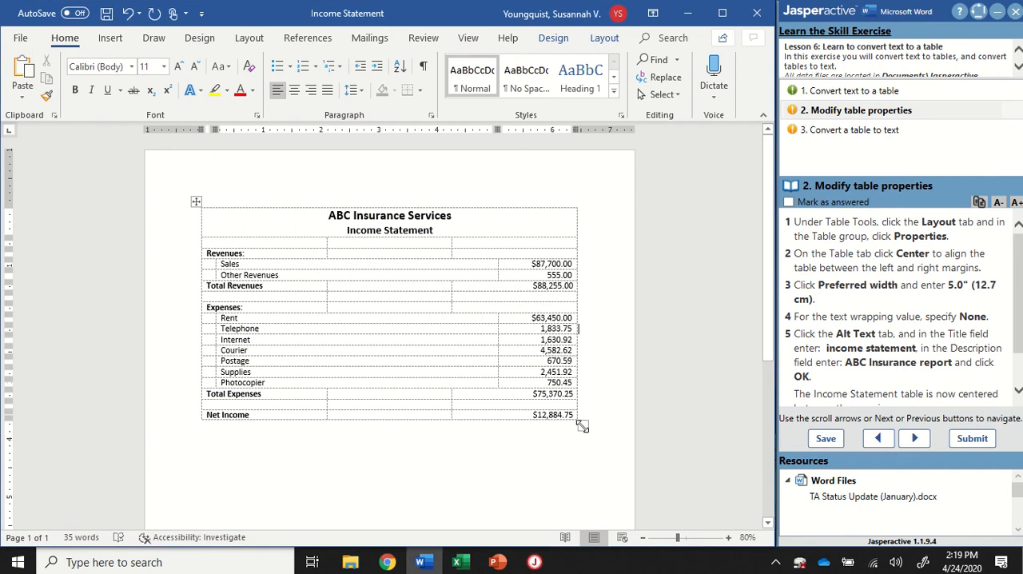
Step: Select within the income statement table and show the Table Tools Layout commands
left_click_drag(582, 424, 414, 424)
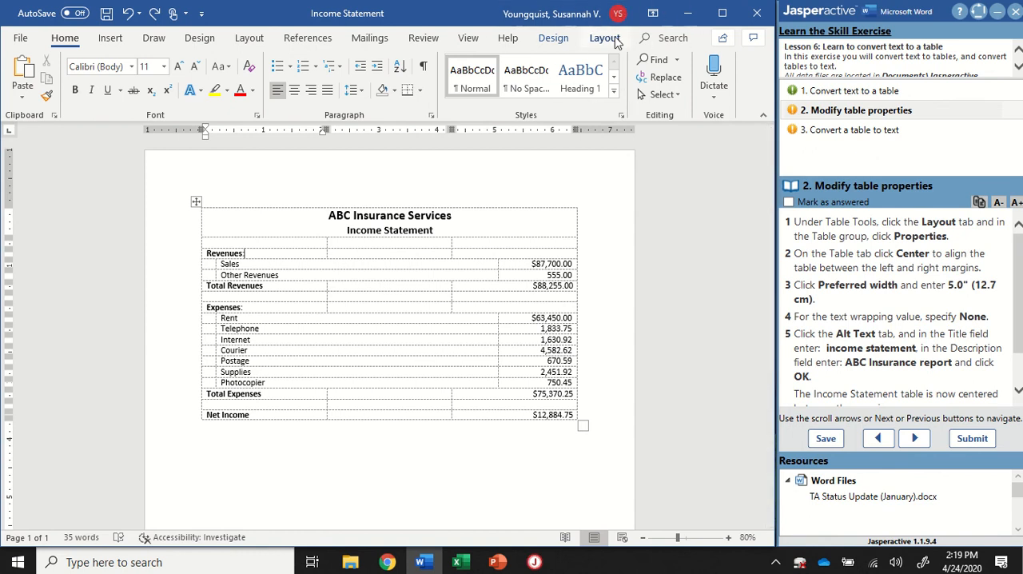
left_click(604, 38)
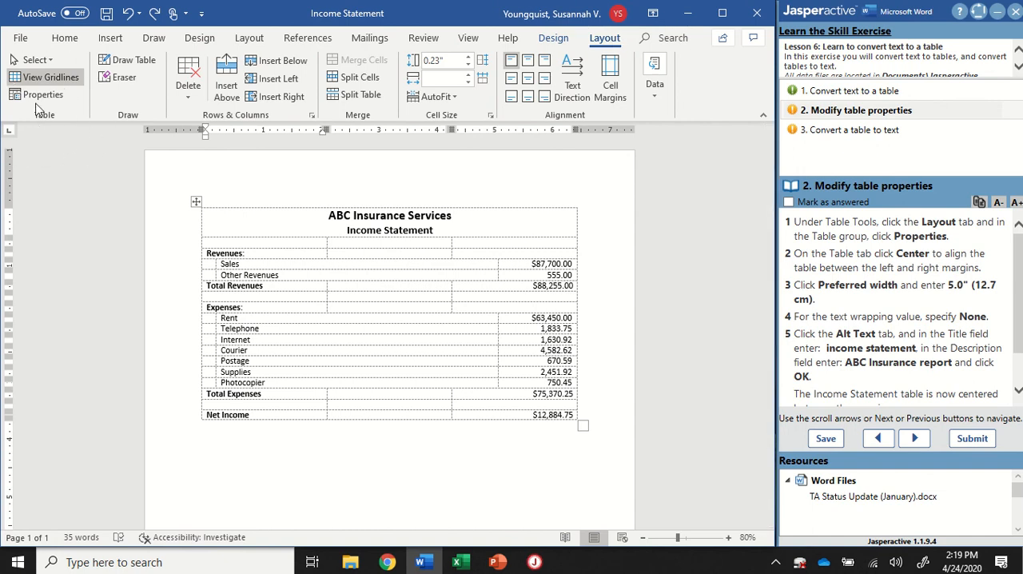
Step: In Table Properties set Center alignment and a preferred width of 5.0 inches
left_click(44, 94)
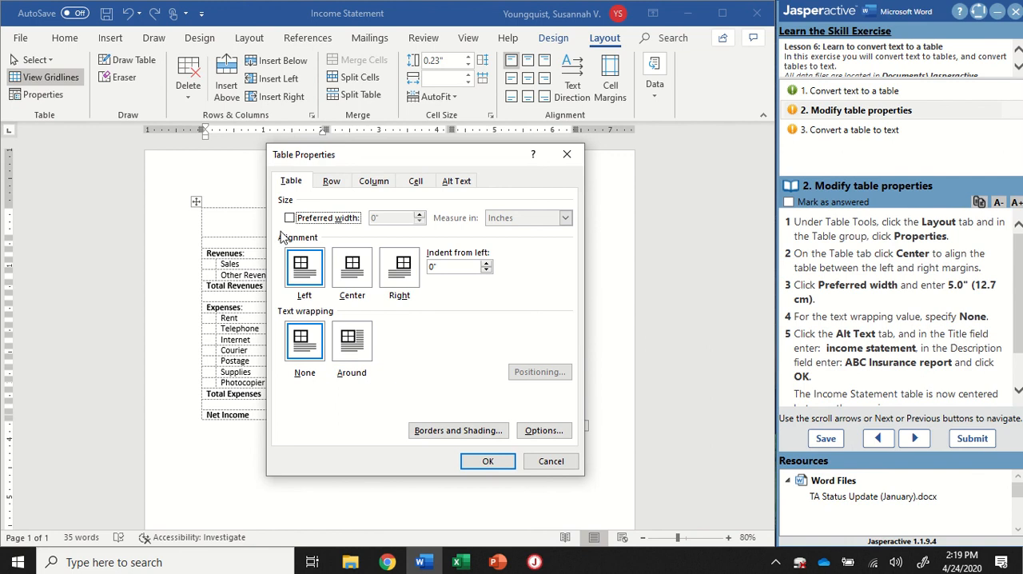
mouse_move(299, 243)
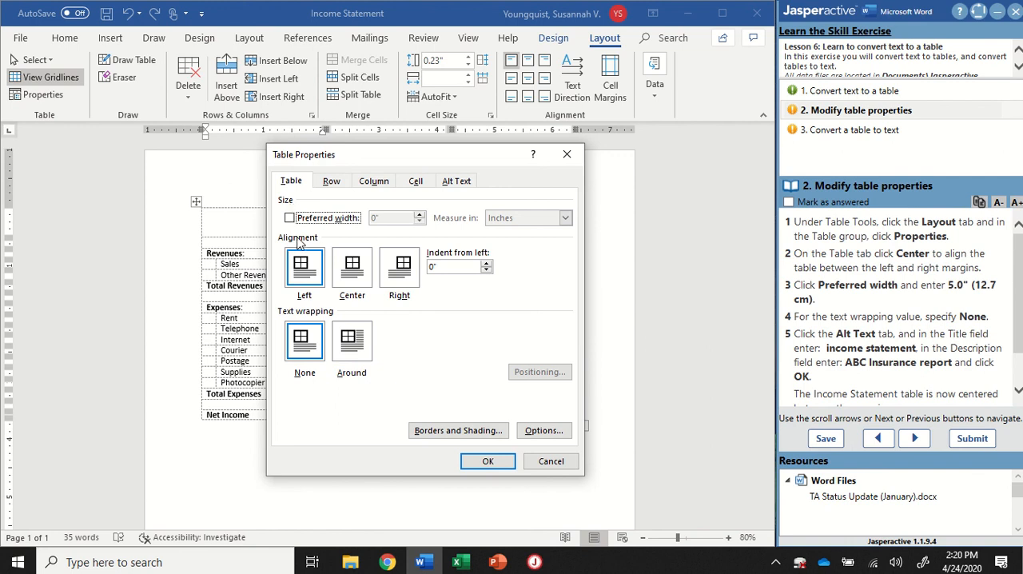
mouse_move(378, 470)
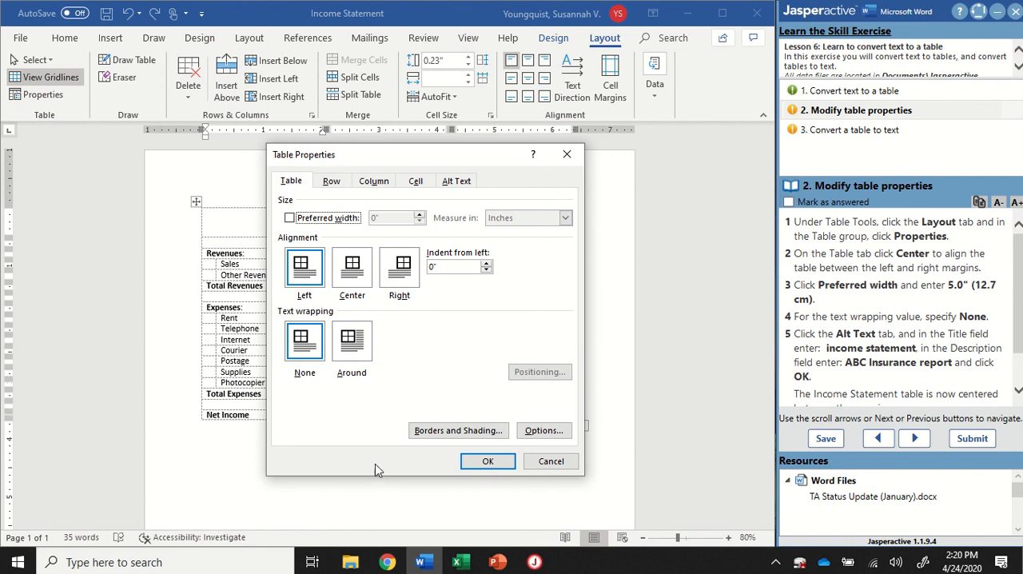
mouse_move(288, 248)
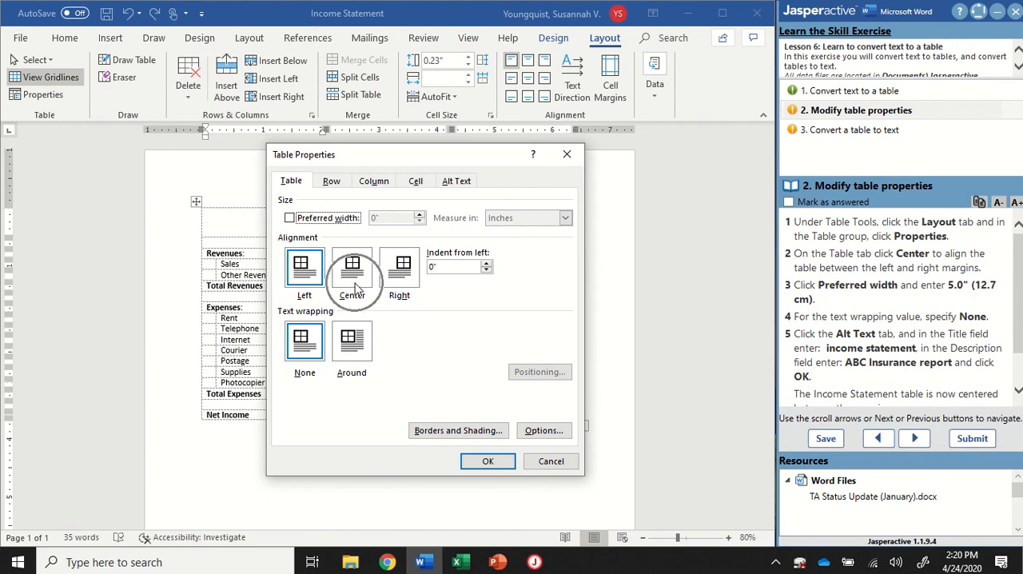
left_click(352, 268)
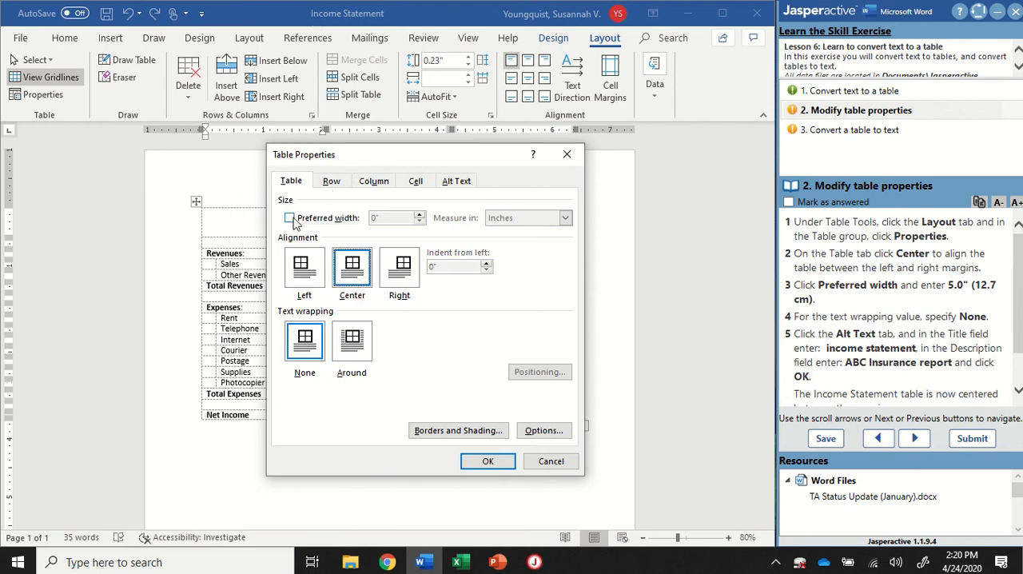
left_click(290, 217)
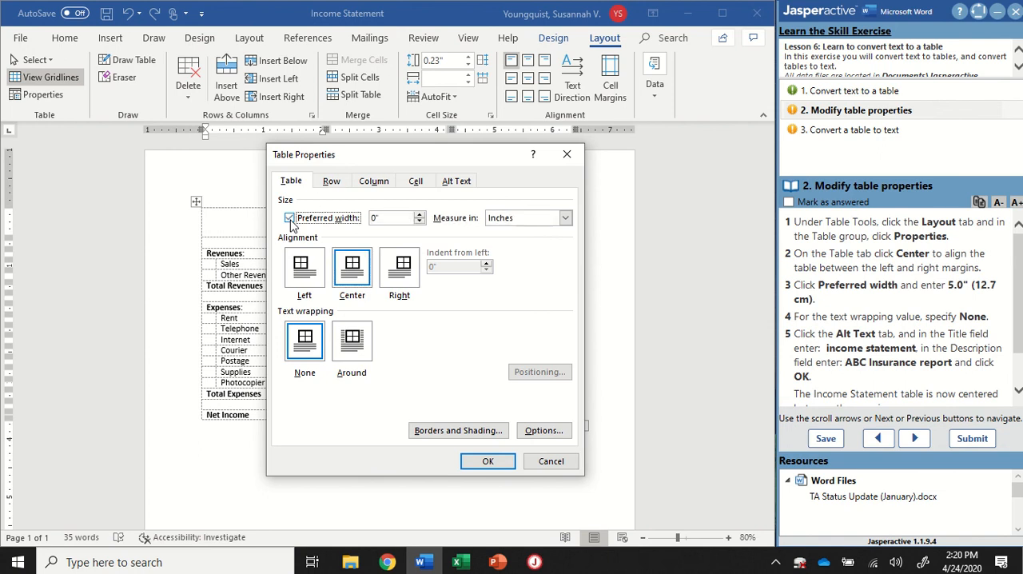
left_click(289, 218)
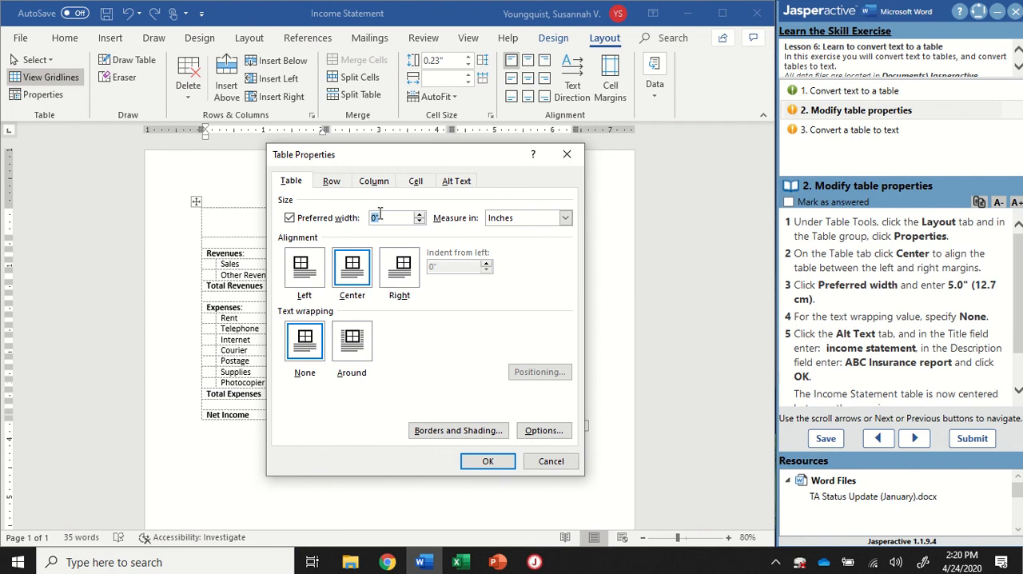
type("5.")
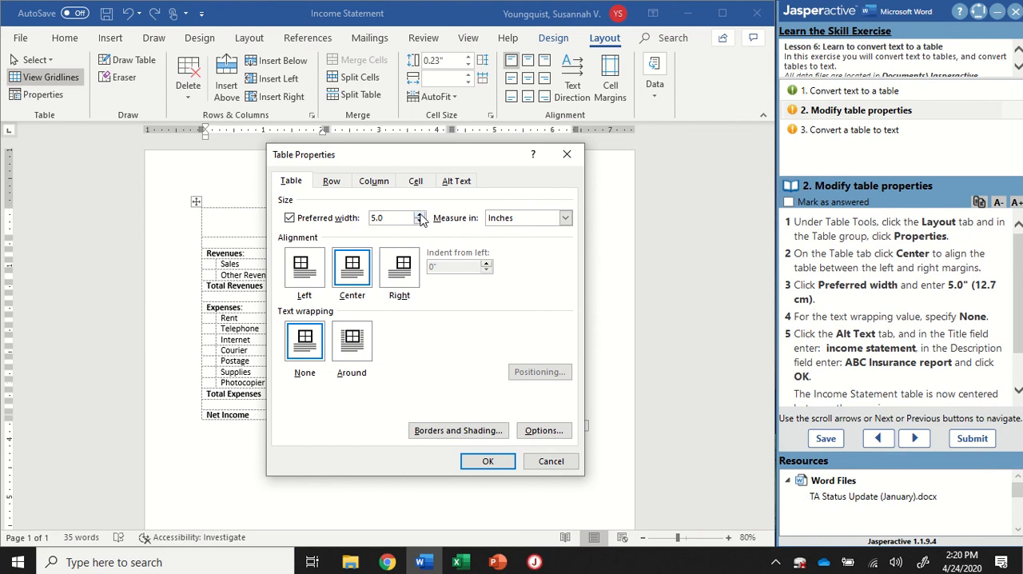
mouse_move(358, 207)
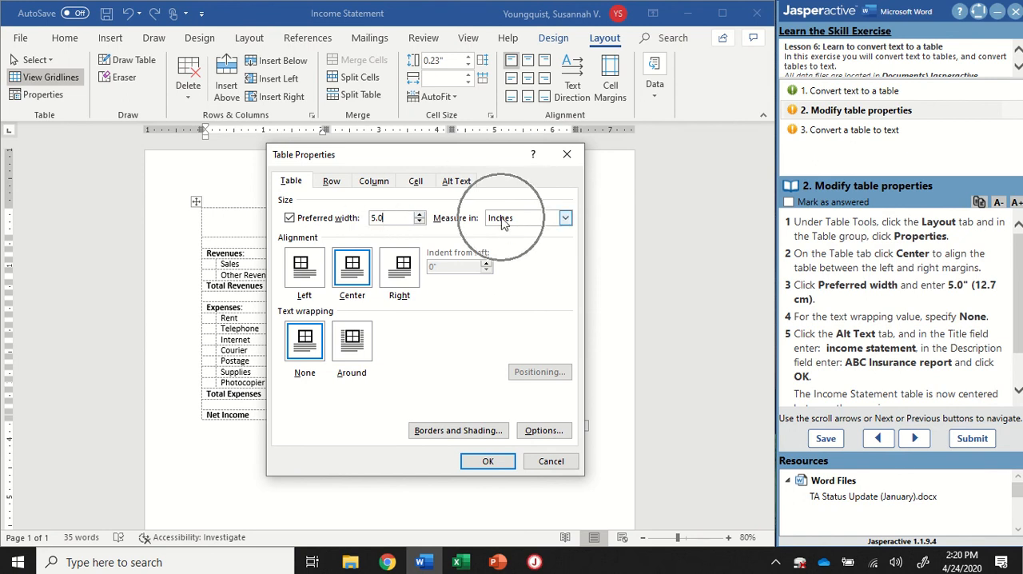
mouse_move(518, 223)
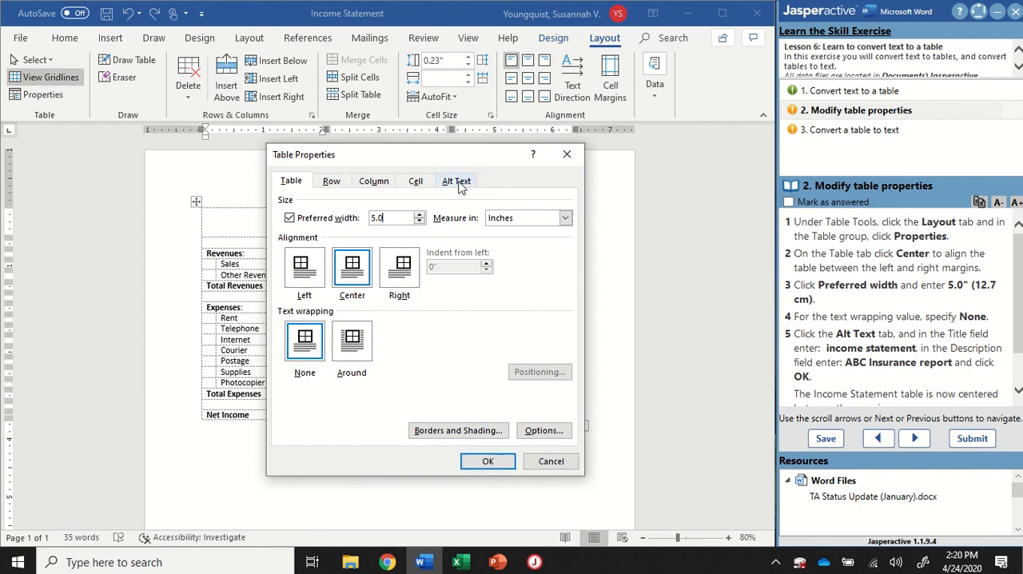
Step: Add alt text title 'income statement', description 'ABC Insurance report', and confirm the properties
left_click(457, 179)
type("income stateme")
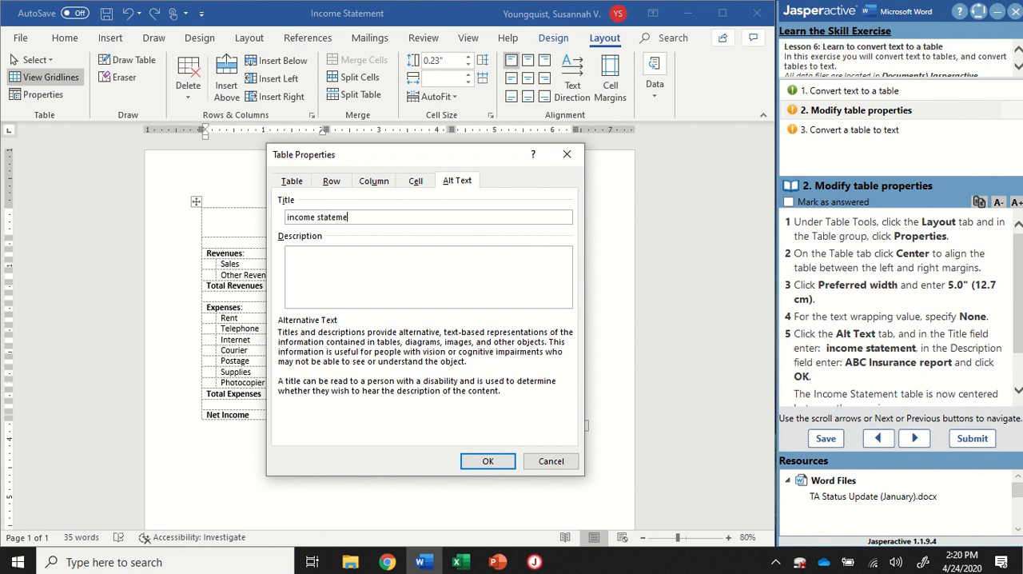
type("ABC Insurance R")
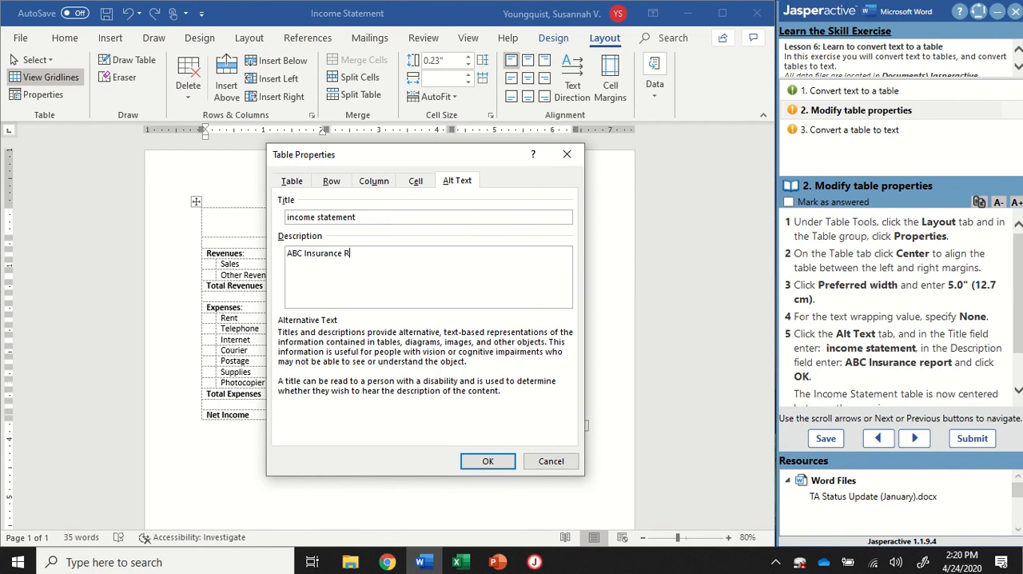
type("eport")
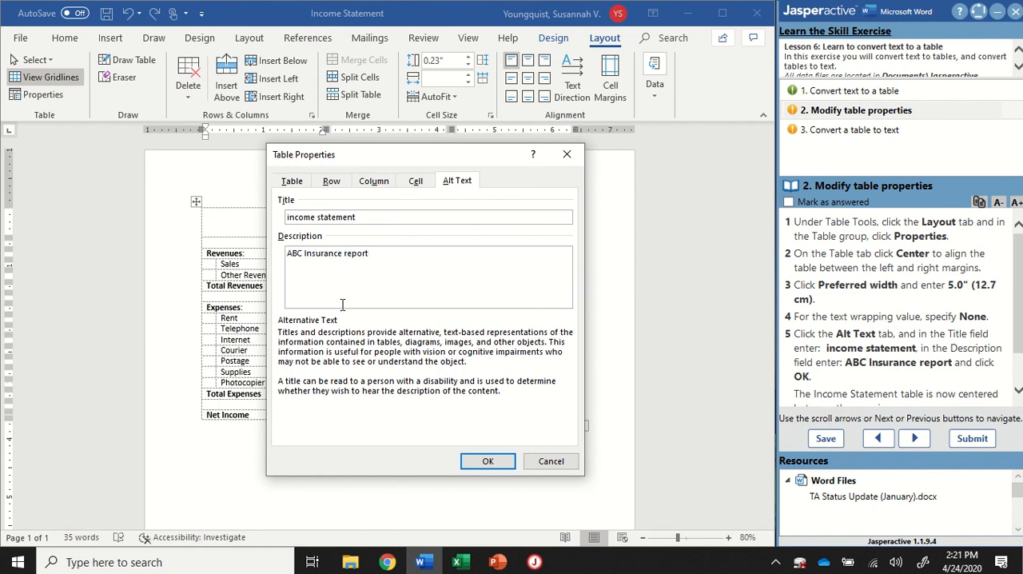
left_click(488, 461)
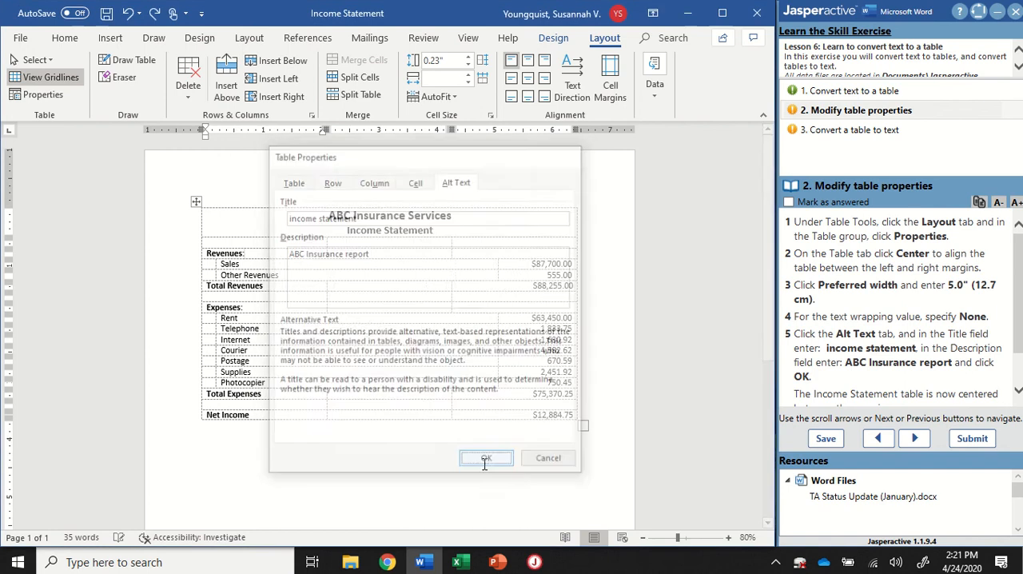
Step: Mark the table-properties task answered and select task 3, Convert a table to text
left_click(485, 457)
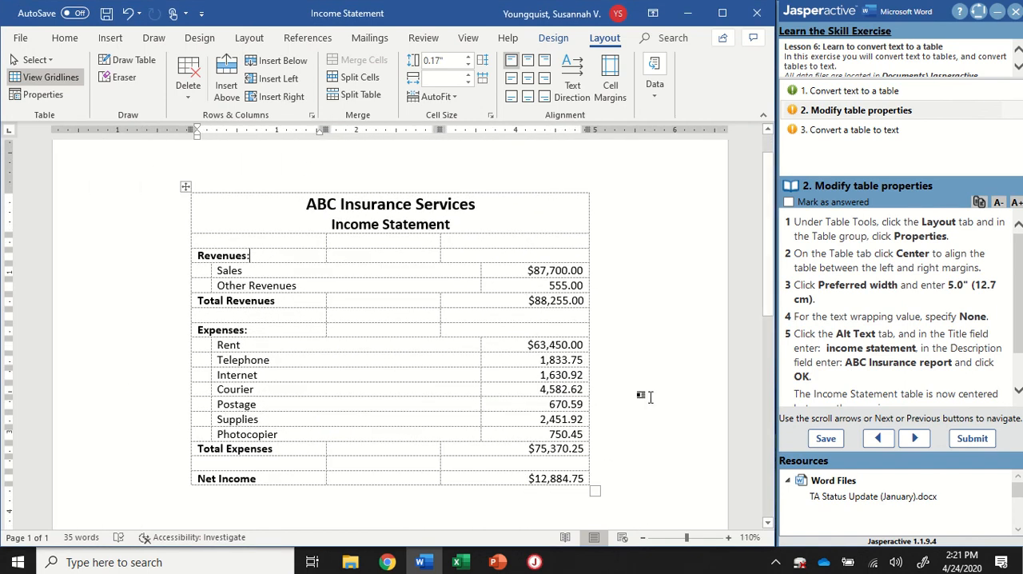
mouse_move(614, 163)
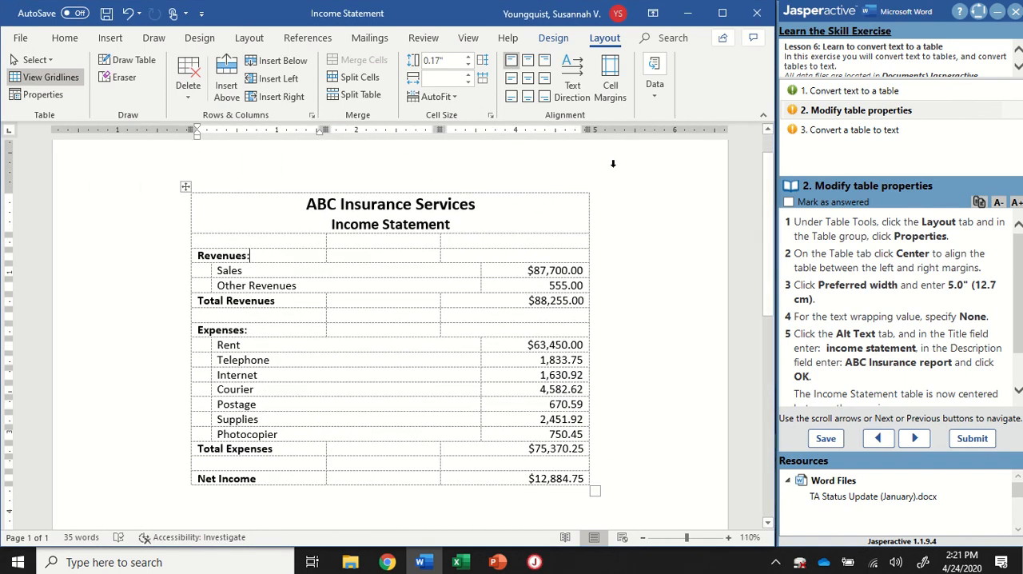
scroll("down", 3)
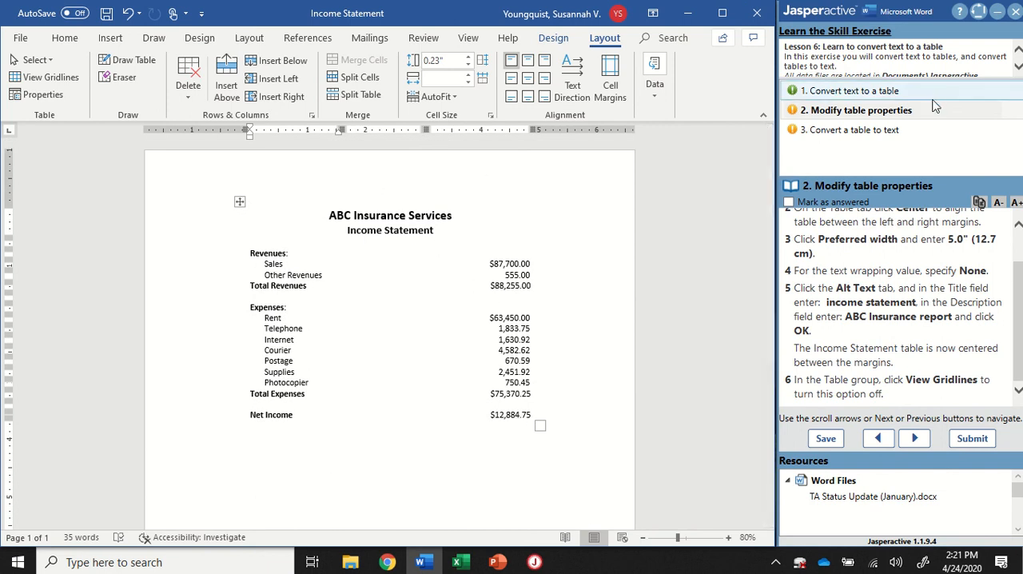
left_click(788, 202)
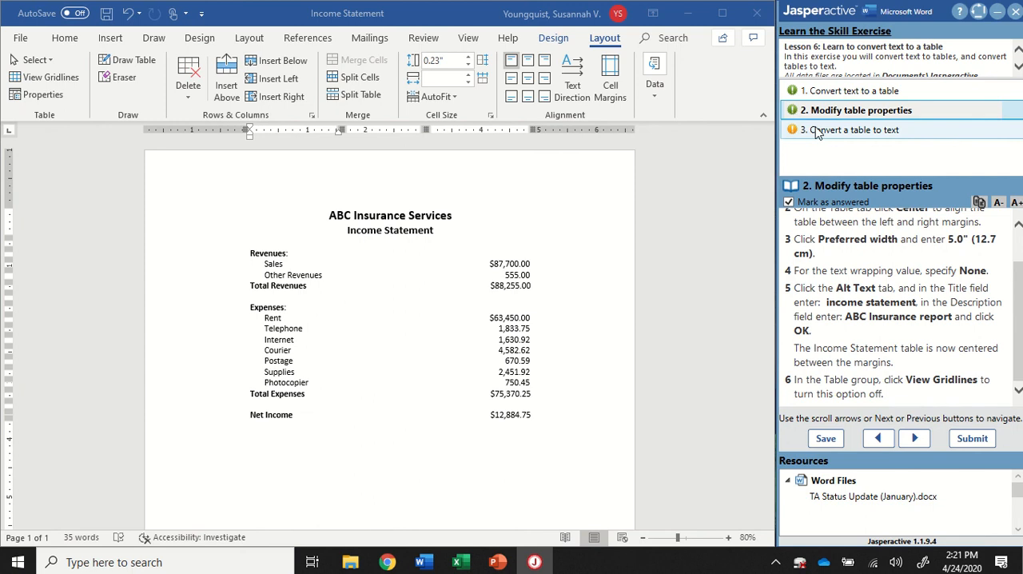
left_click(915, 438)
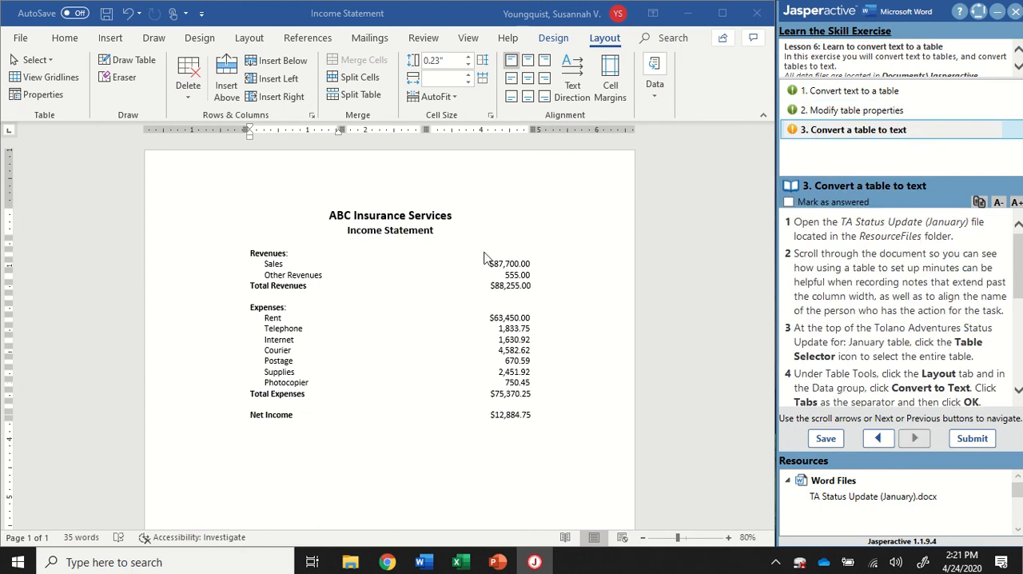
mouse_move(871, 499)
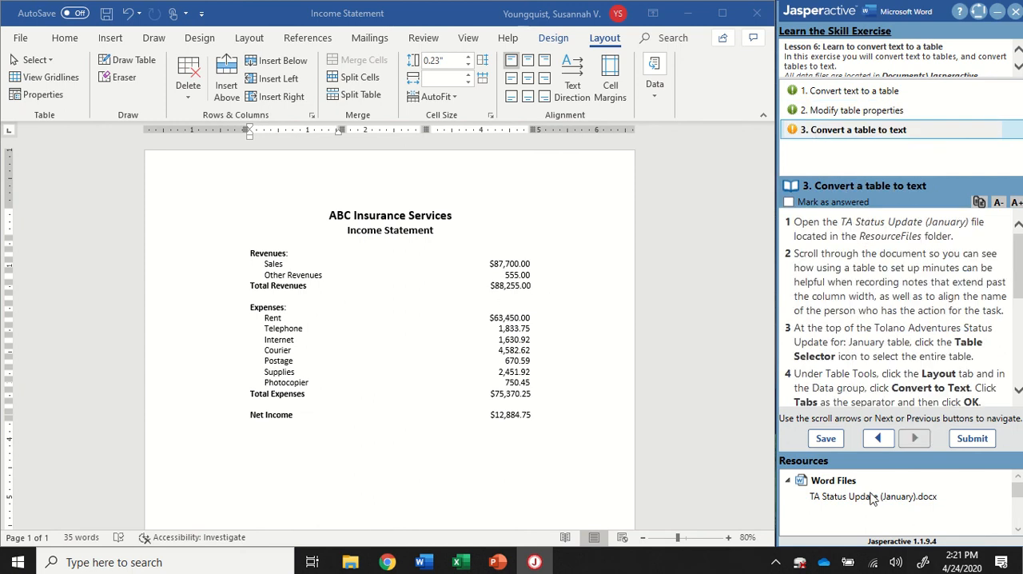
mouse_move(839, 505)
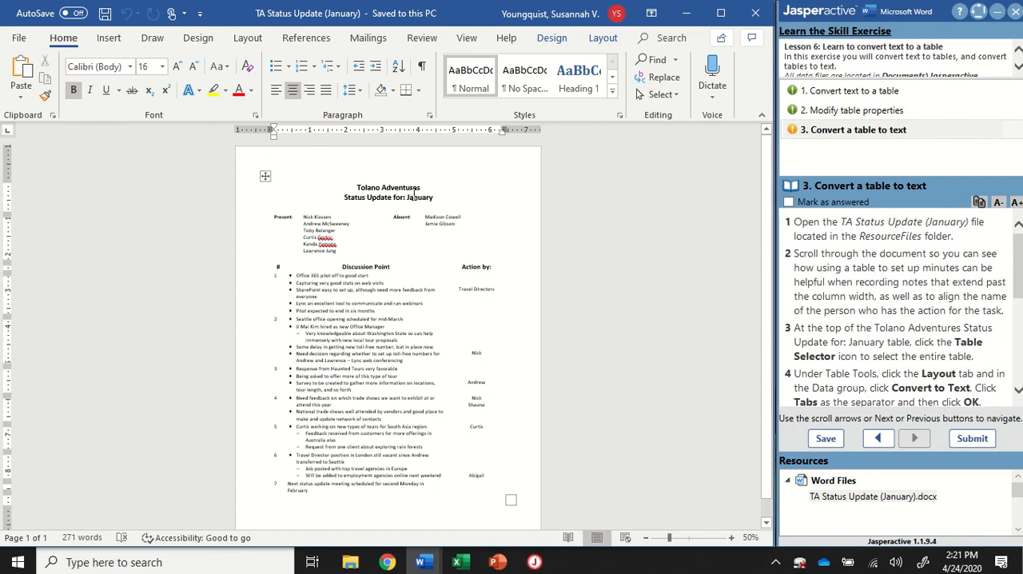
mouse_move(397, 235)
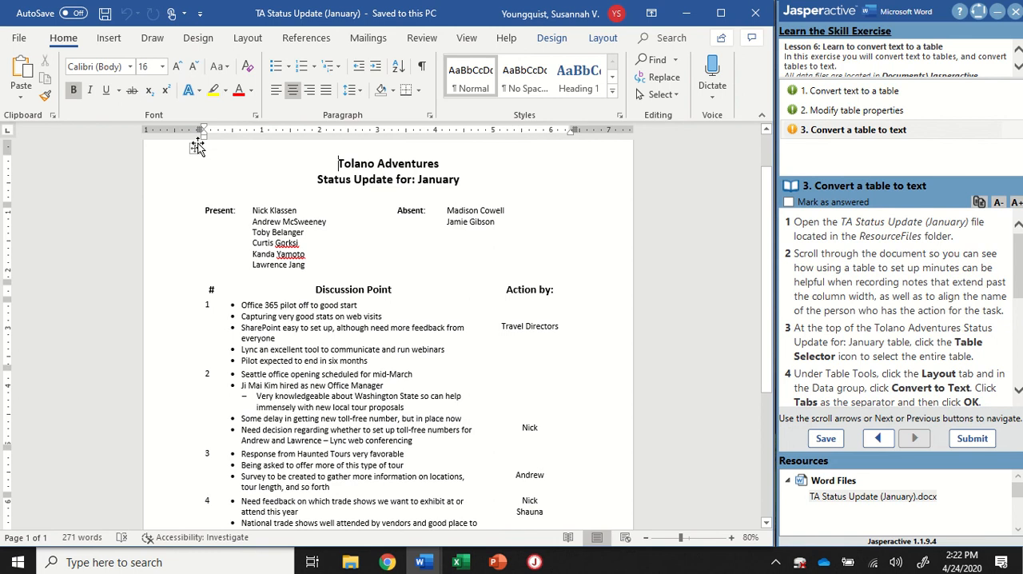
Step: Select the whole Tolano Adventures status update table and show its Layout commands
left_click(203, 141)
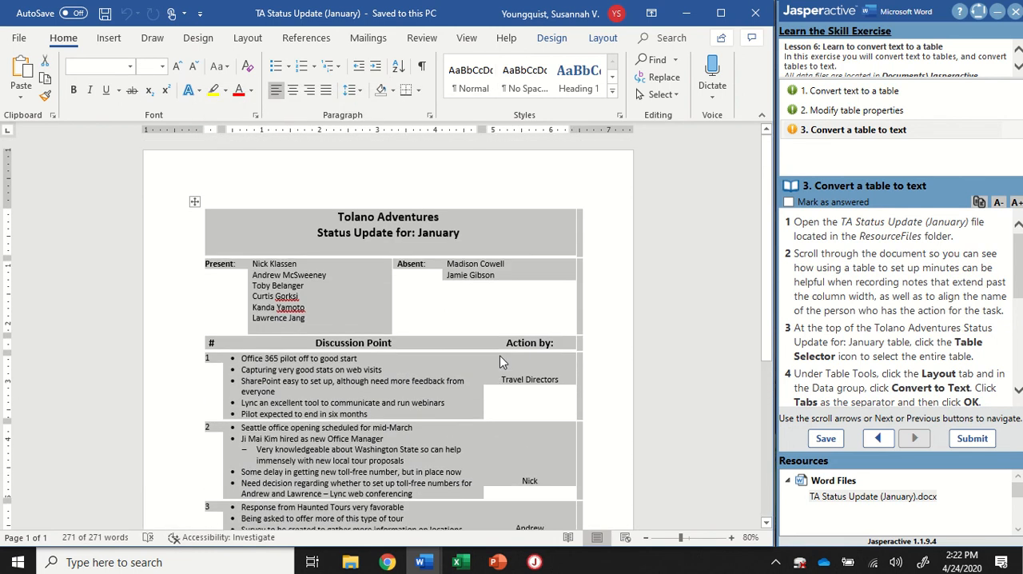
left_click(602, 39)
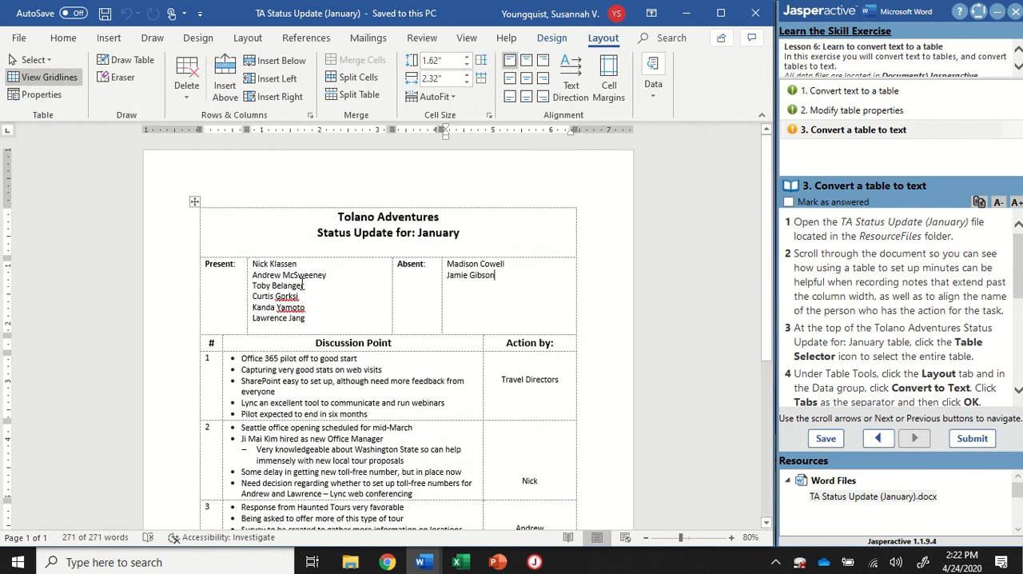
scroll("down", 3)
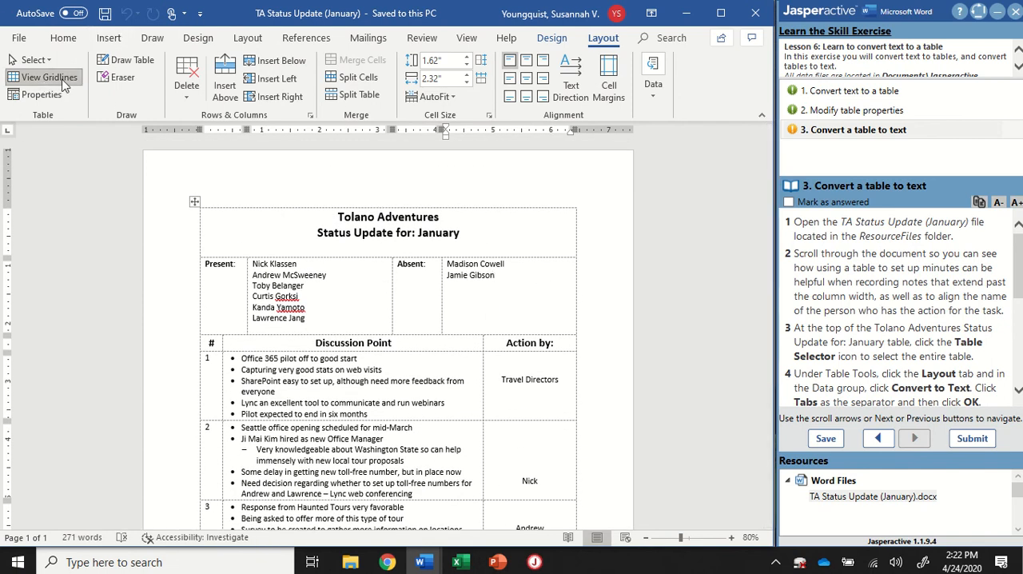
Step: Hide gridlines, select the status update table, and start Convert to Text from Data
left_click(43, 77)
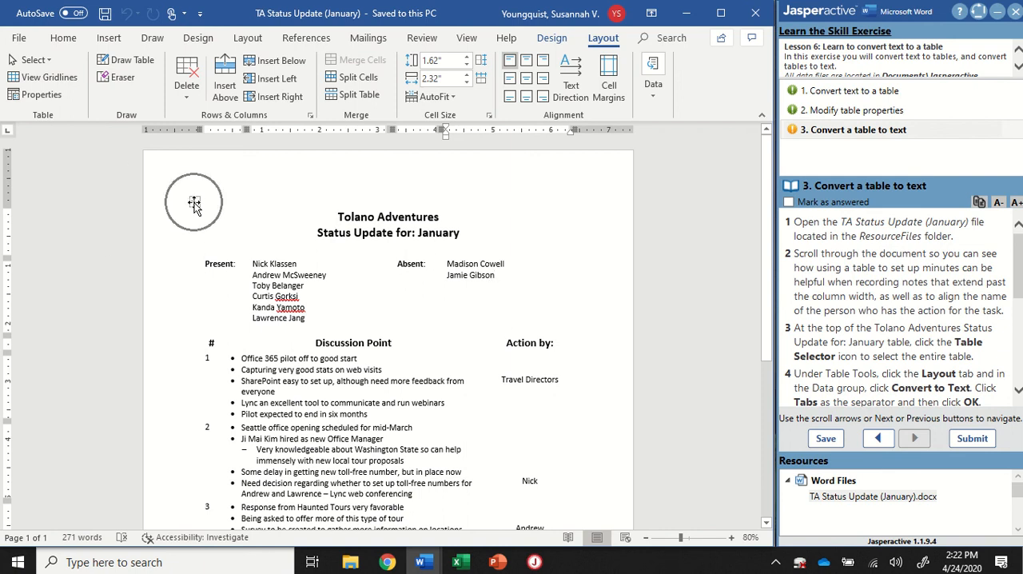
left_click(195, 202)
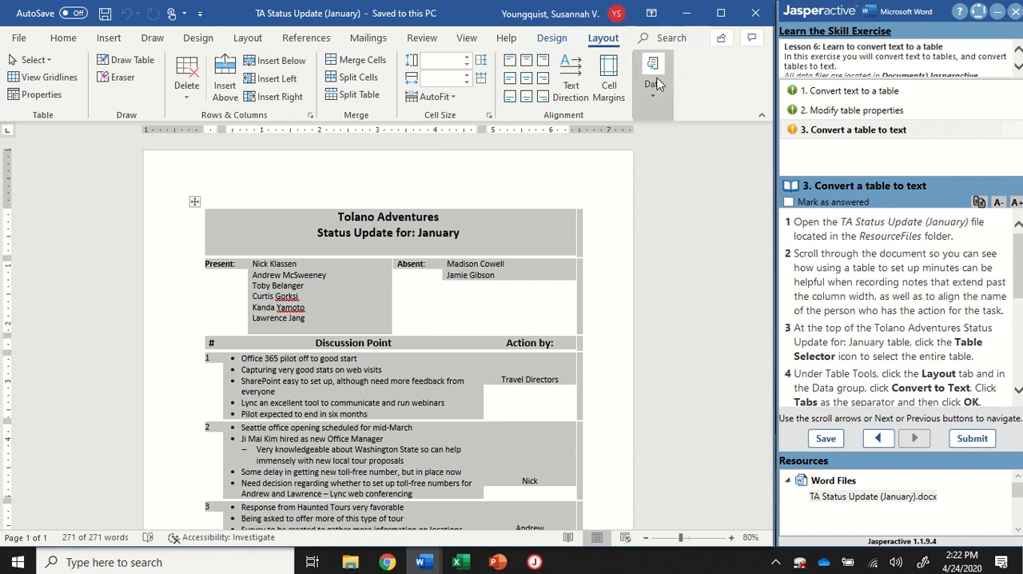
left_click(652, 77)
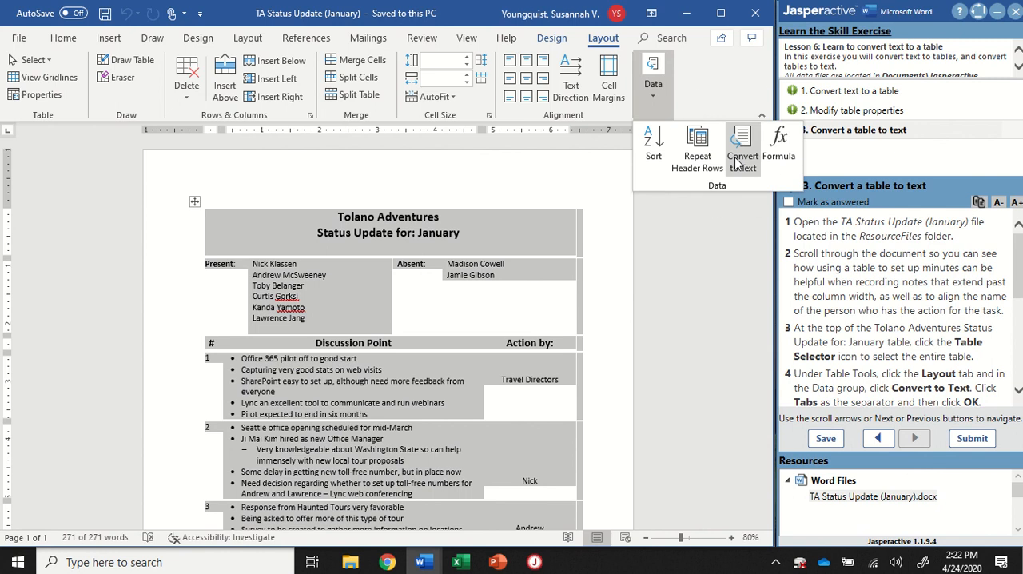
left_click(742, 147)
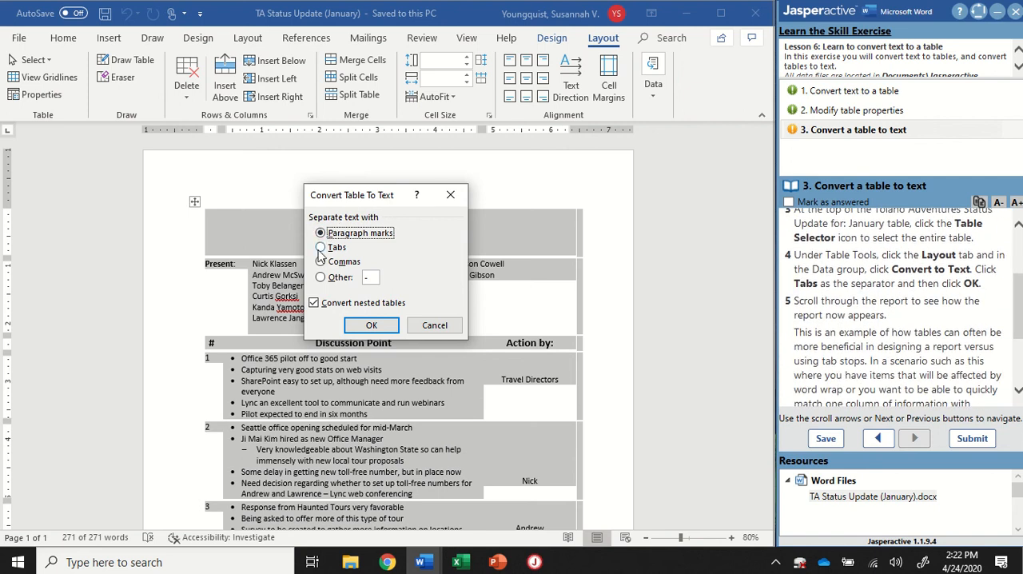
Step: Convert the table to text separated by tabs
left_click(320, 247)
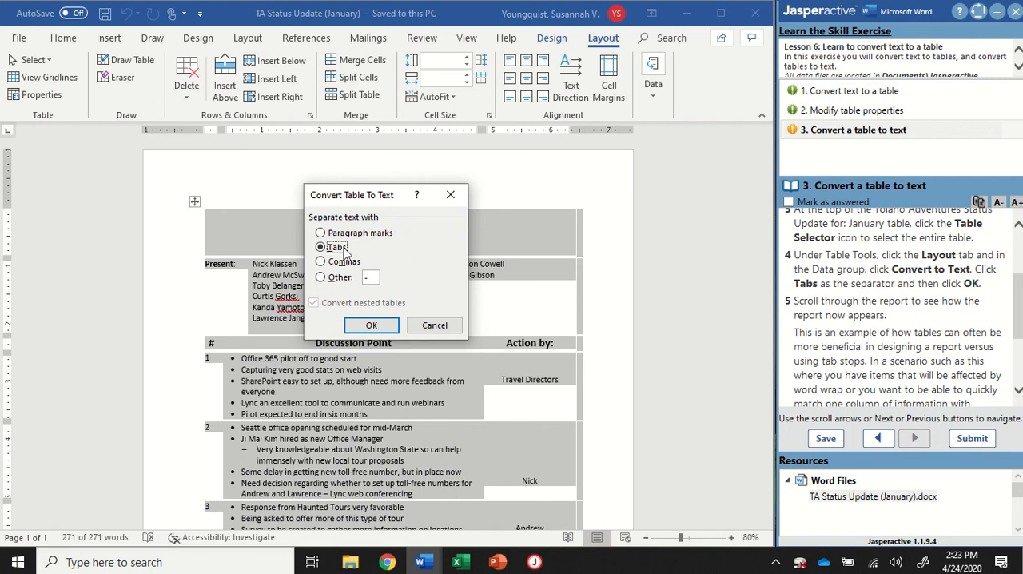
left_click(320, 246)
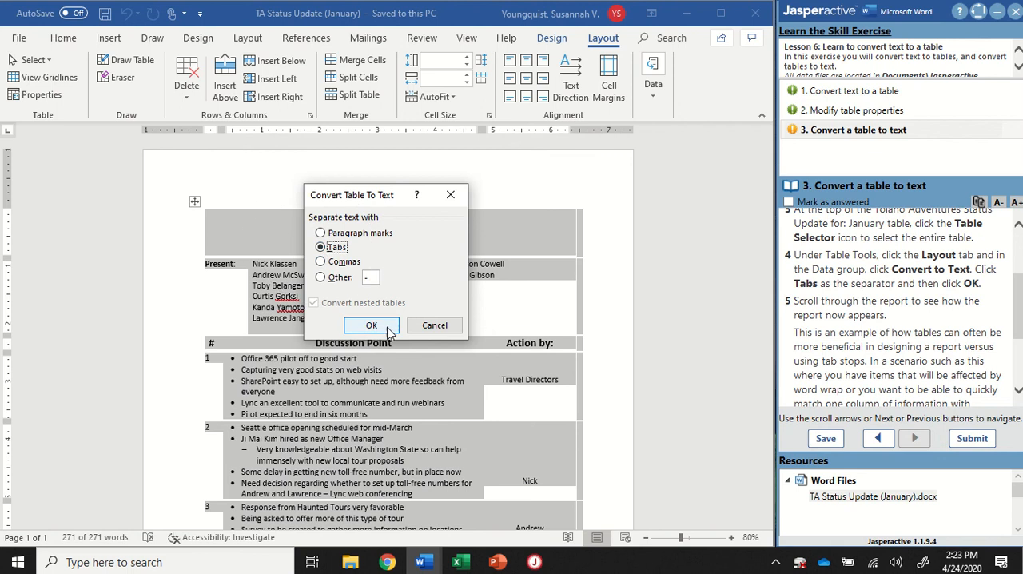
left_click(370, 326)
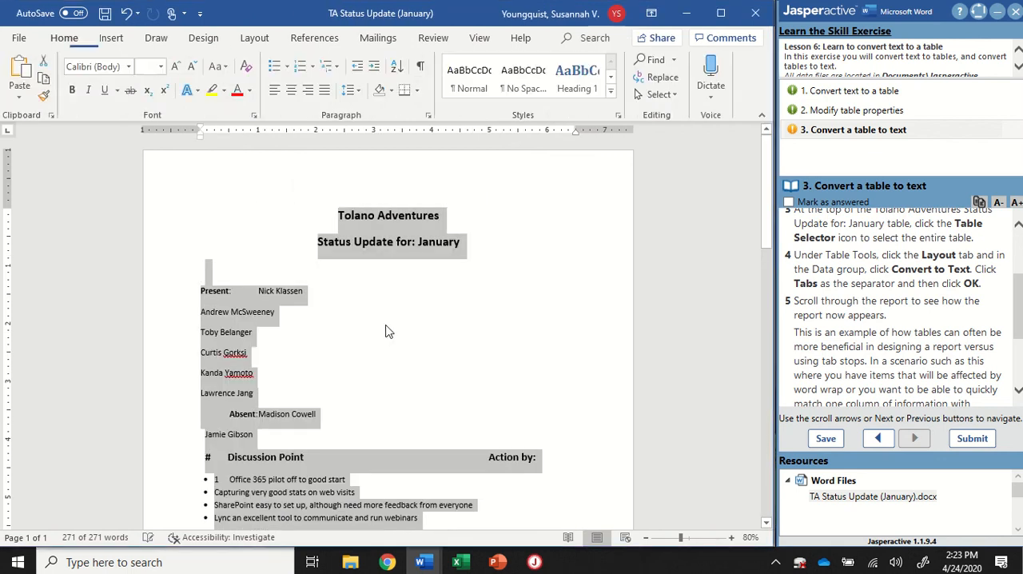
Step: Scroll through the report and undo the conversion with Ctrl+Z to restore the table
scroll("down", 3)
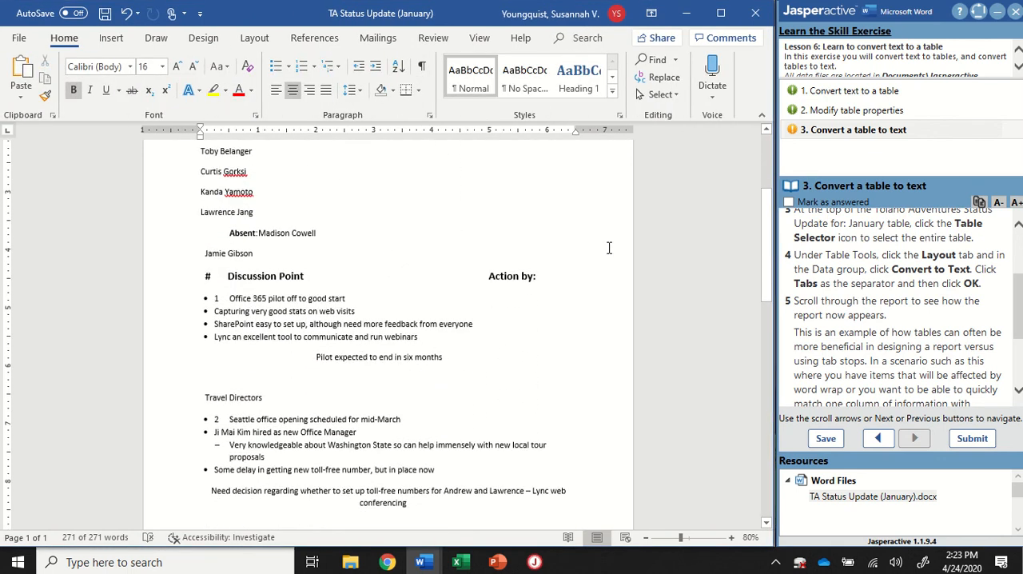
scroll("down", 3)
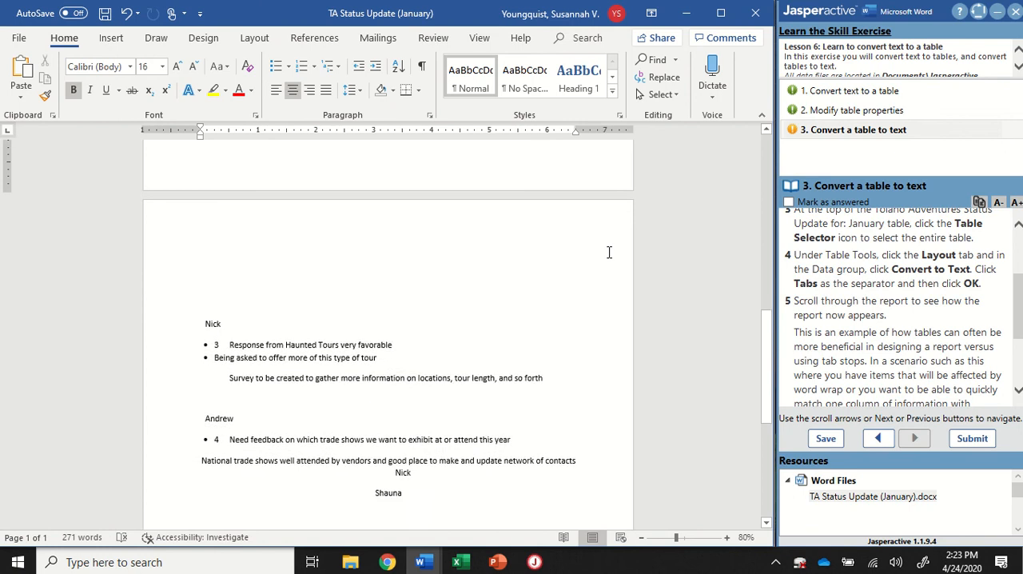
scroll("down", 3)
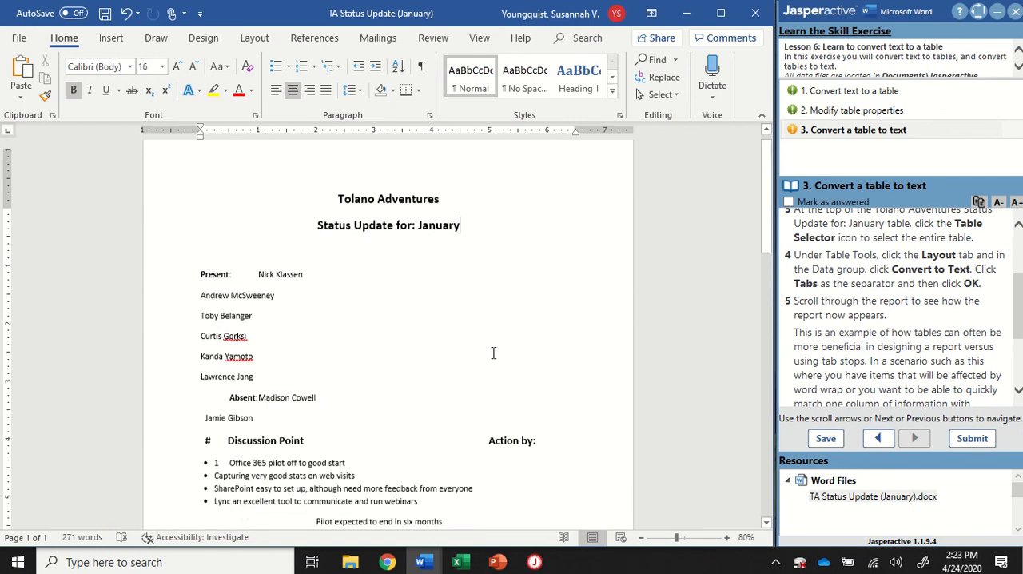
scroll("down", 3)
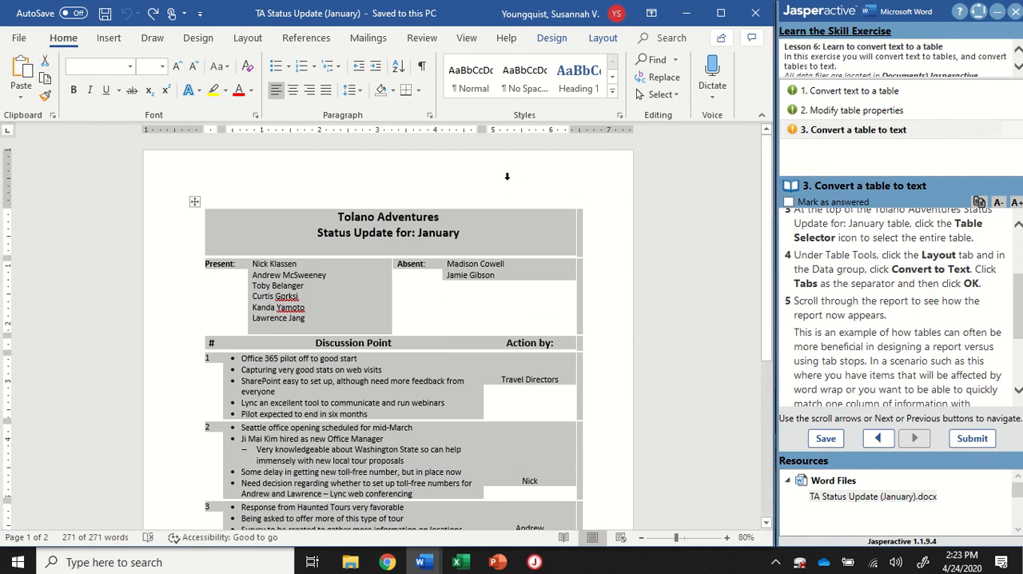
scroll("down", 3)
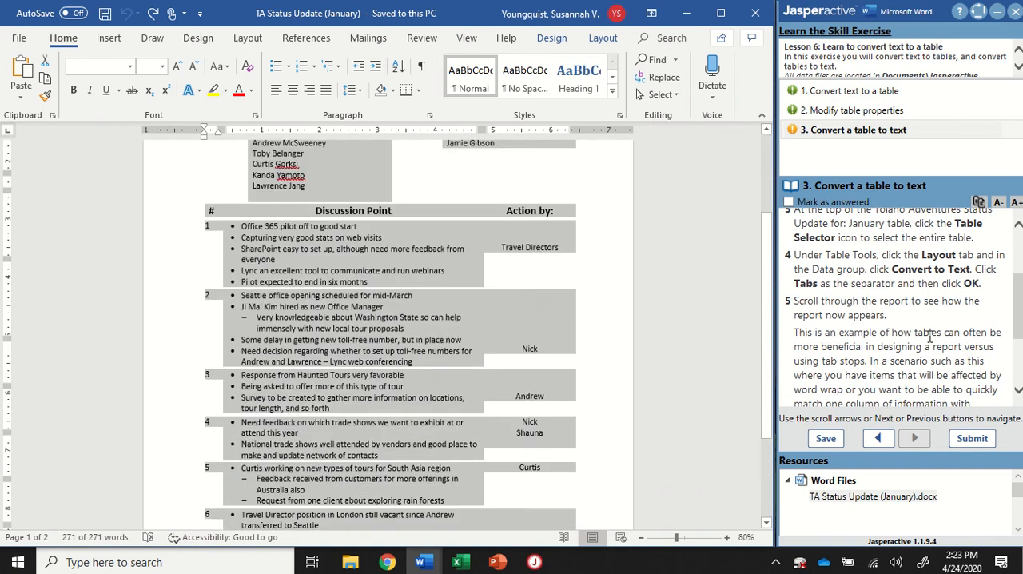
scroll("down", 3)
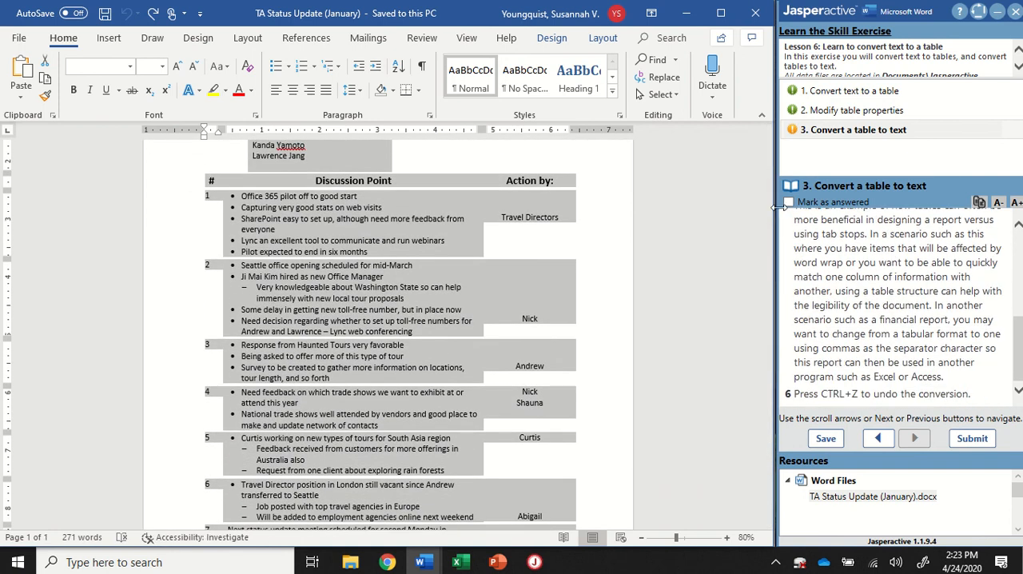
Step: Mark the table-to-text task answered and submit the exercise for scoring
left_click(790, 202)
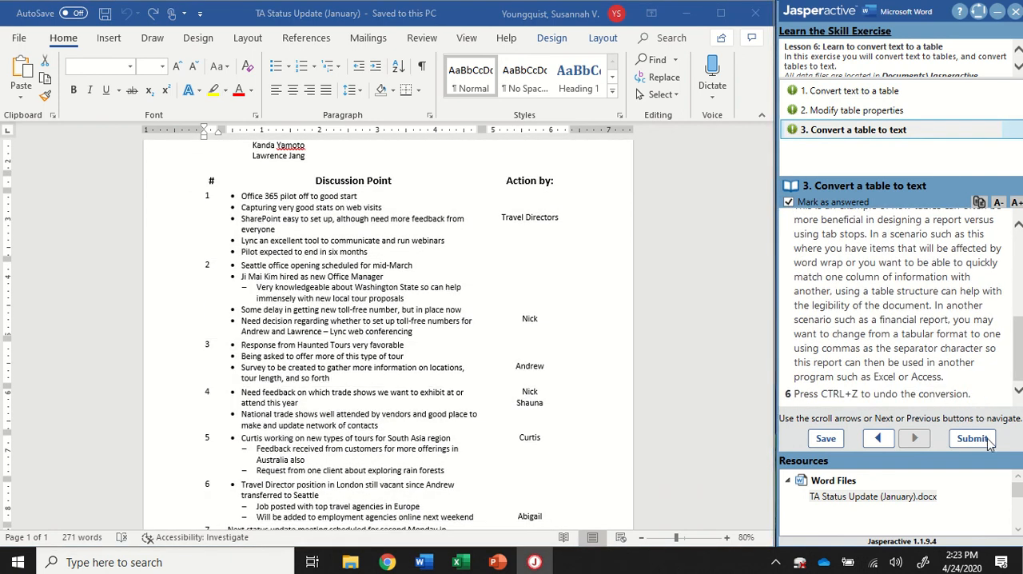
left_click(971, 438)
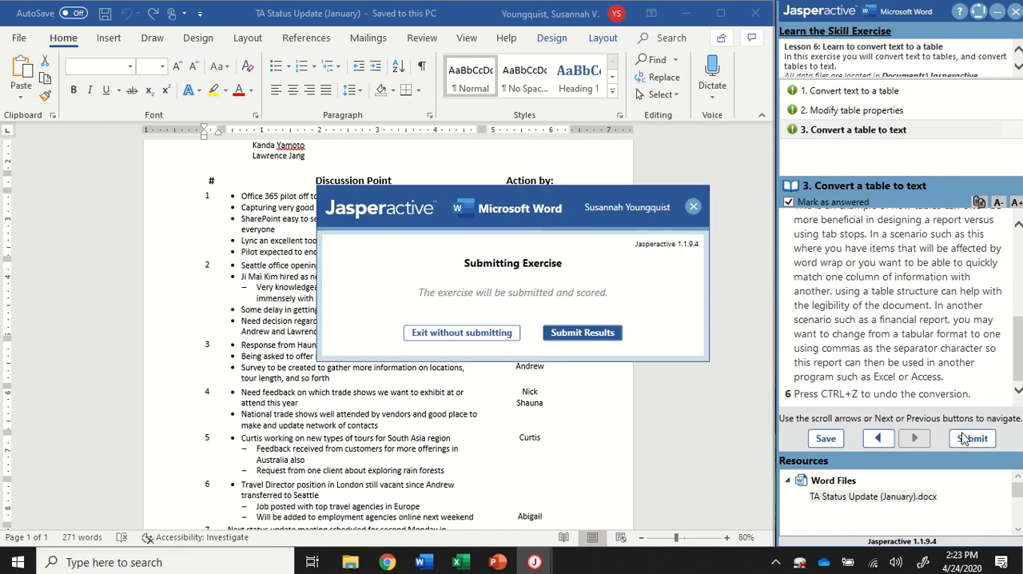